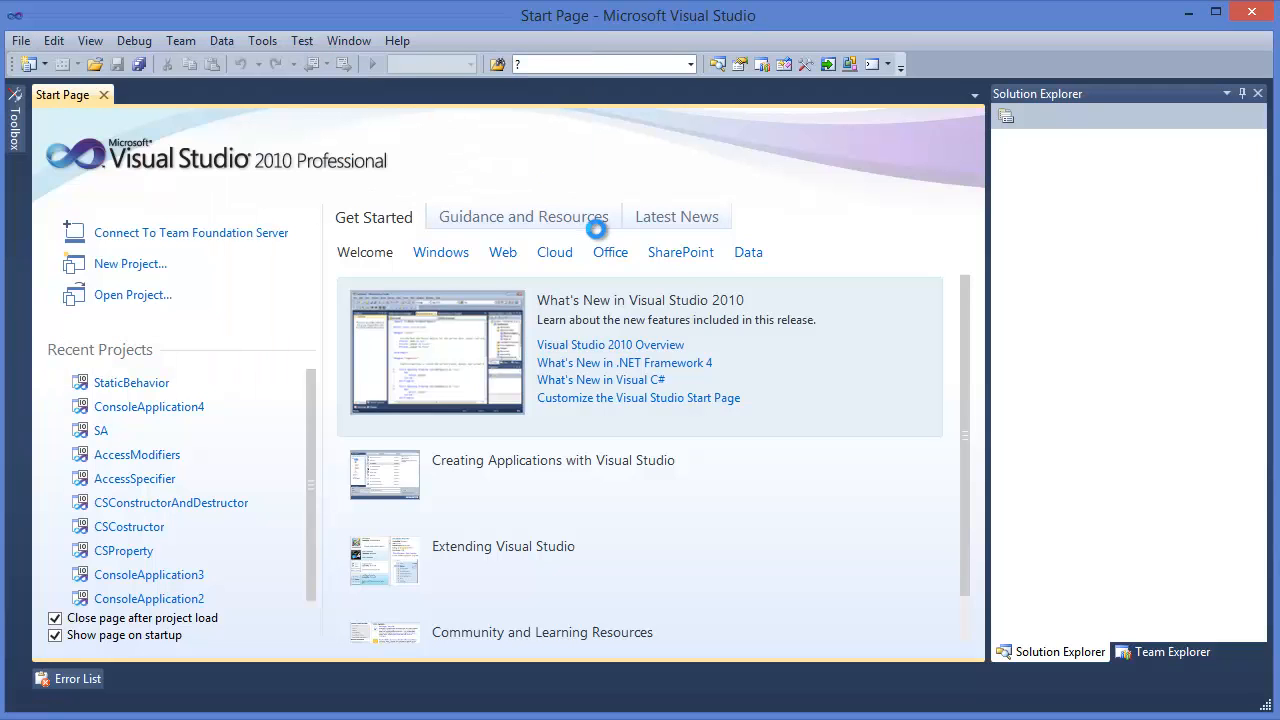
- Create a C# Console Application project named MethodOverloading
left_click(130, 263)
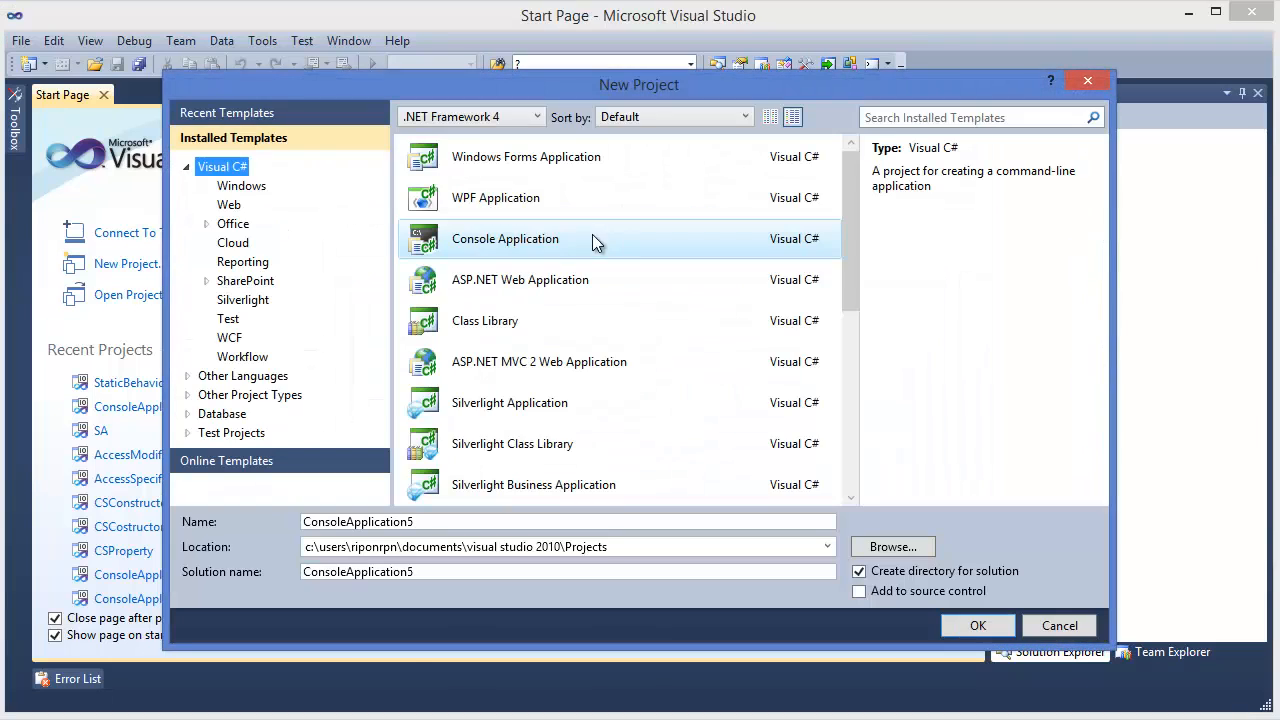
left_click(505, 238)
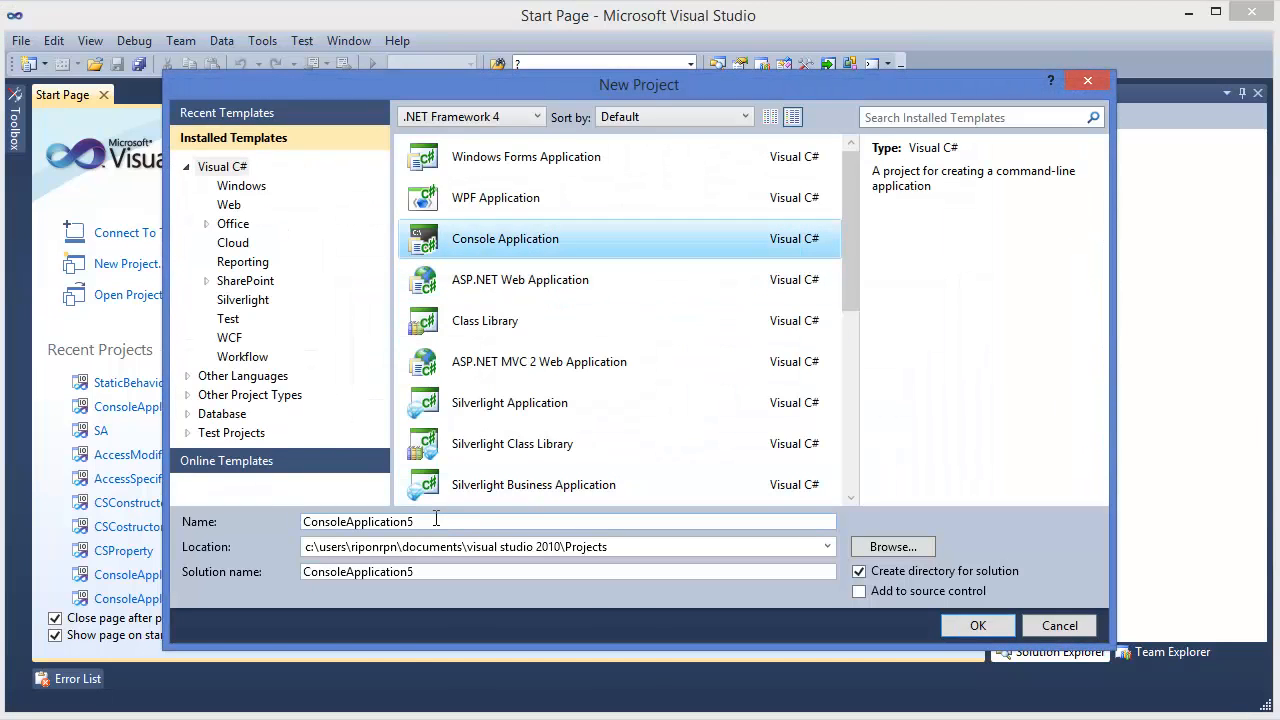
type("M")
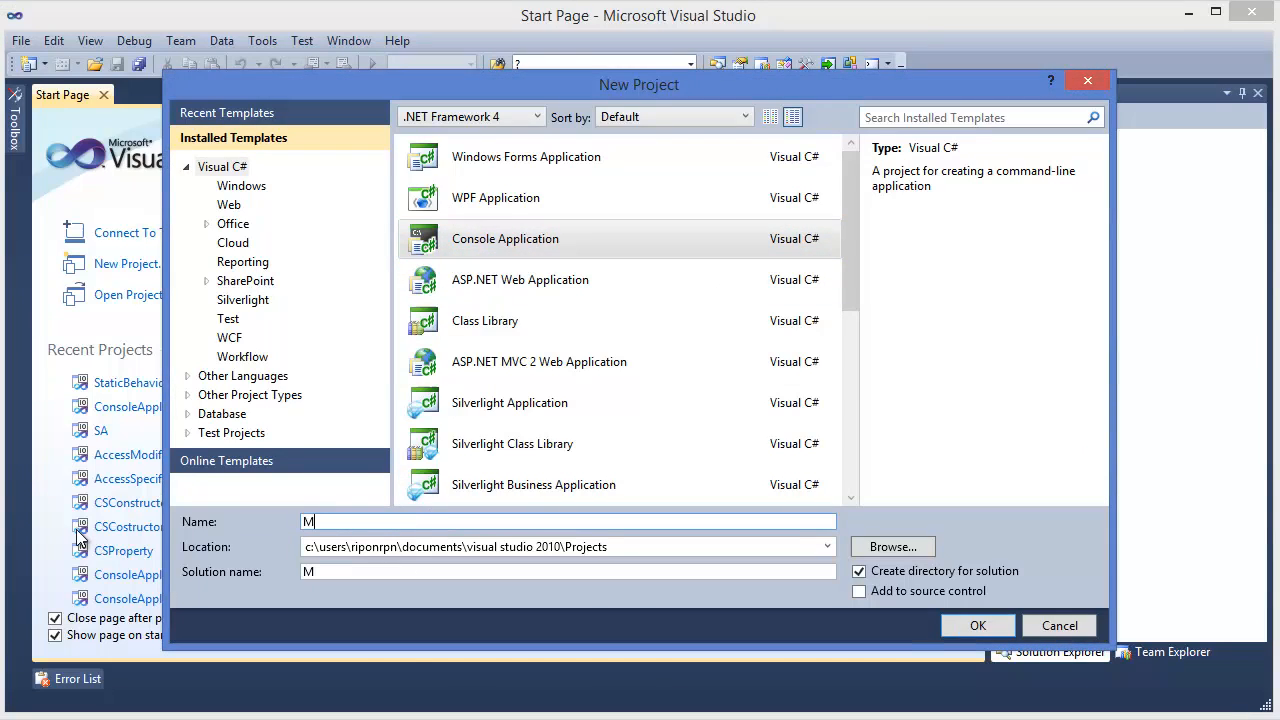
type("ethodOverloading")
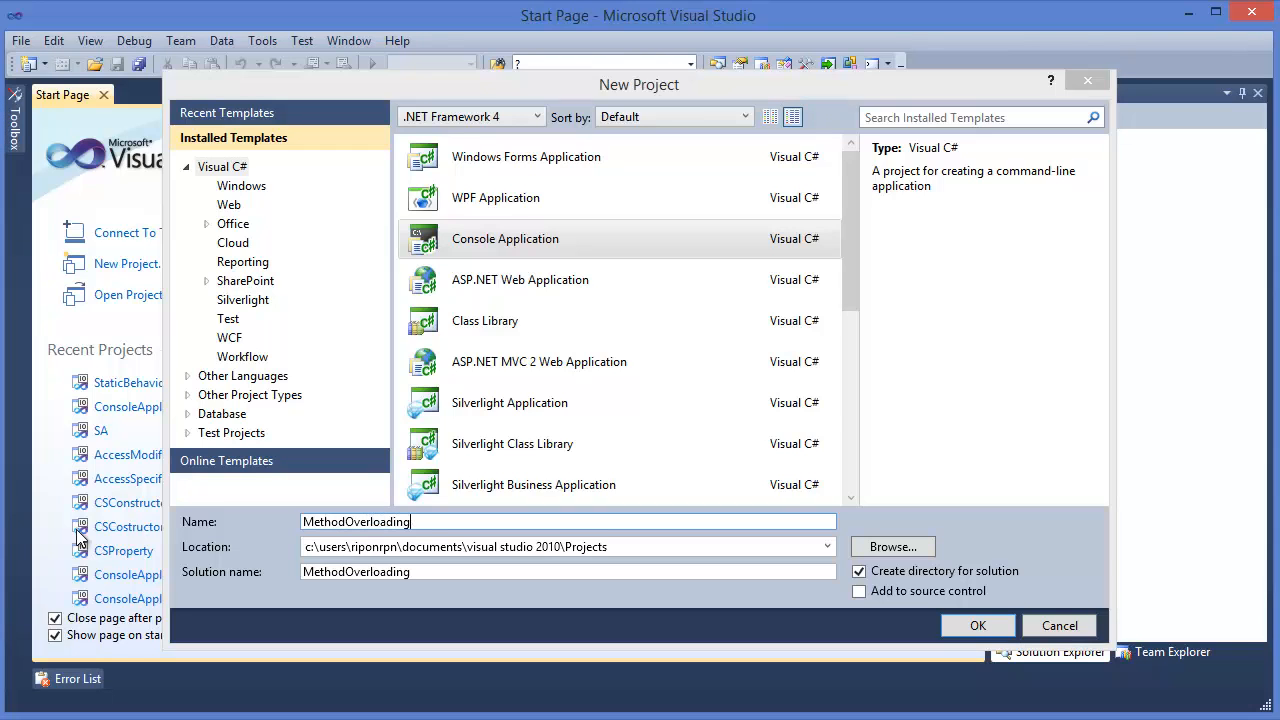
left_click(977, 625)
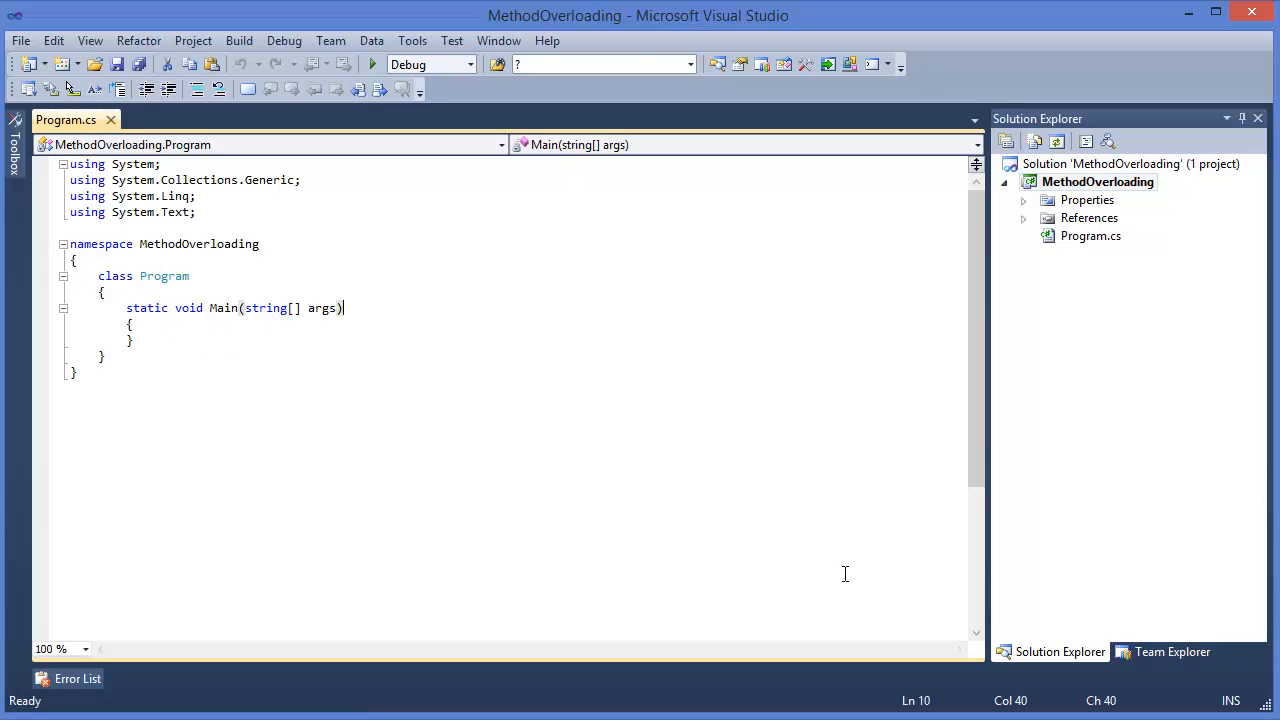
- Add a new class file Math.cs to the MethodOverloading project from Solution Explorer
right_click(1097, 181)
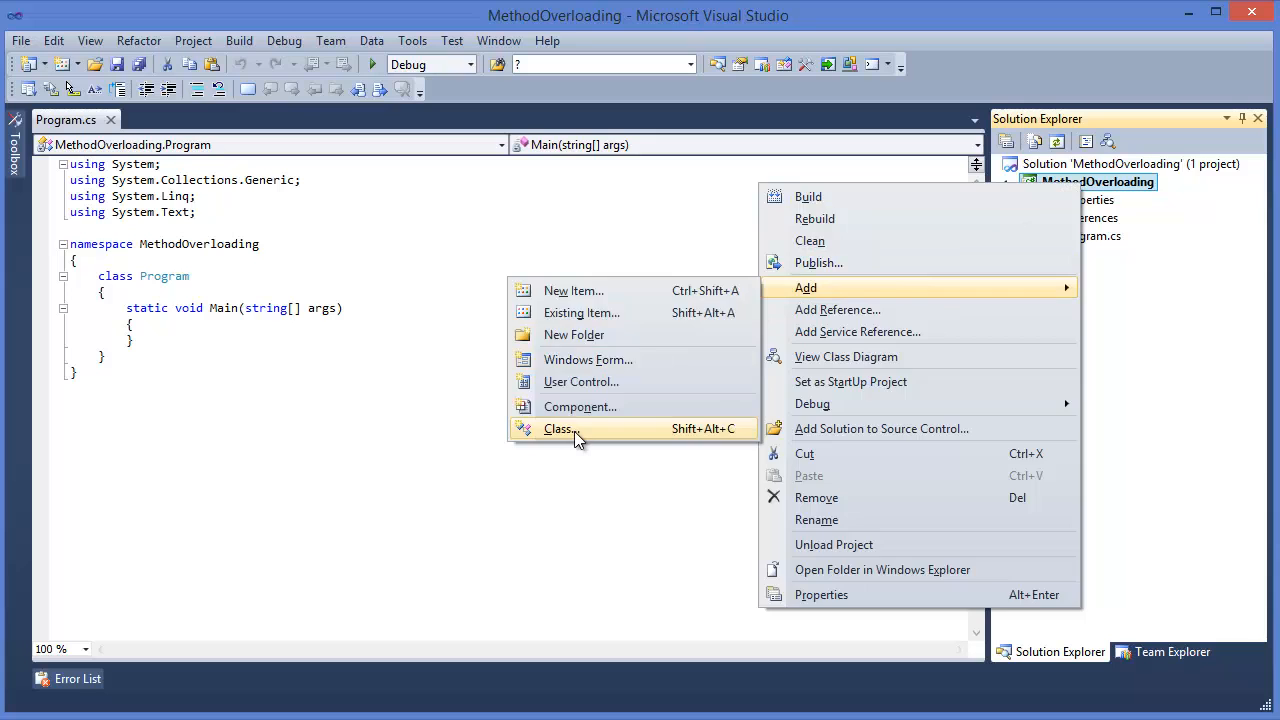
left_click(560, 428)
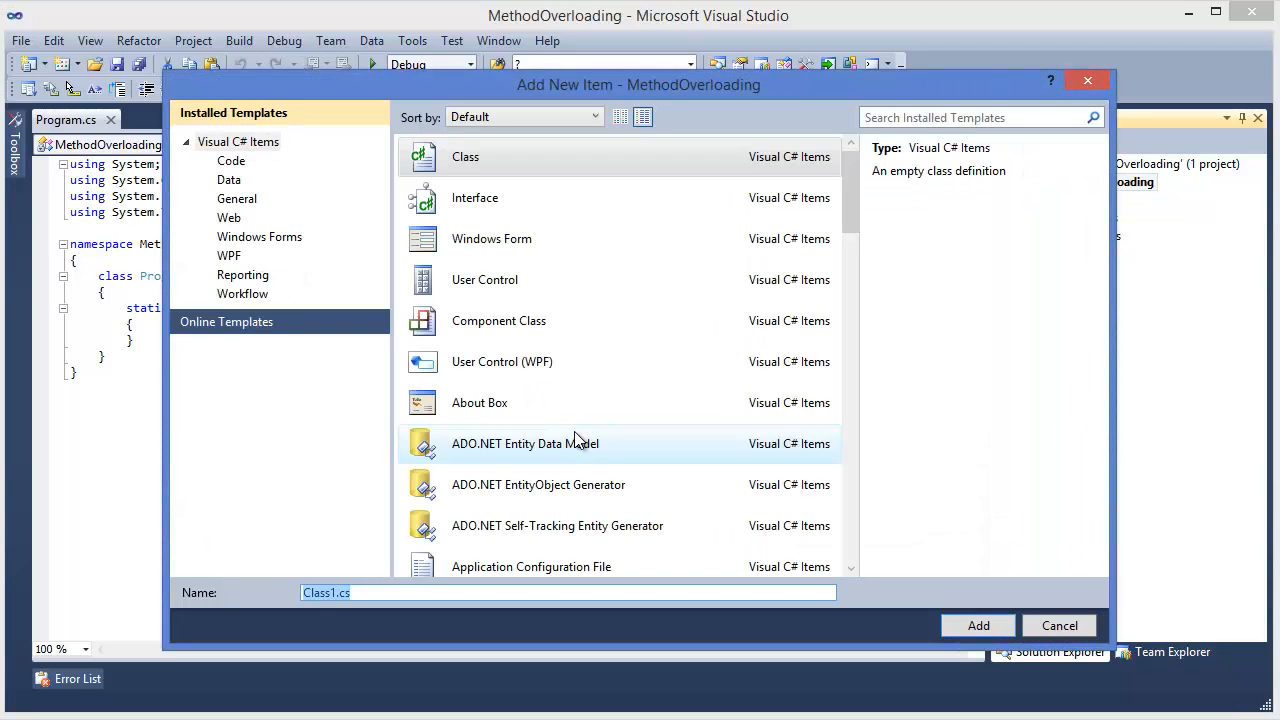
left_click(1059, 625)
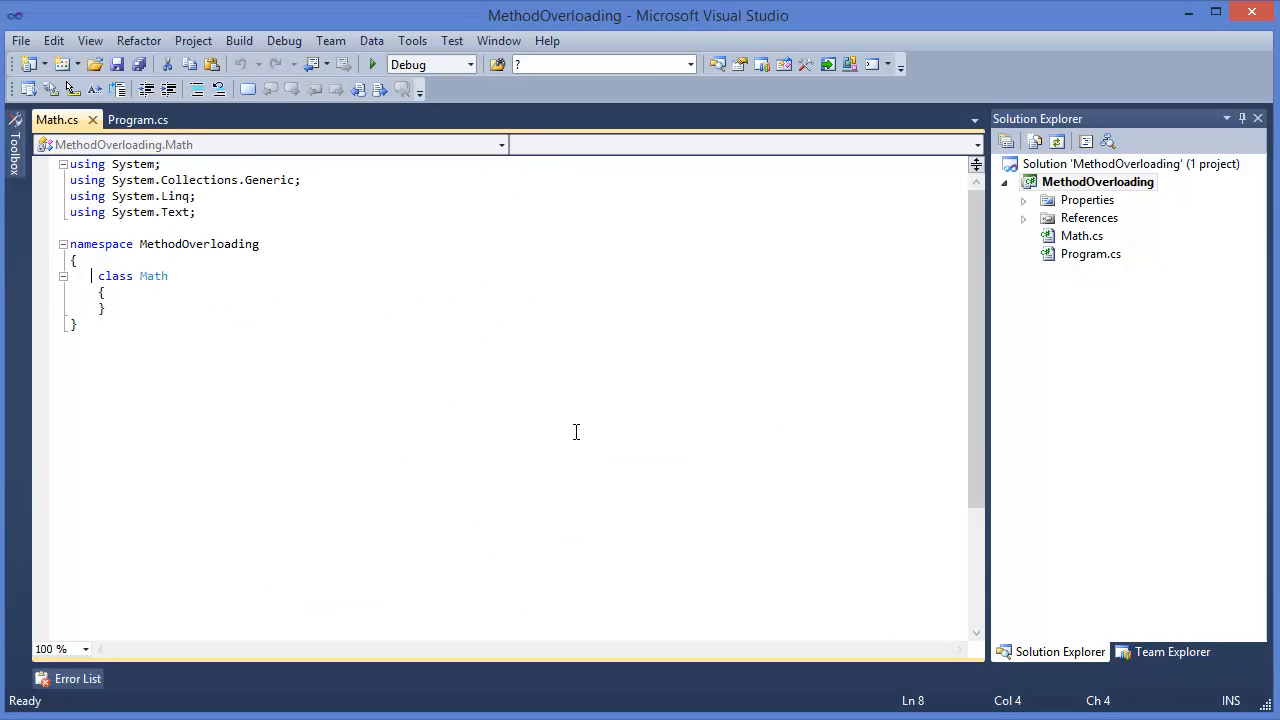
- Make the Math class public and declare public double Sum(int num1, int num2)
type("public")
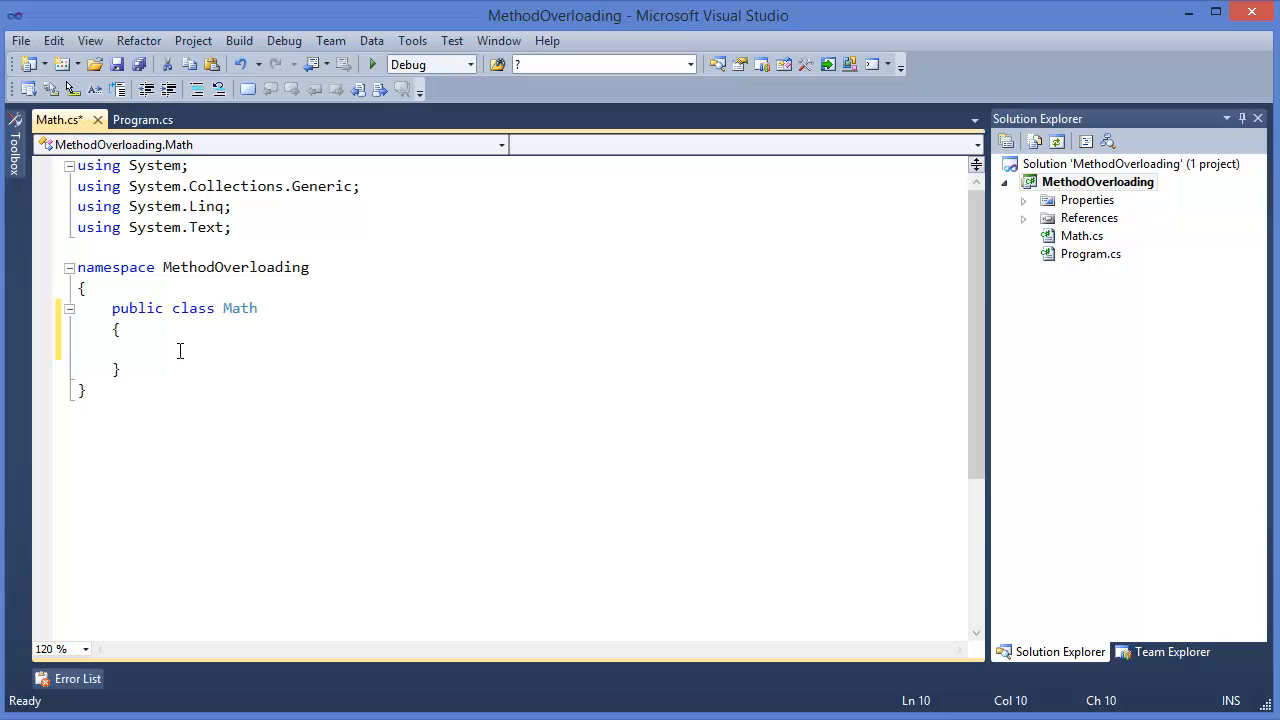
type("public")
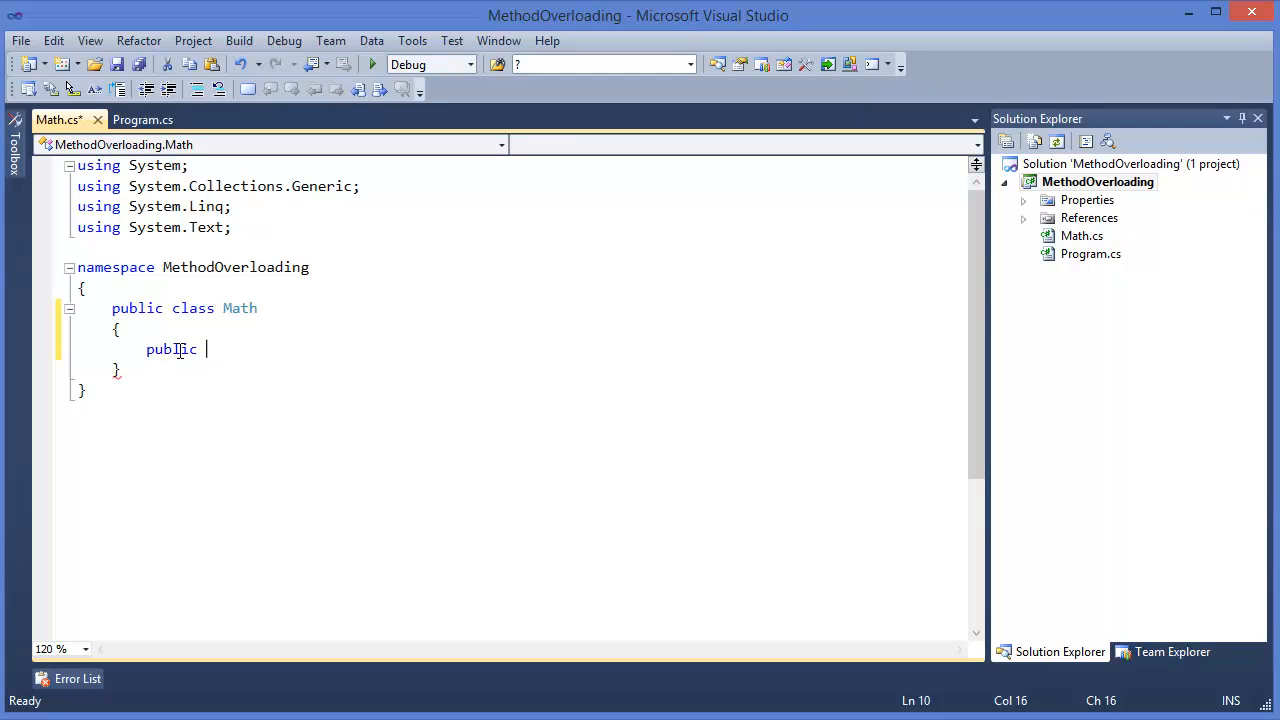
type("double")
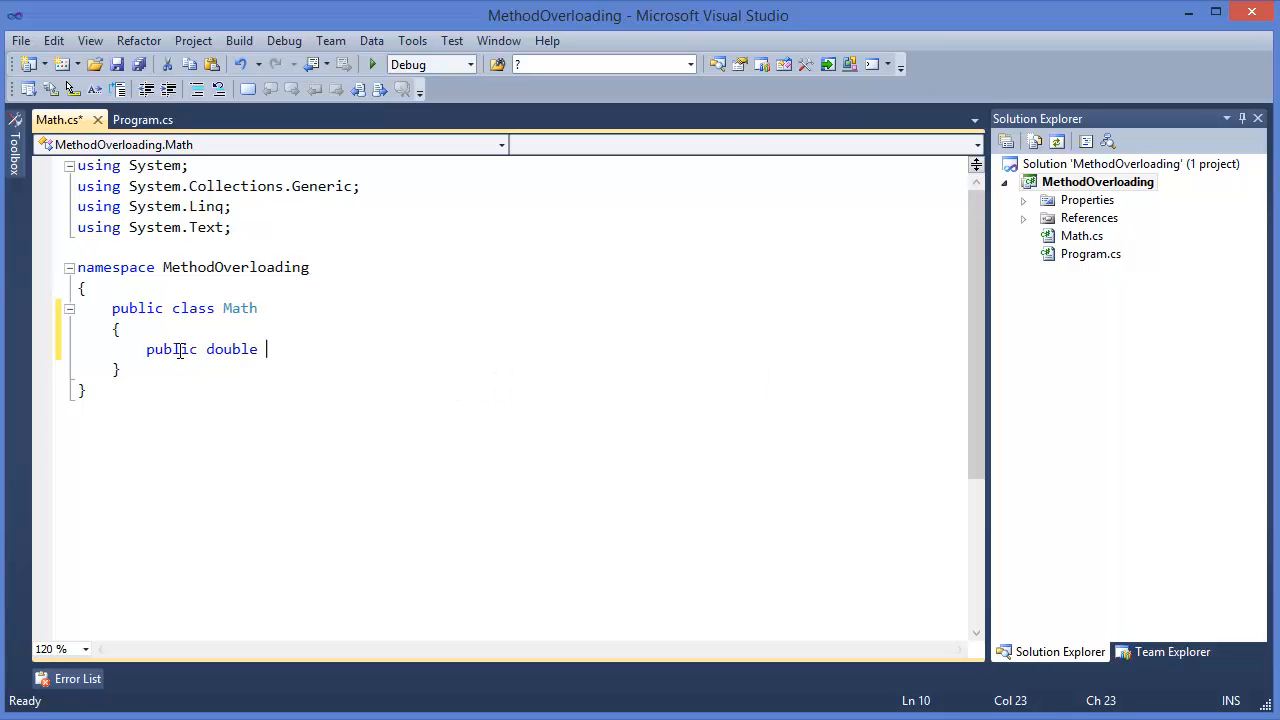
type("su")
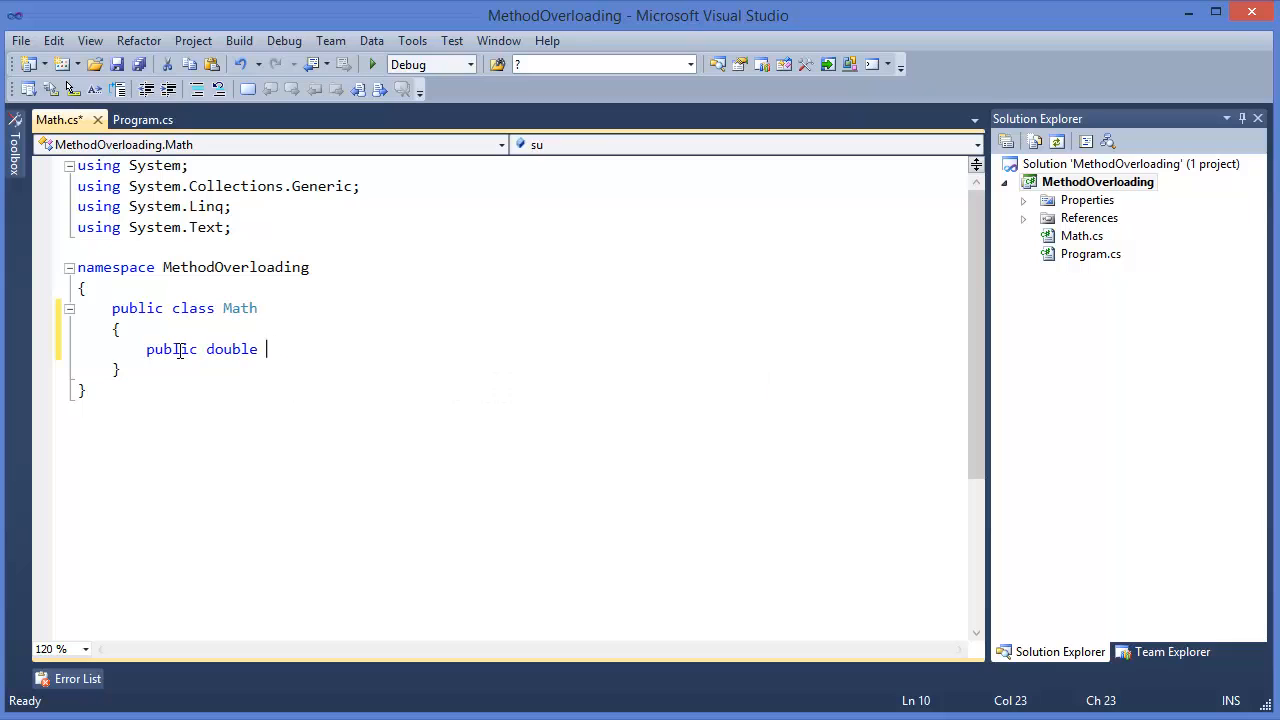
type("Sum(int x")
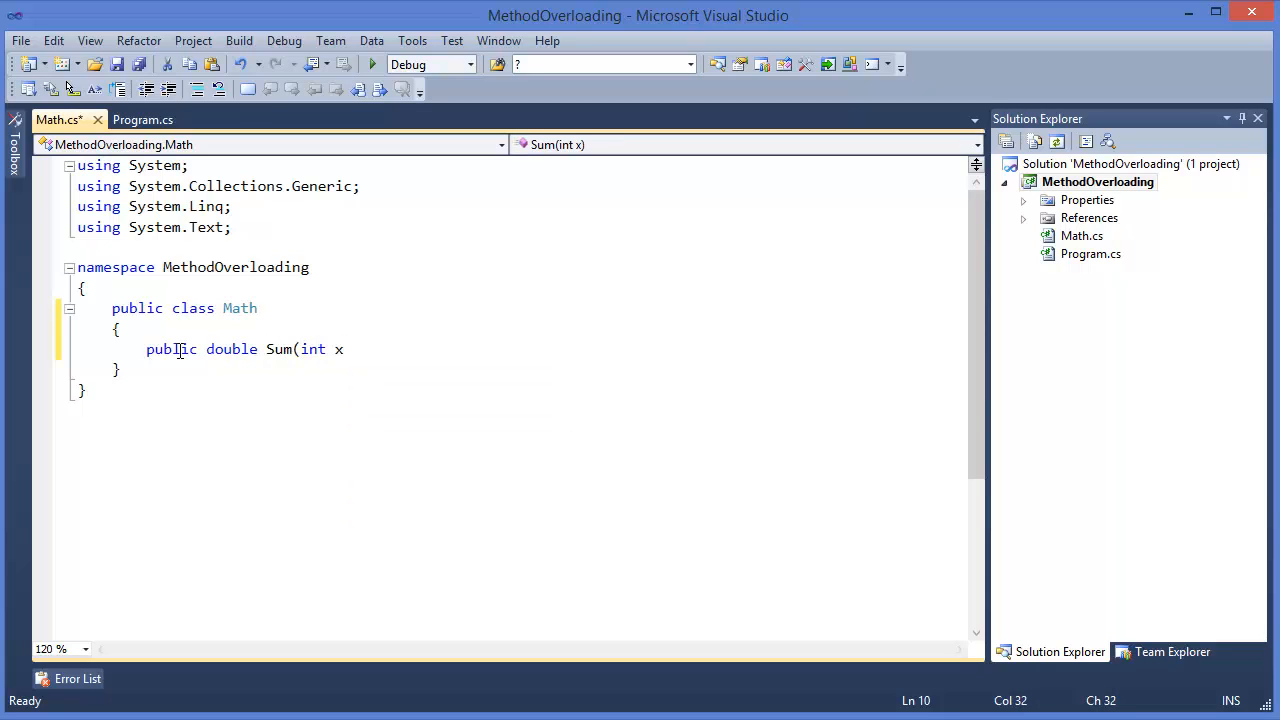
type("um")
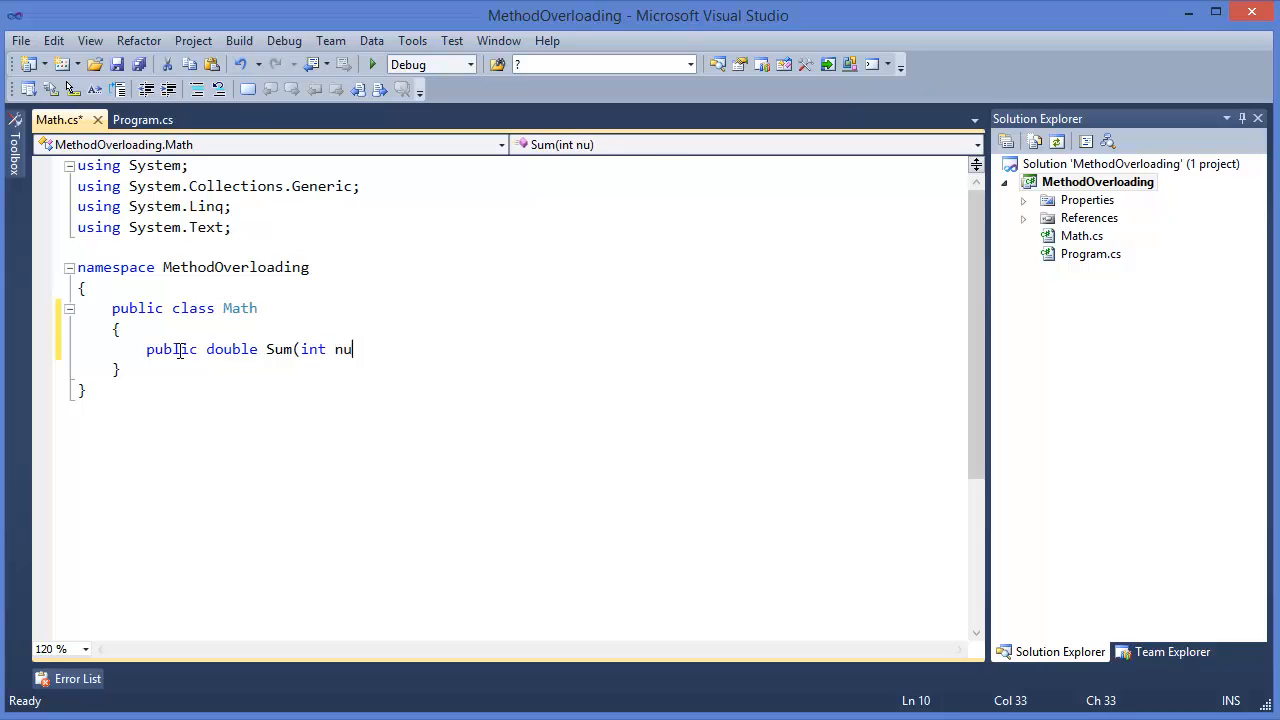
type("m1, int")
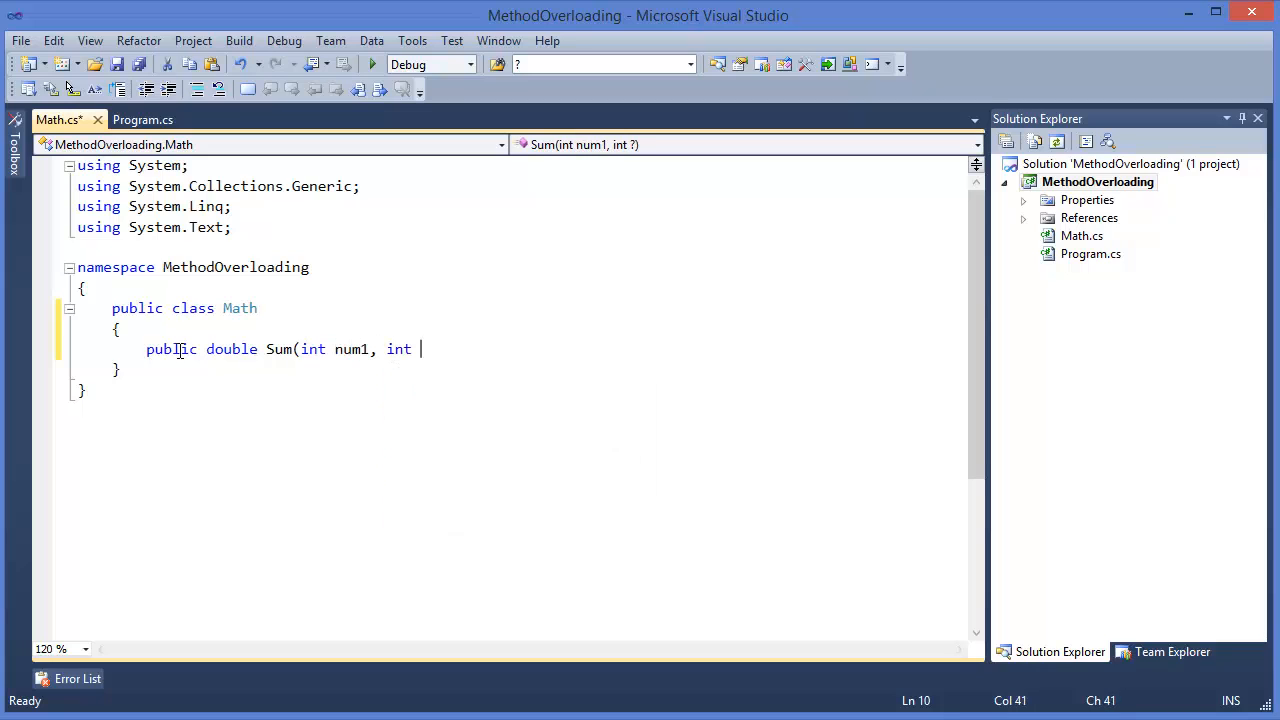
type("num2)")
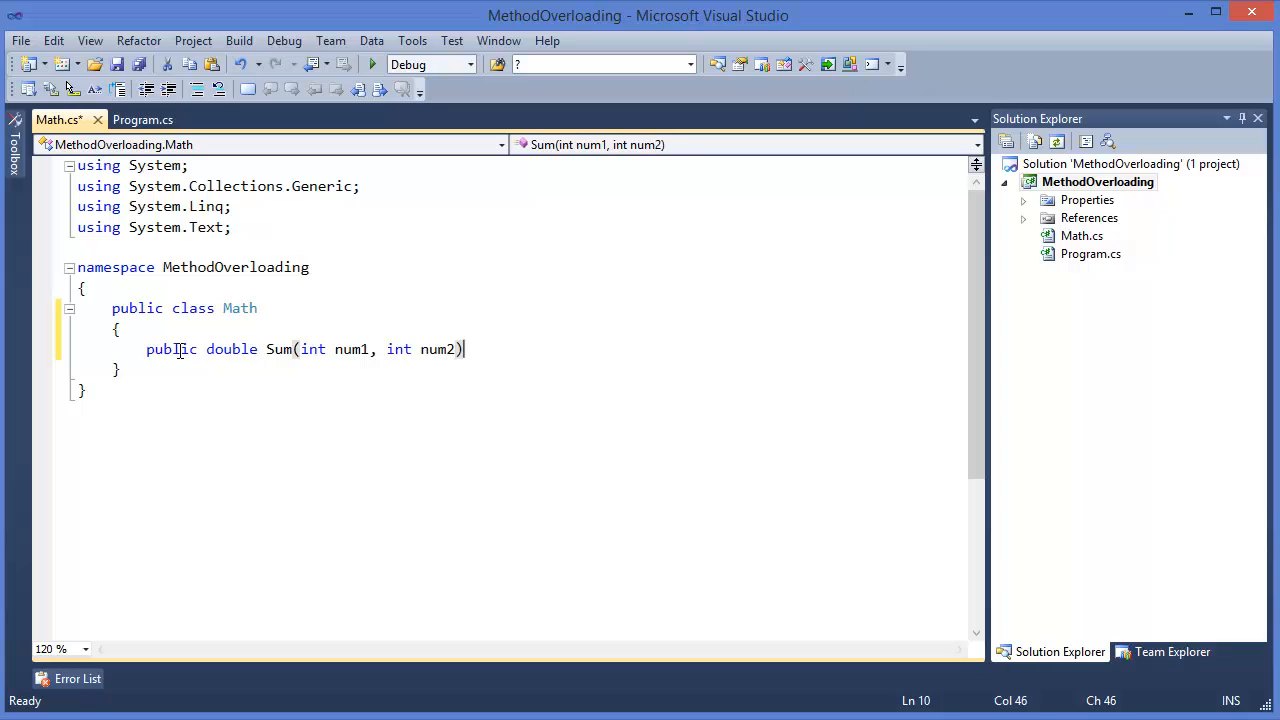
- Give the Sum method a body returning num1 + num2
key("enter")
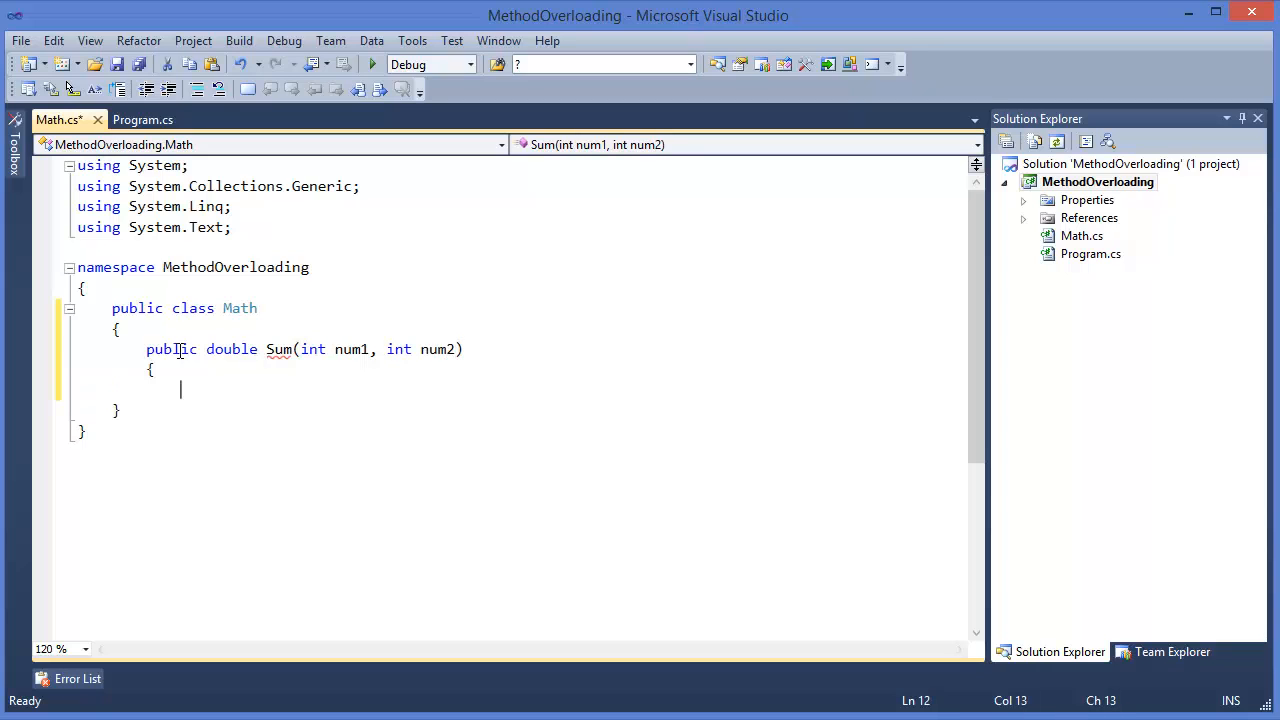
type("re")
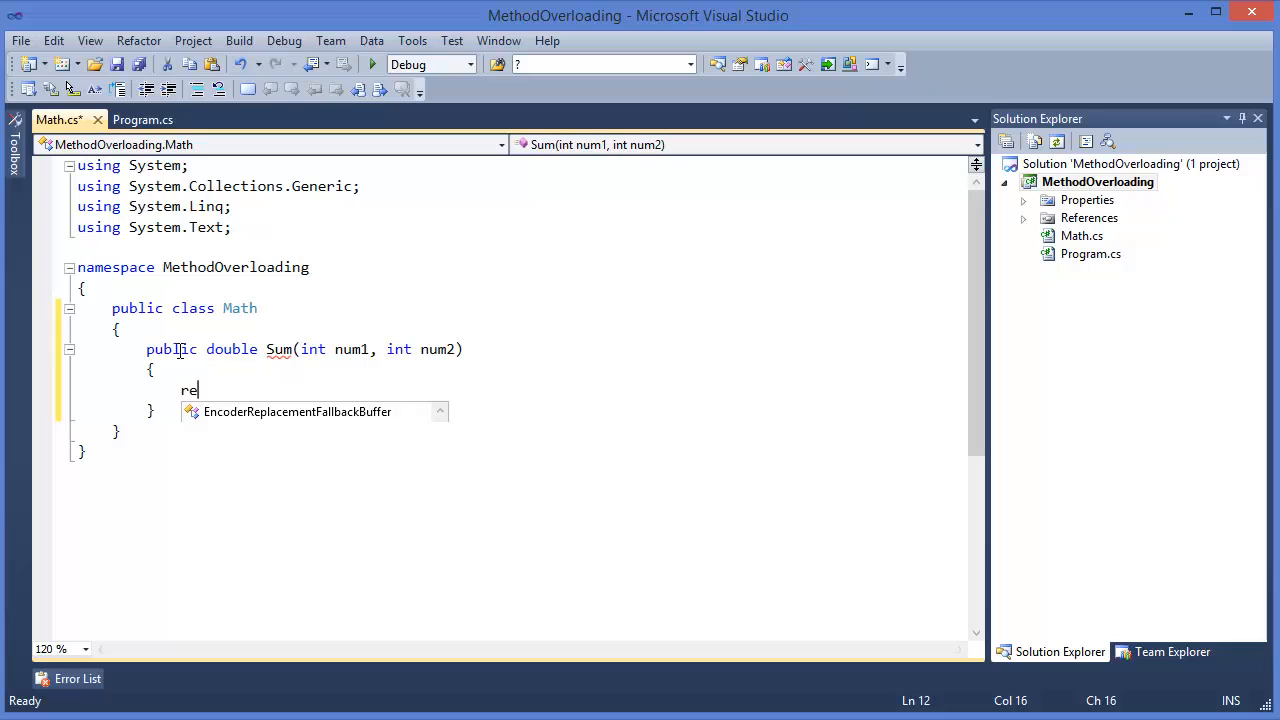
type("turn num1")
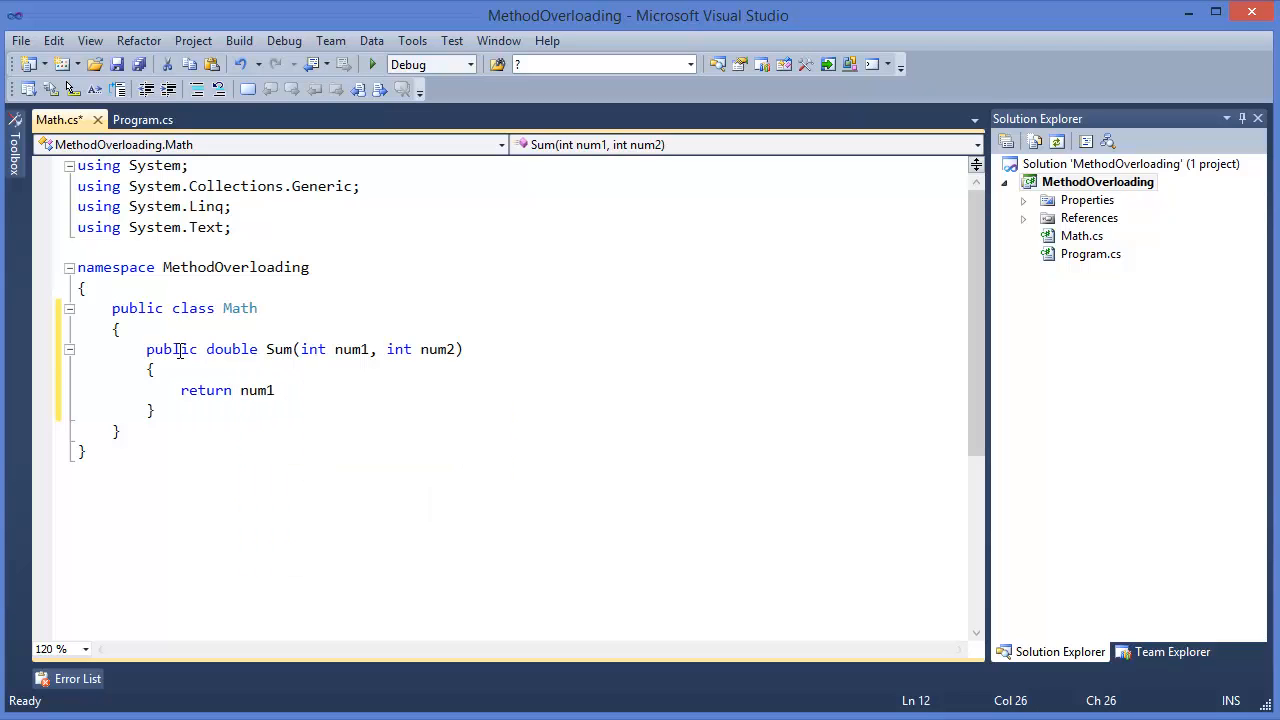
type("+ num2;")
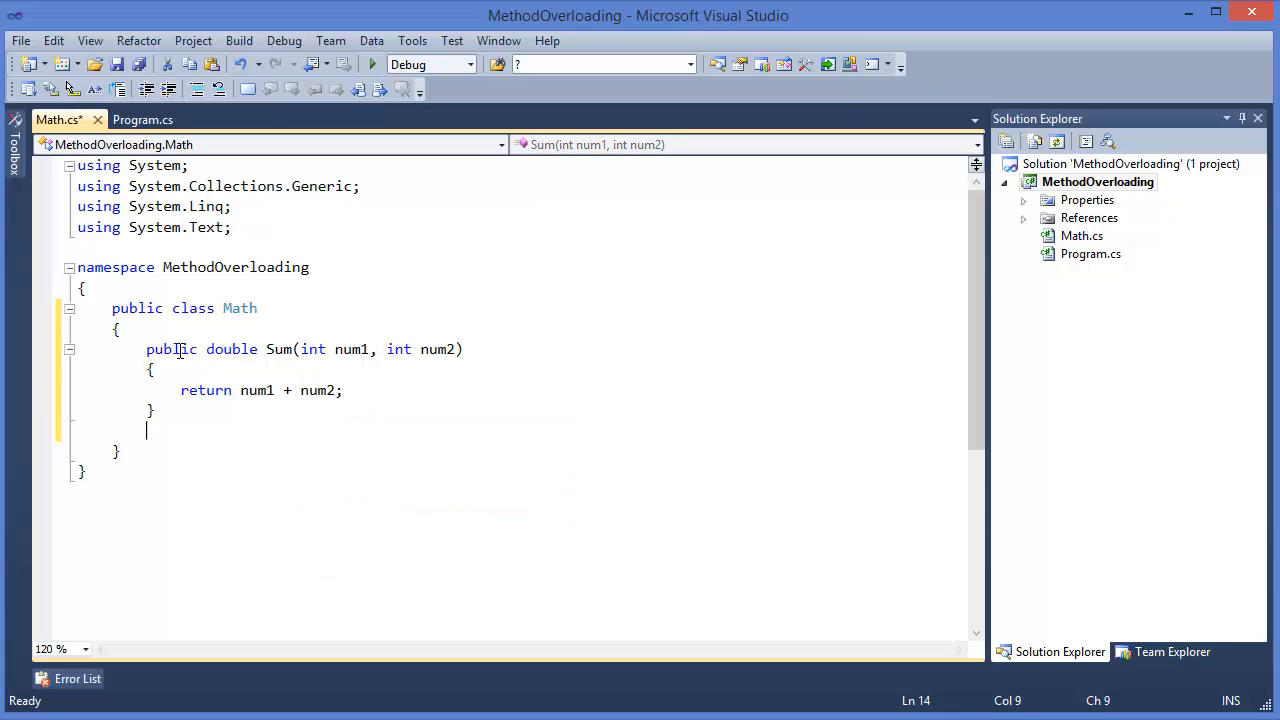
- Write public double Sum(double num1, int num2) returning num1 + num2 below the first method
type("public d")
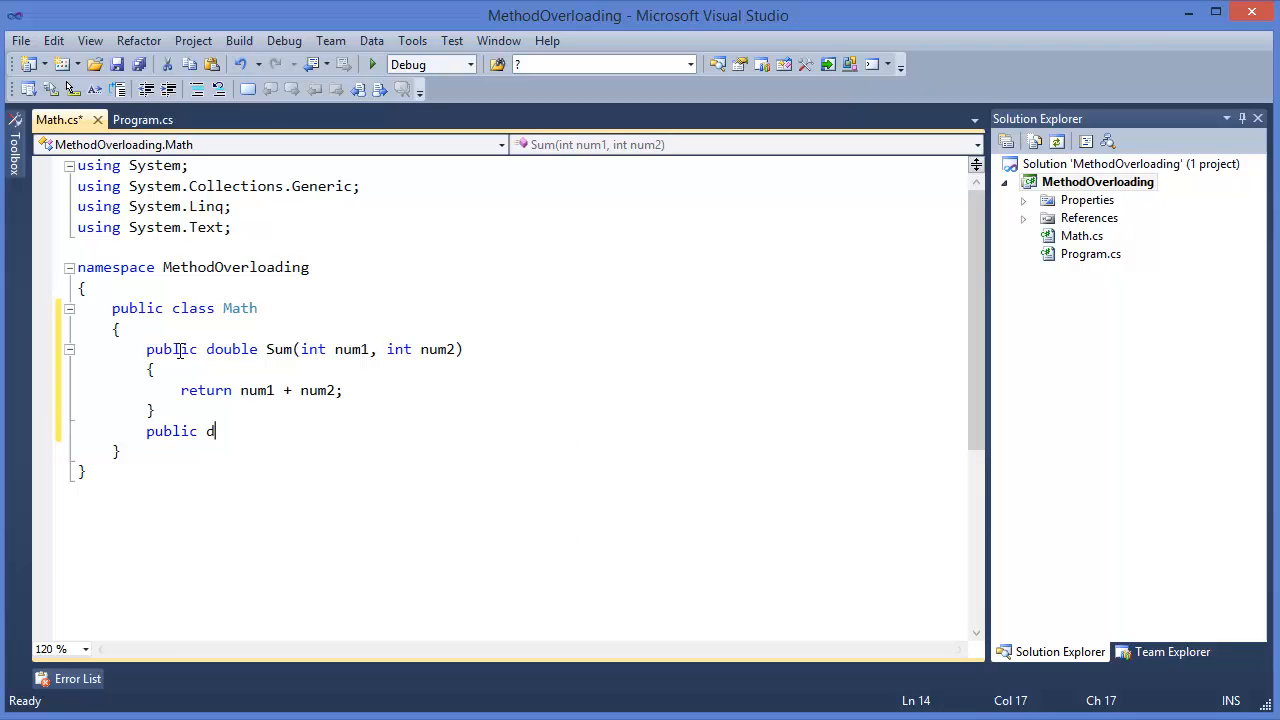
type("ouble")
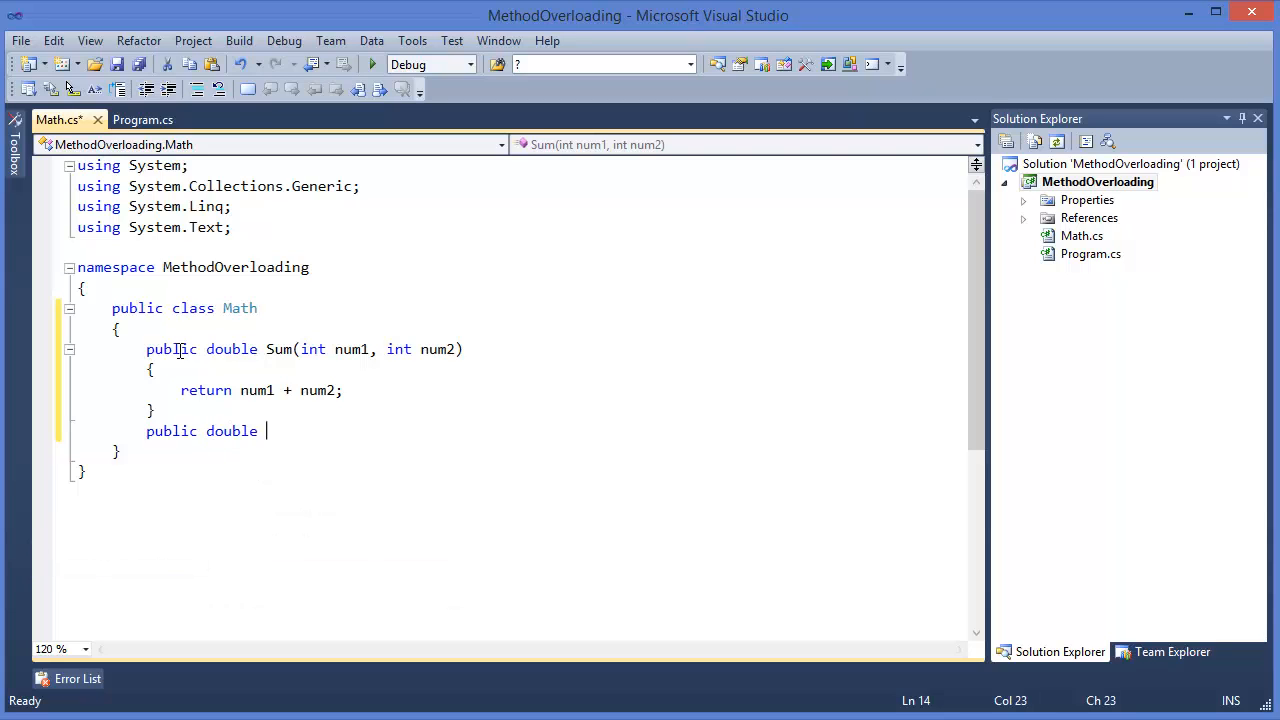
type("Sum(")
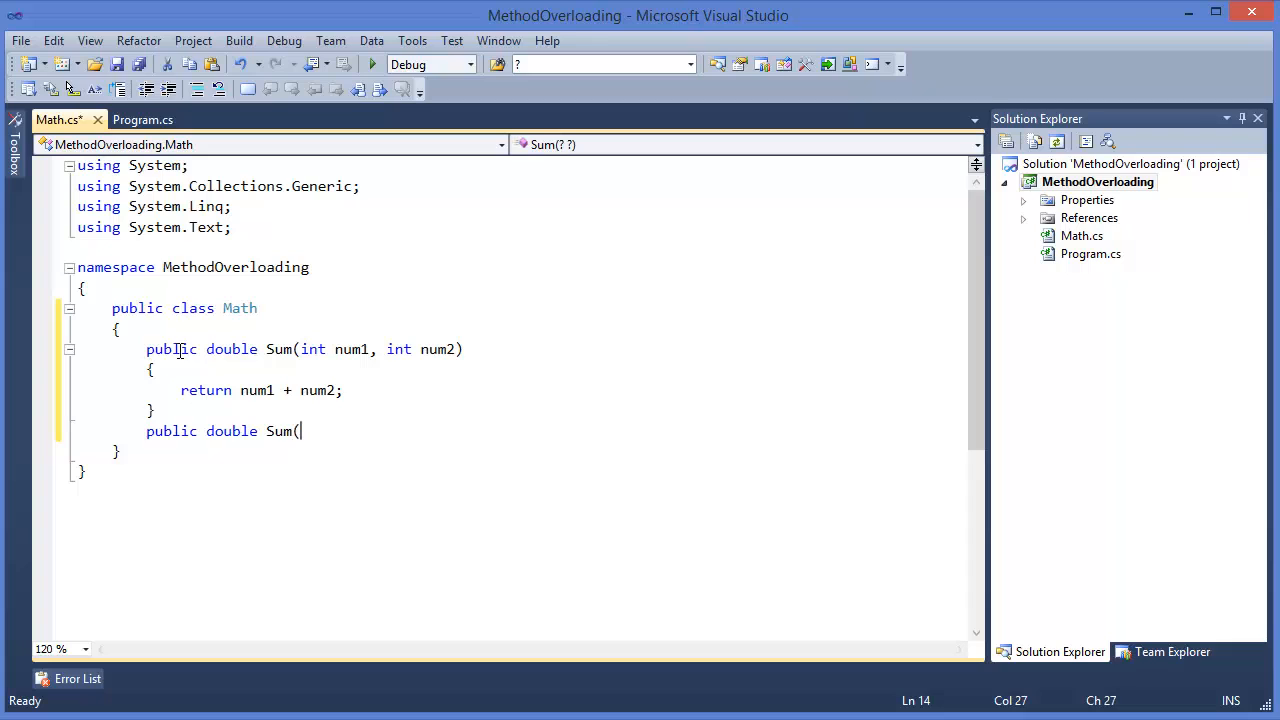
type("do")
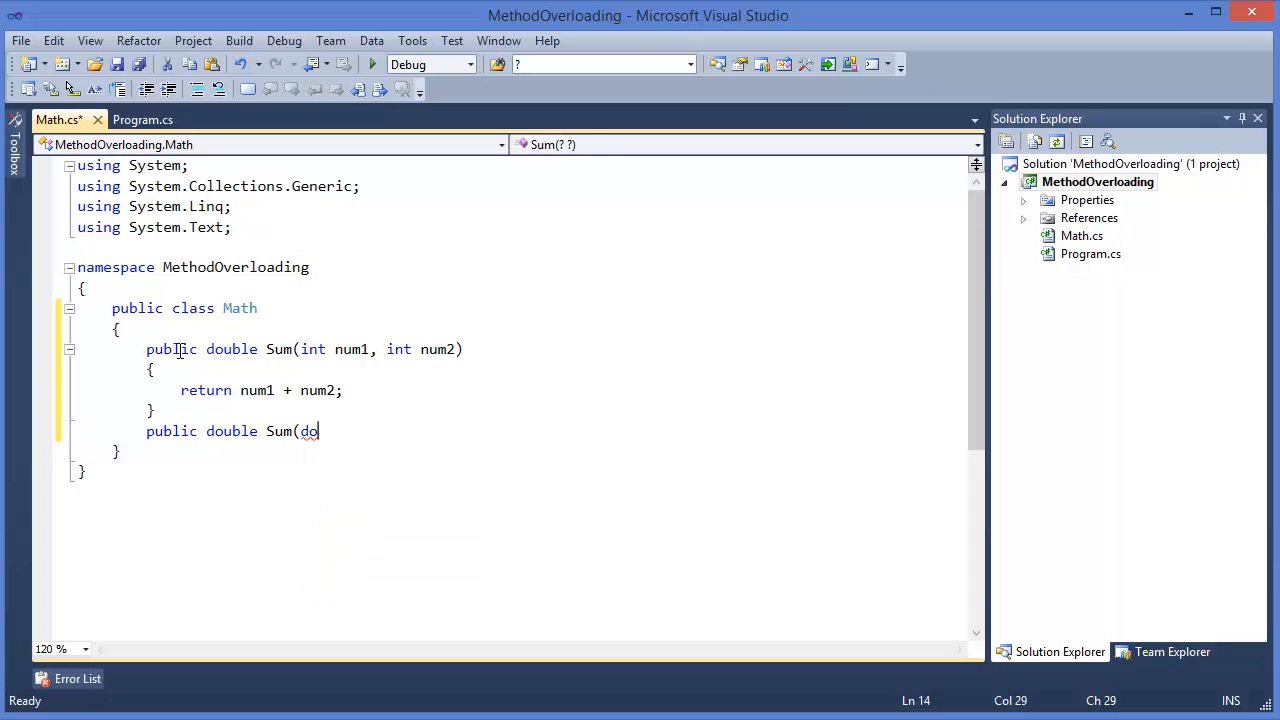
type("uble n")
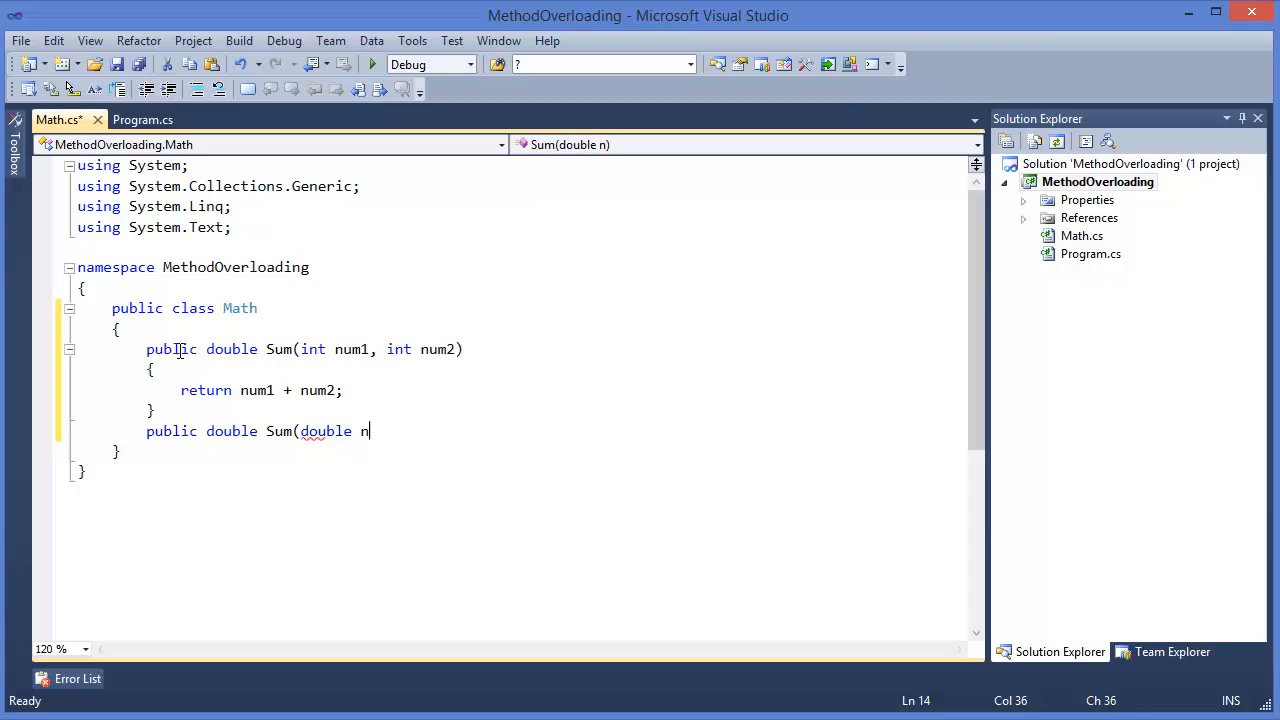
type("um1,")
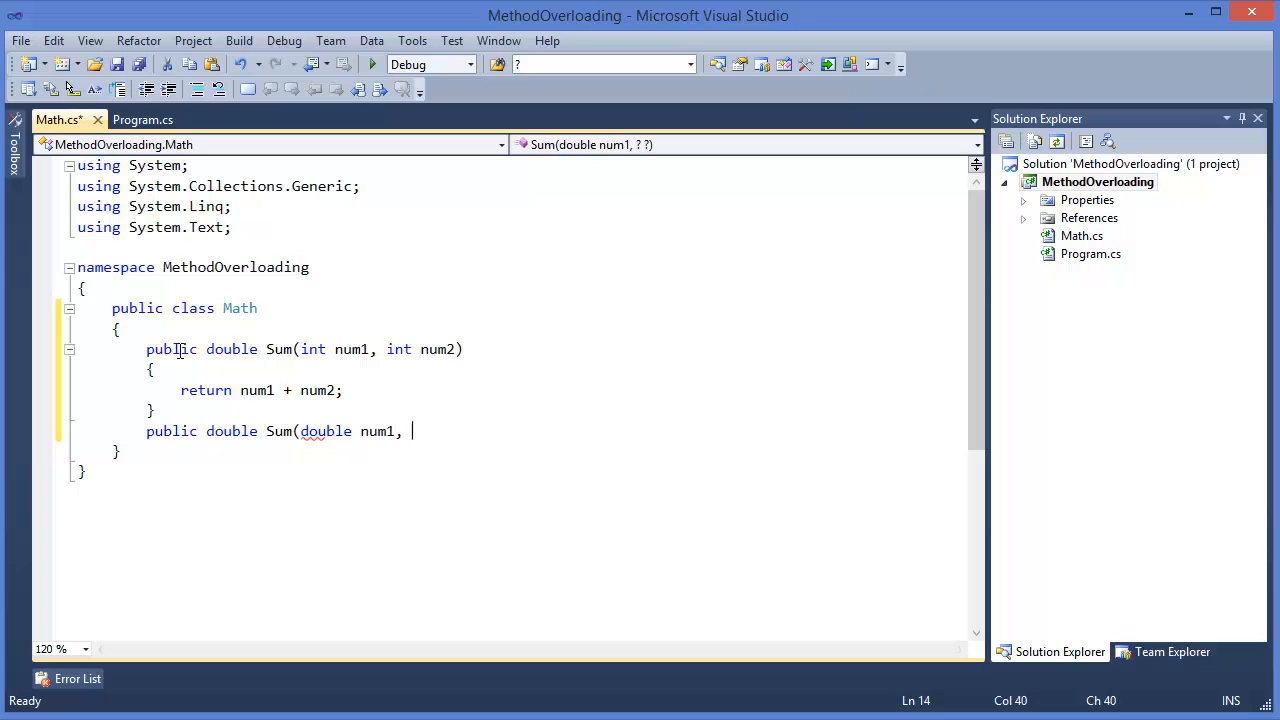
type("int num2")
type("{")
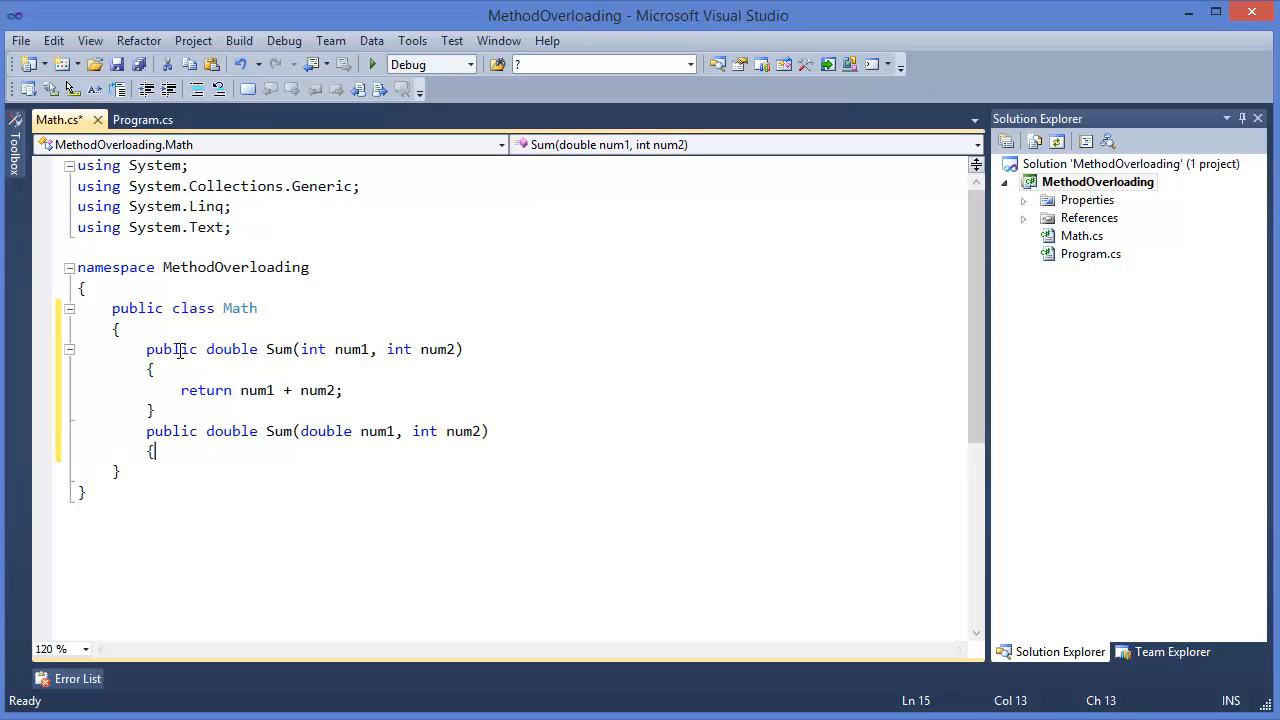
type("re")
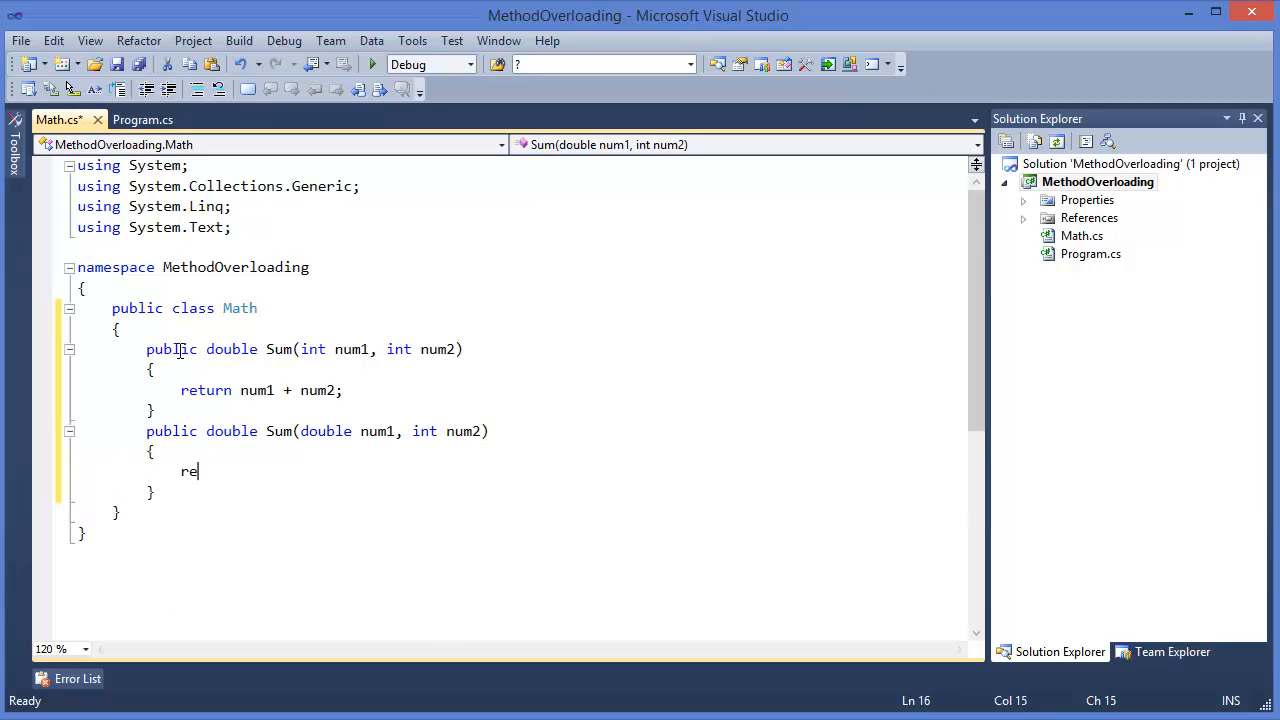
type("turn")
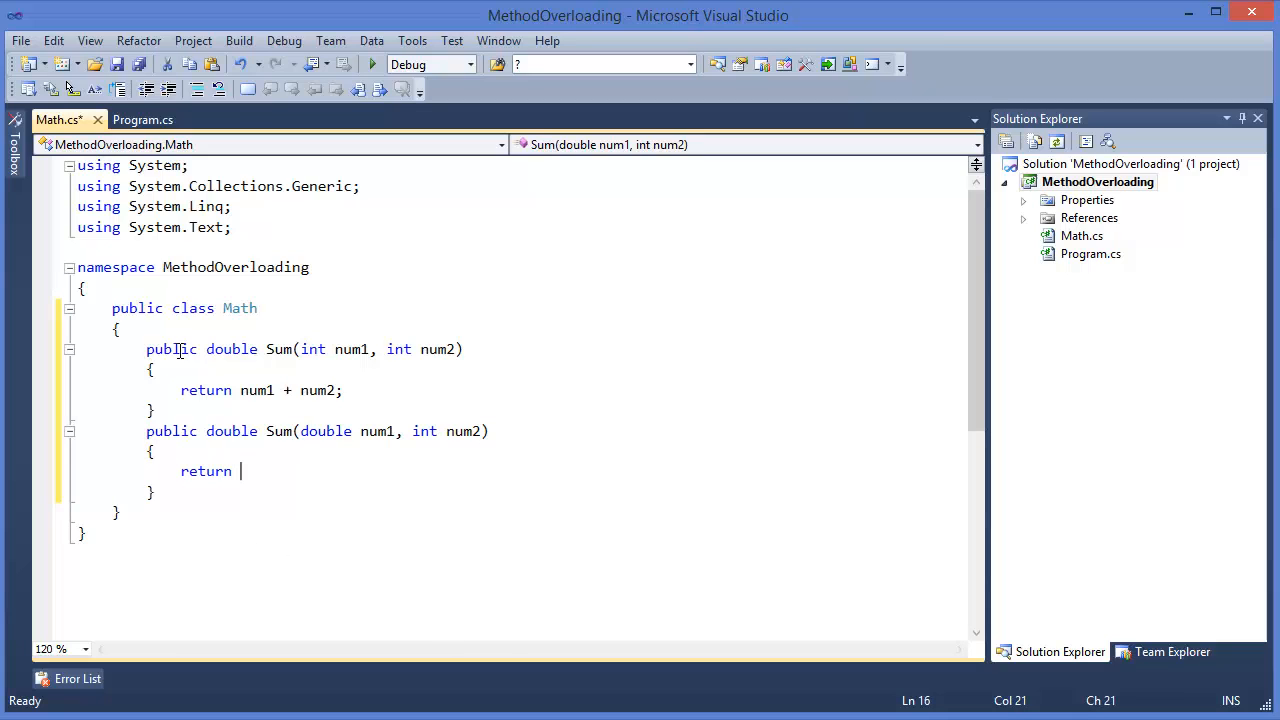
type("num1 + num2;")
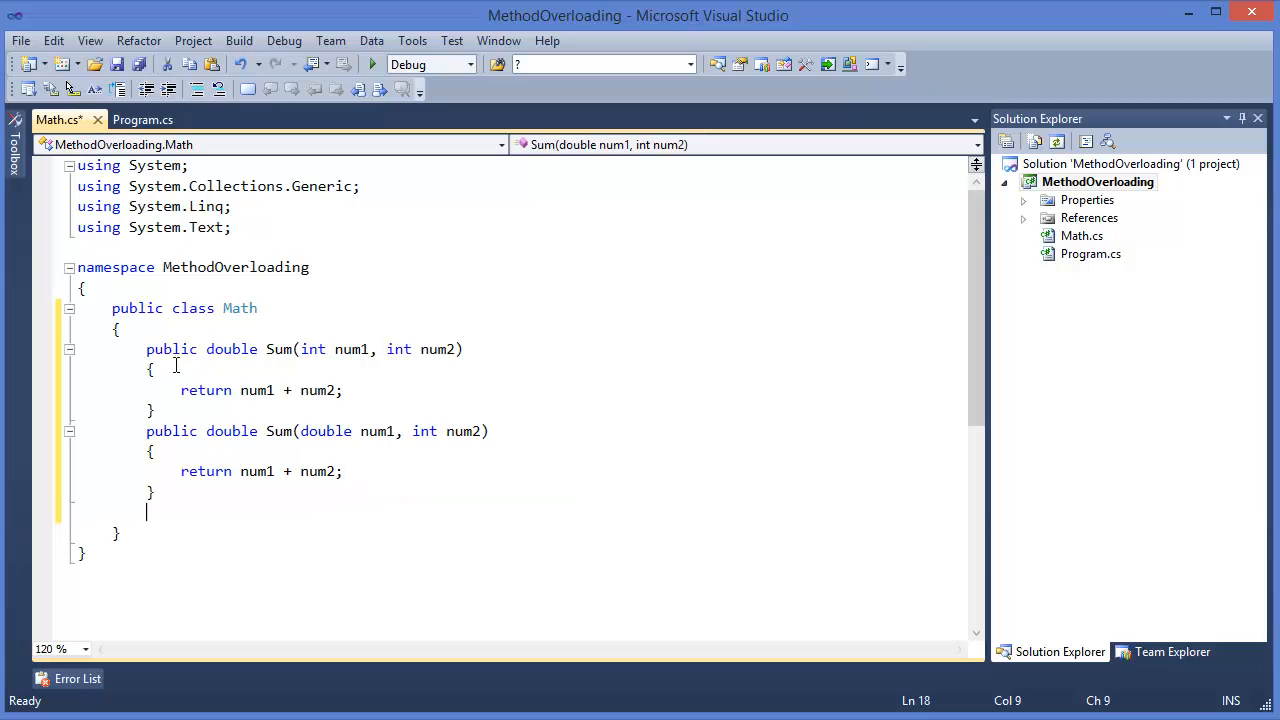
- Write public double Sum(int num1, int num2, int num3) returning num1 + num2 + num3
type("public")
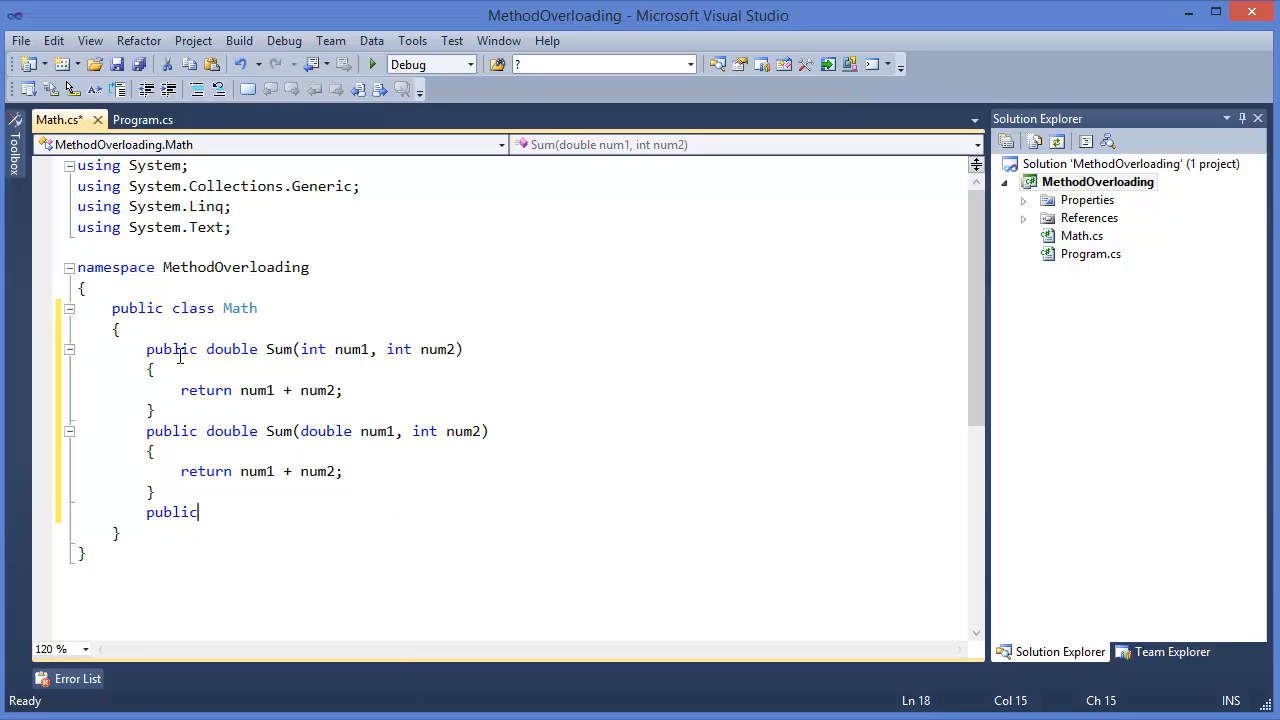
type("double")
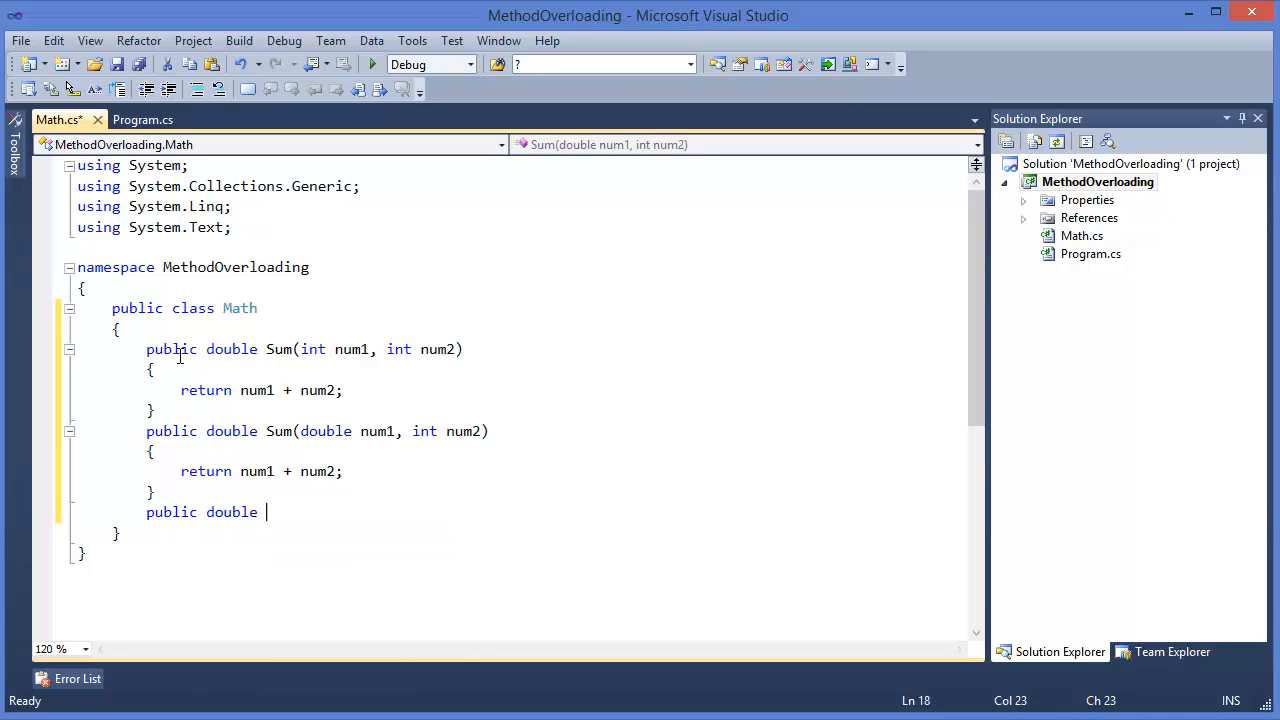
type("Sum(")
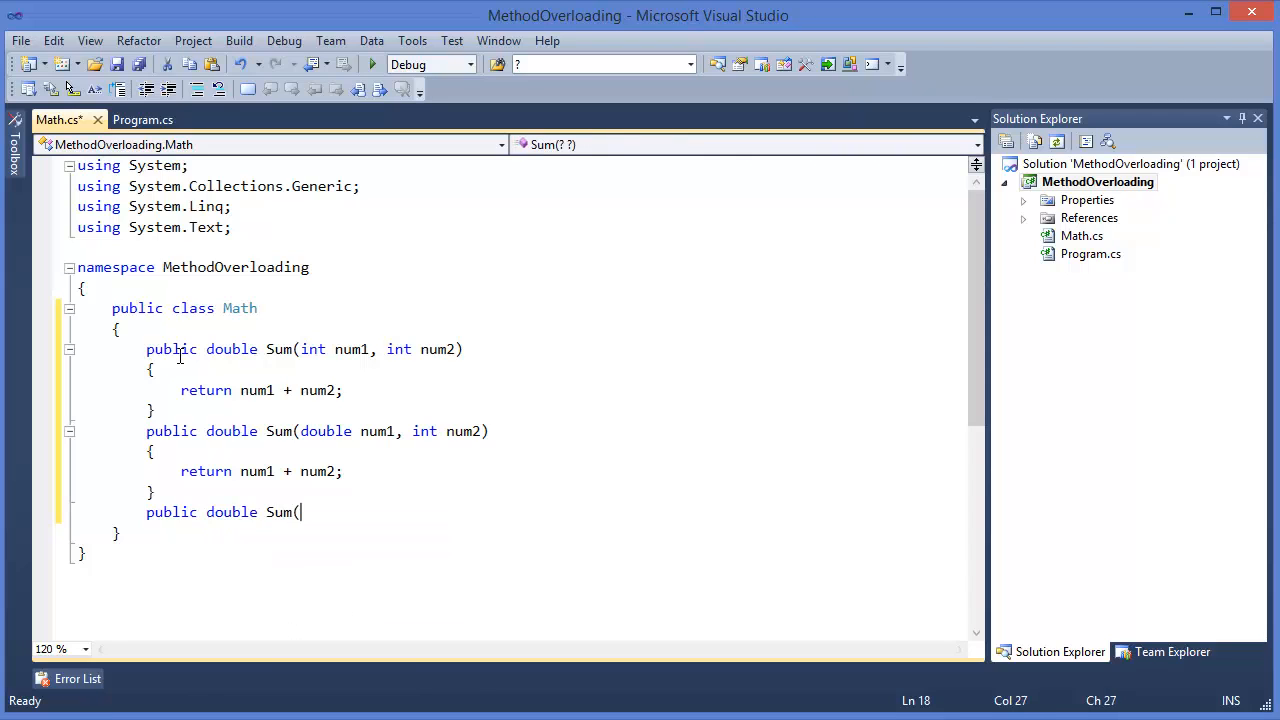
type("int num")
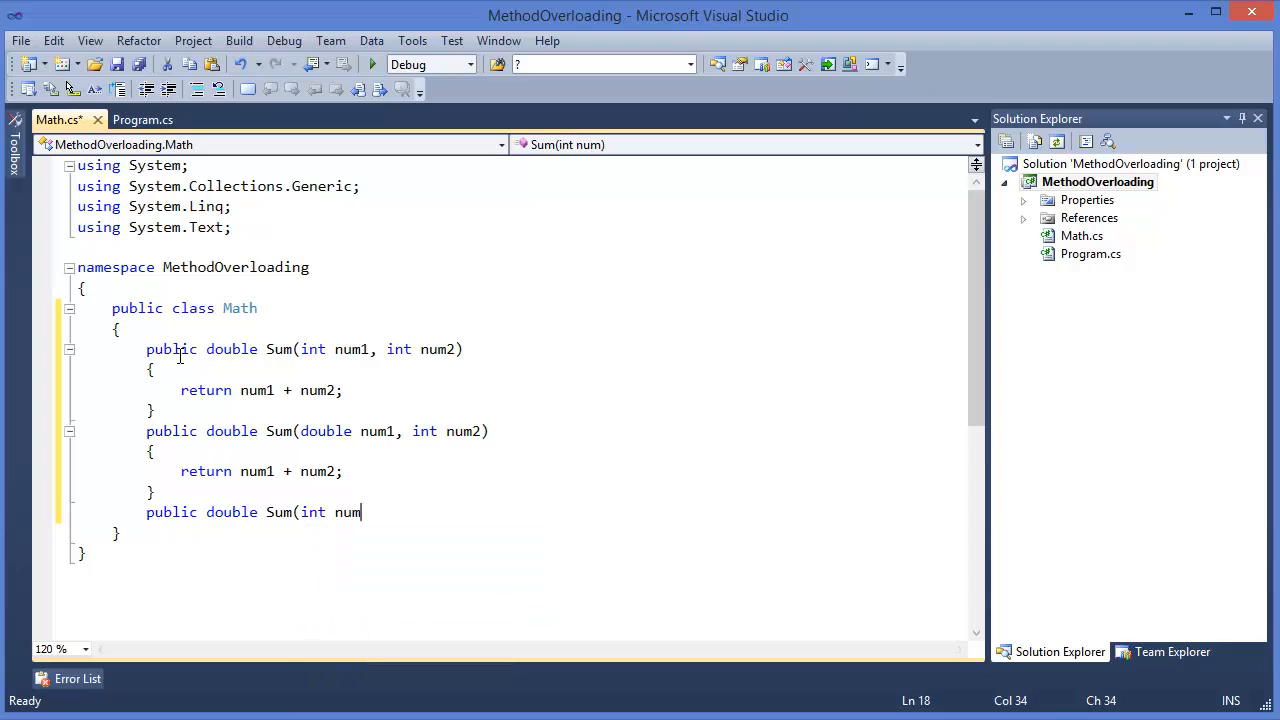
type("1, int num2, int num")
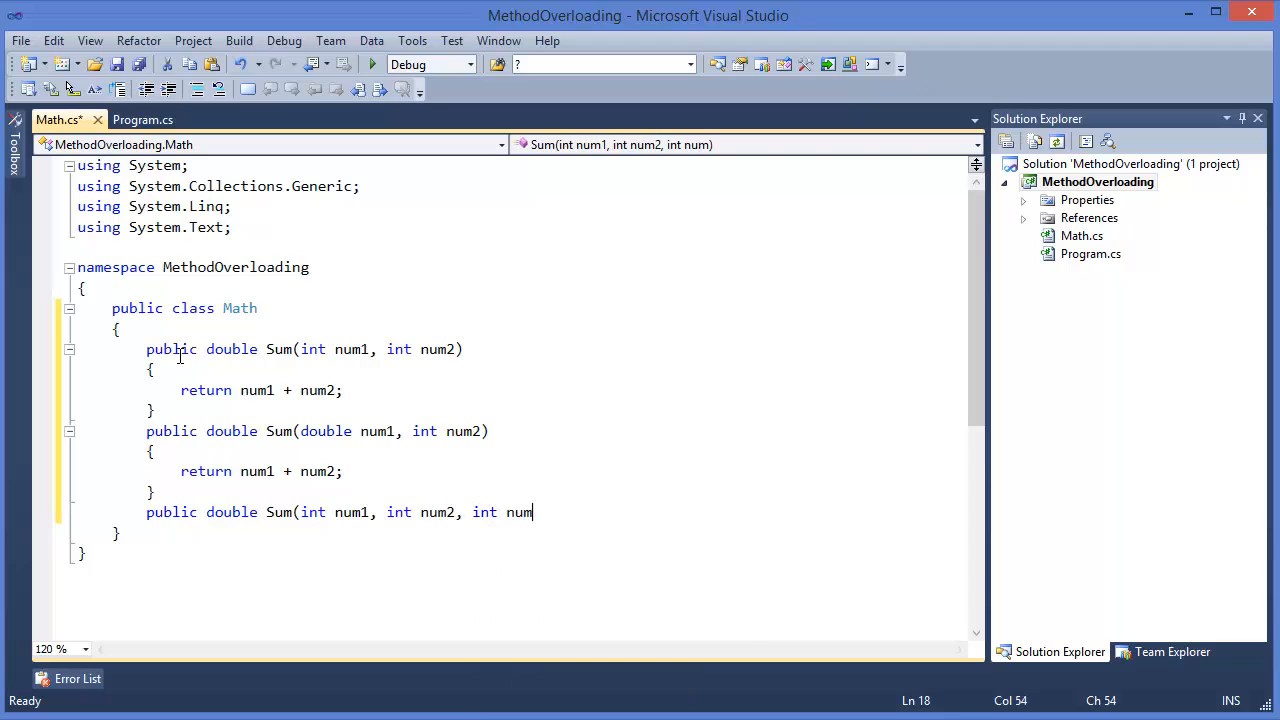
type("3)")
type("{")
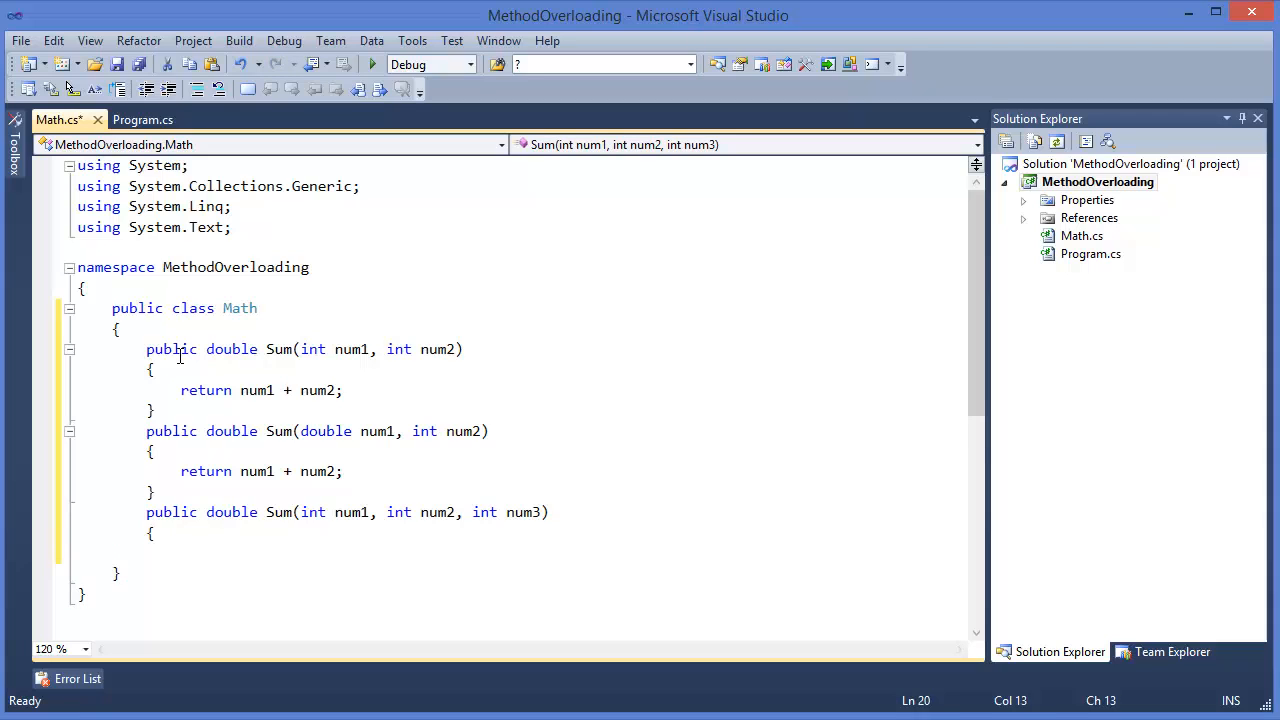
type("return num1 + num2 +")
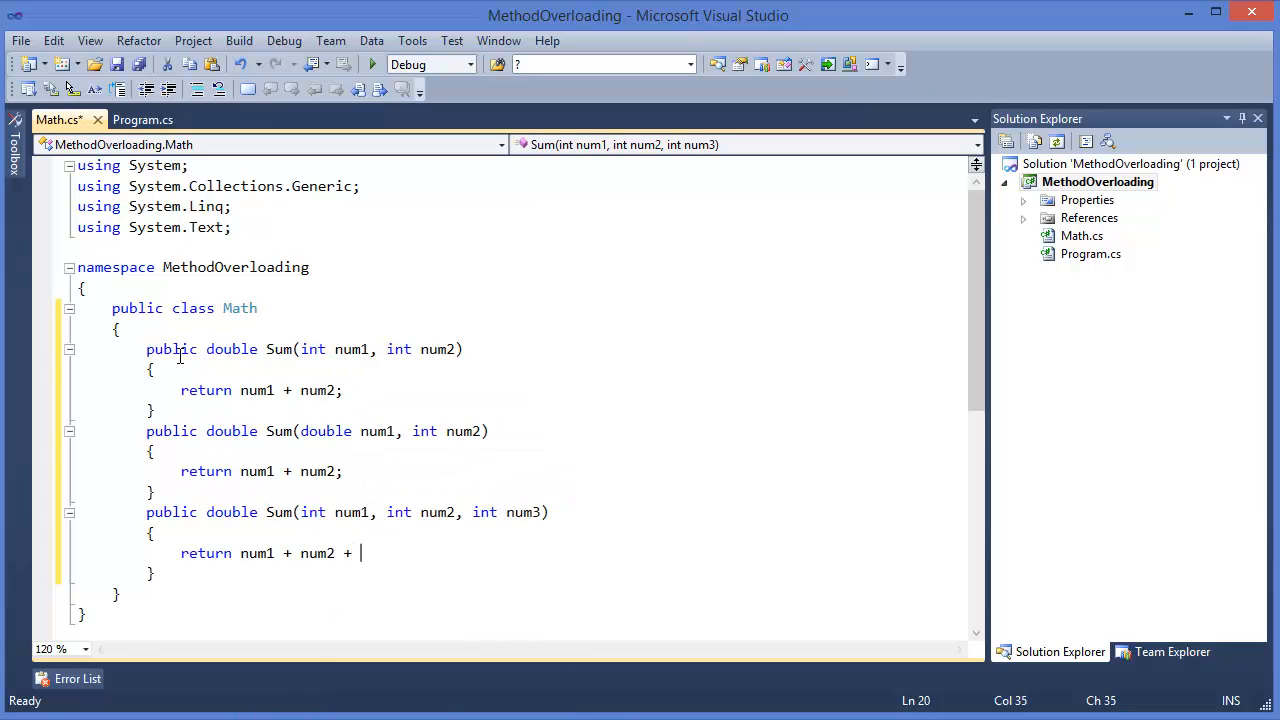
type("num3;")
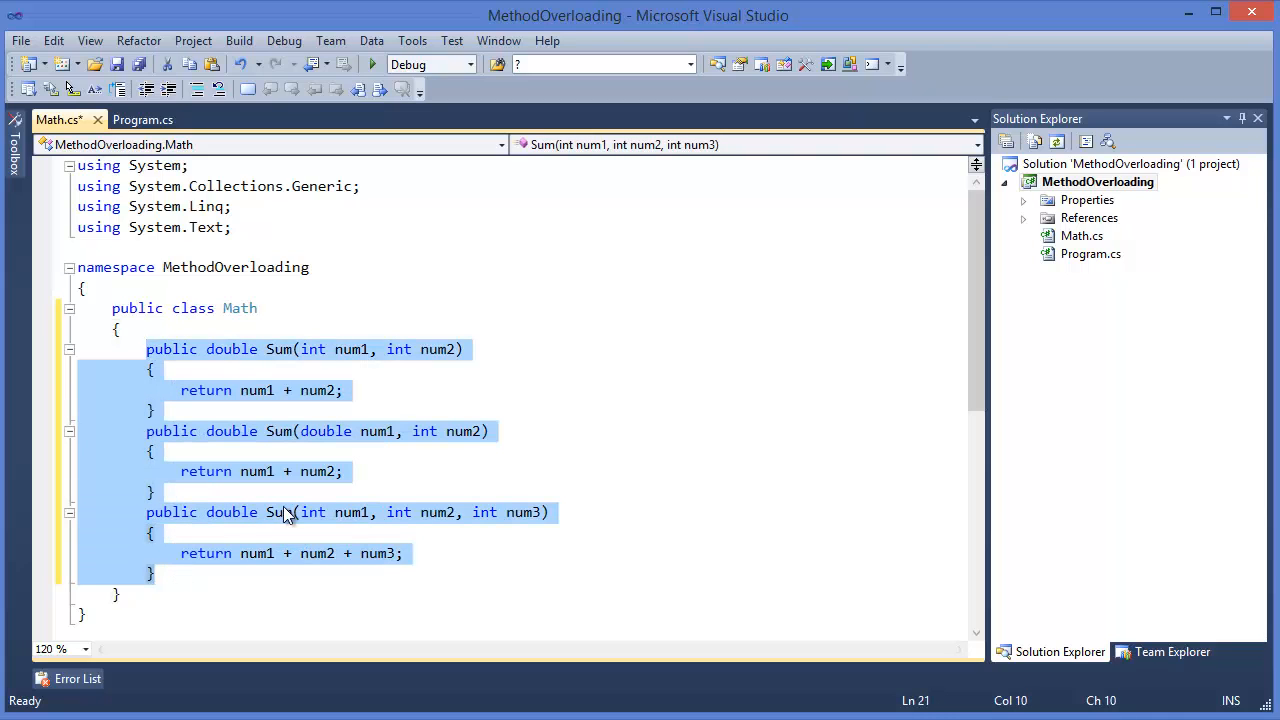
left_click(278, 431)
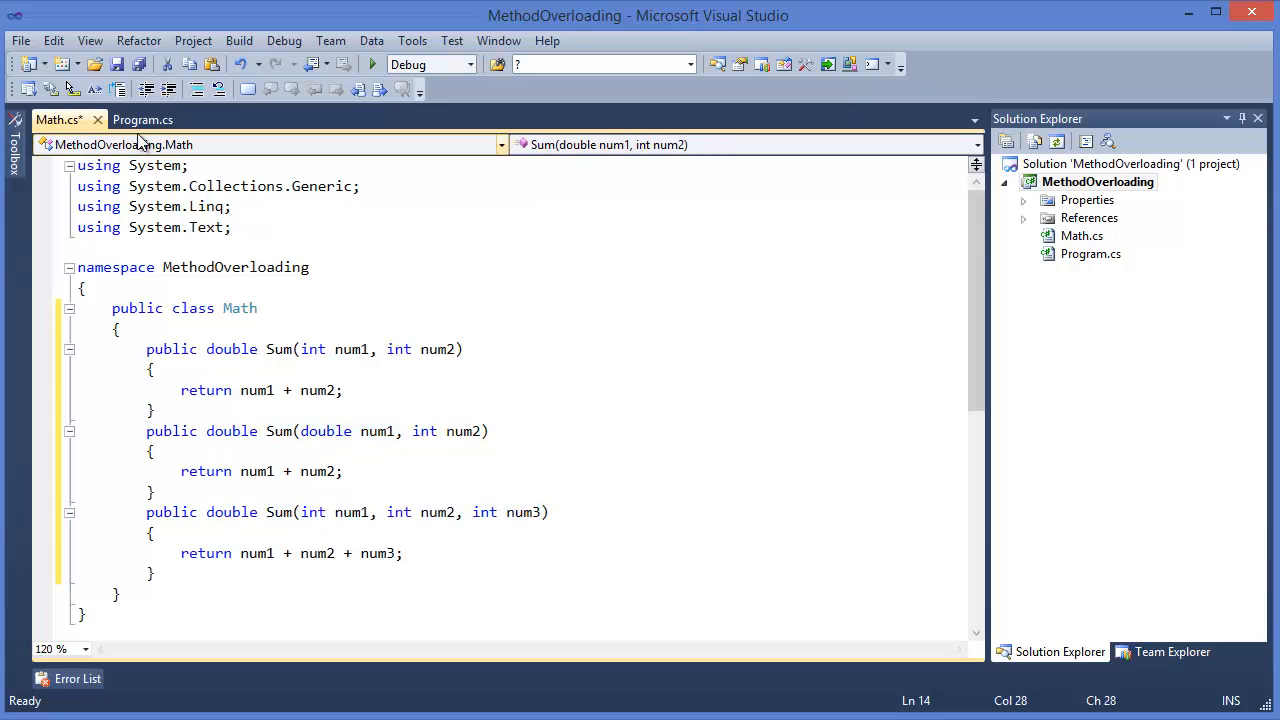
- In Program.cs Main, create an instance with Math math = new Math();
left_click(143, 119)
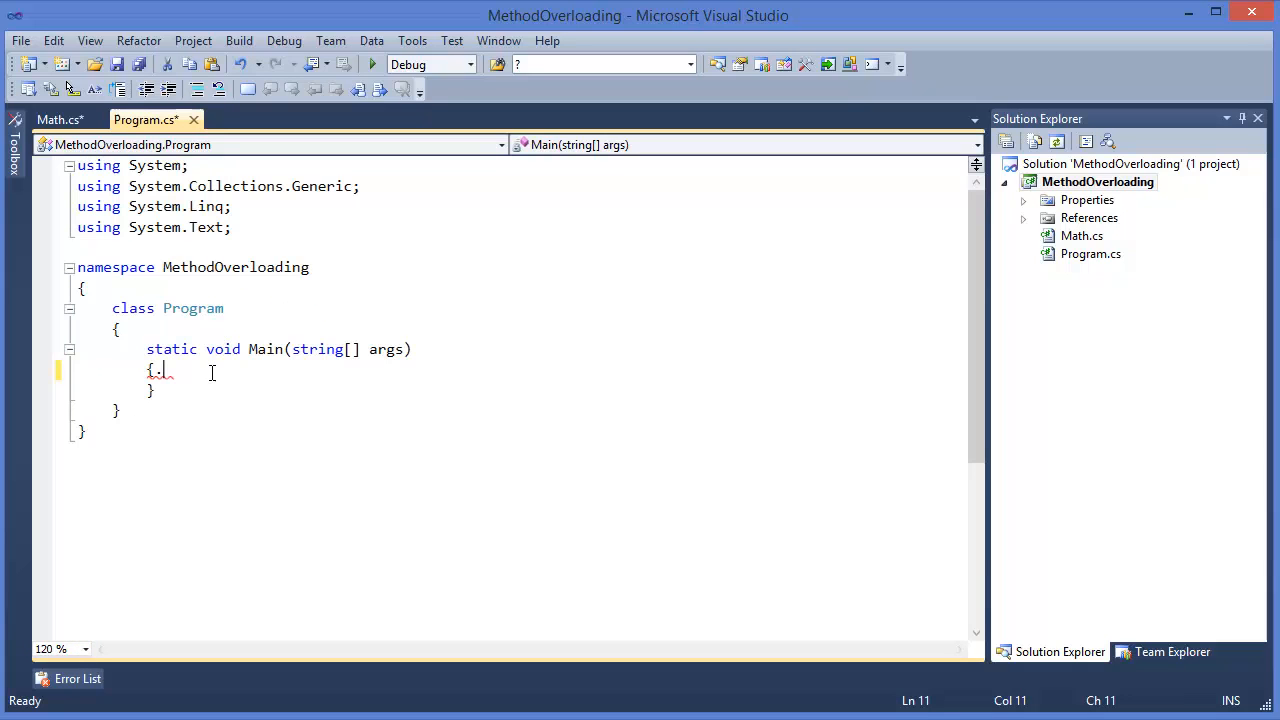
type("M")
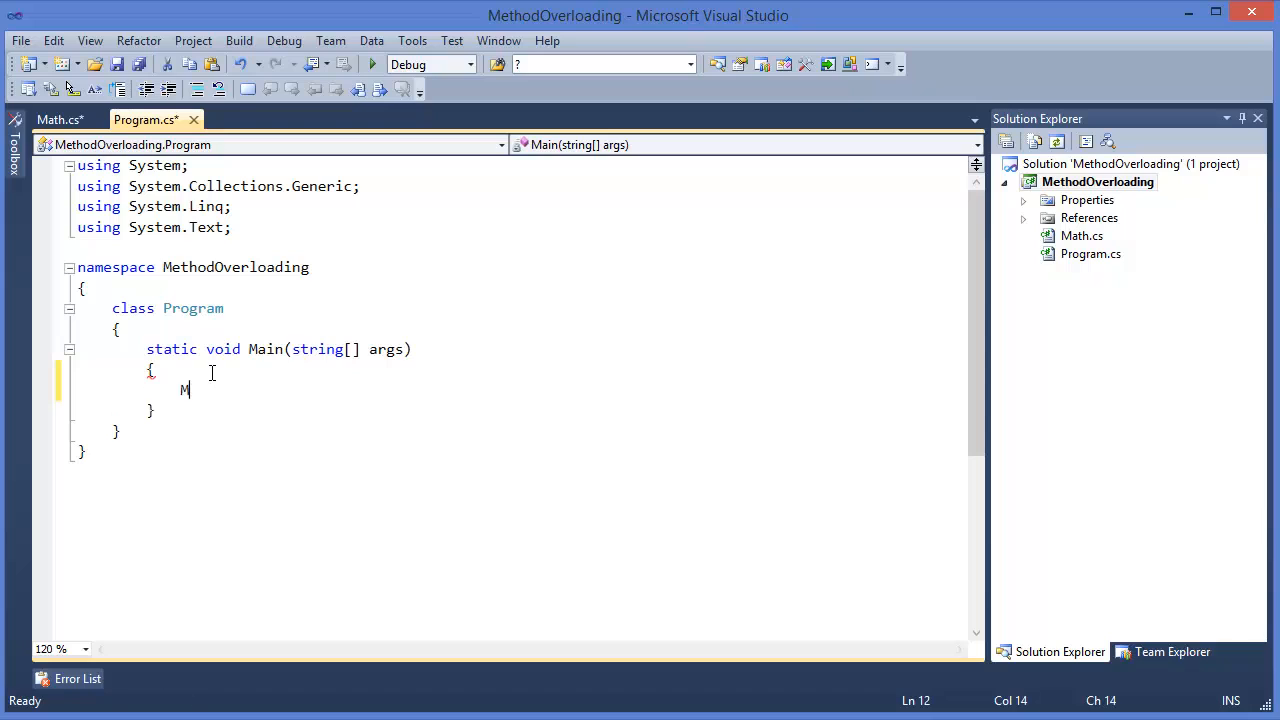
type("ath")
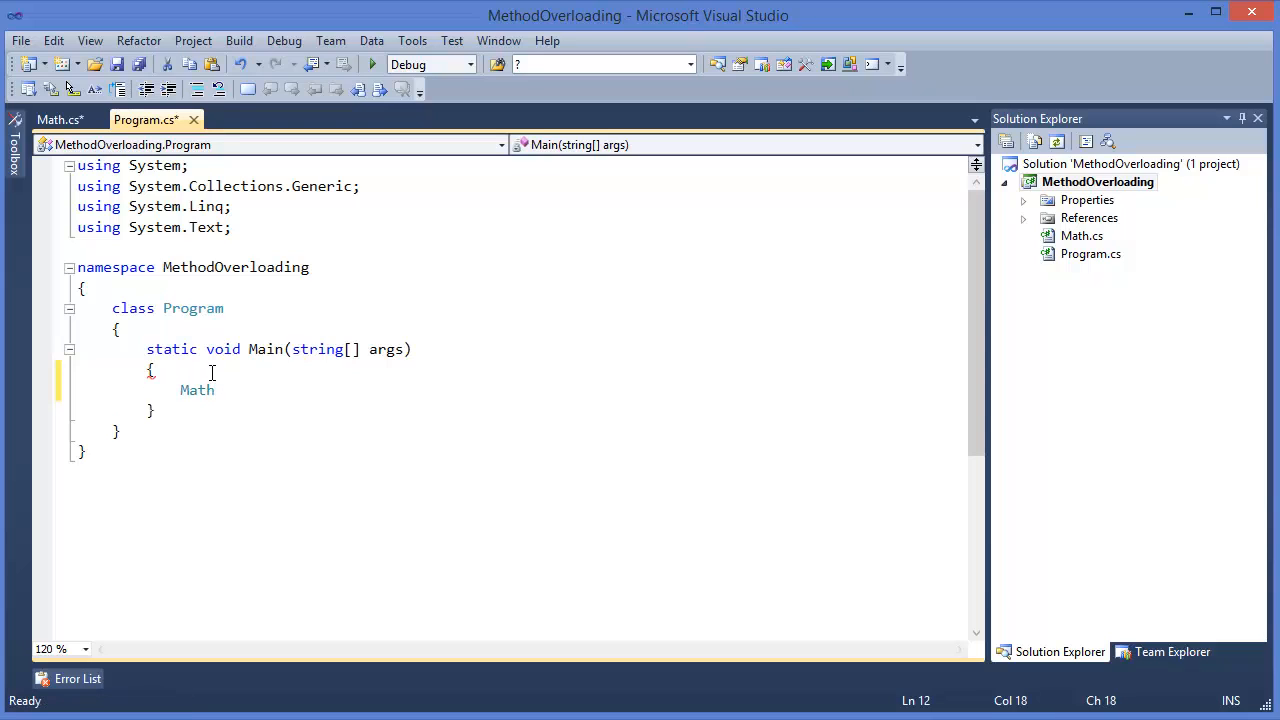
type("ma")
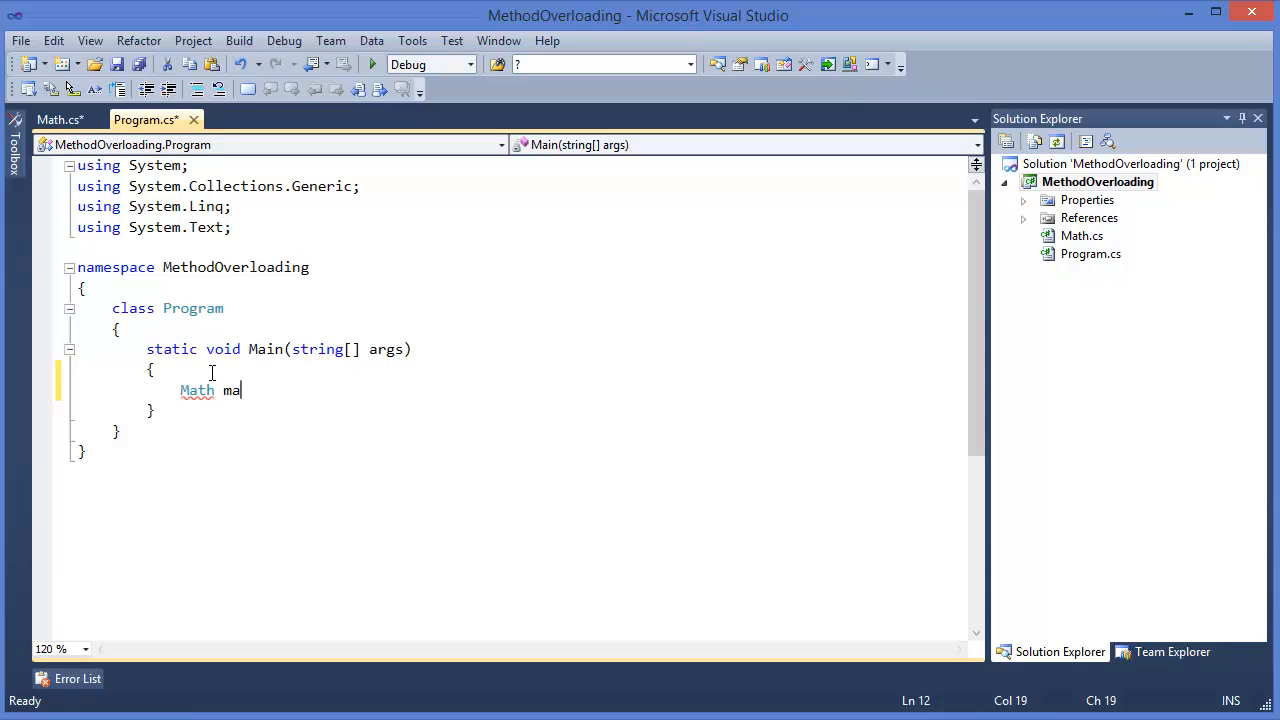
type("th = new Math")
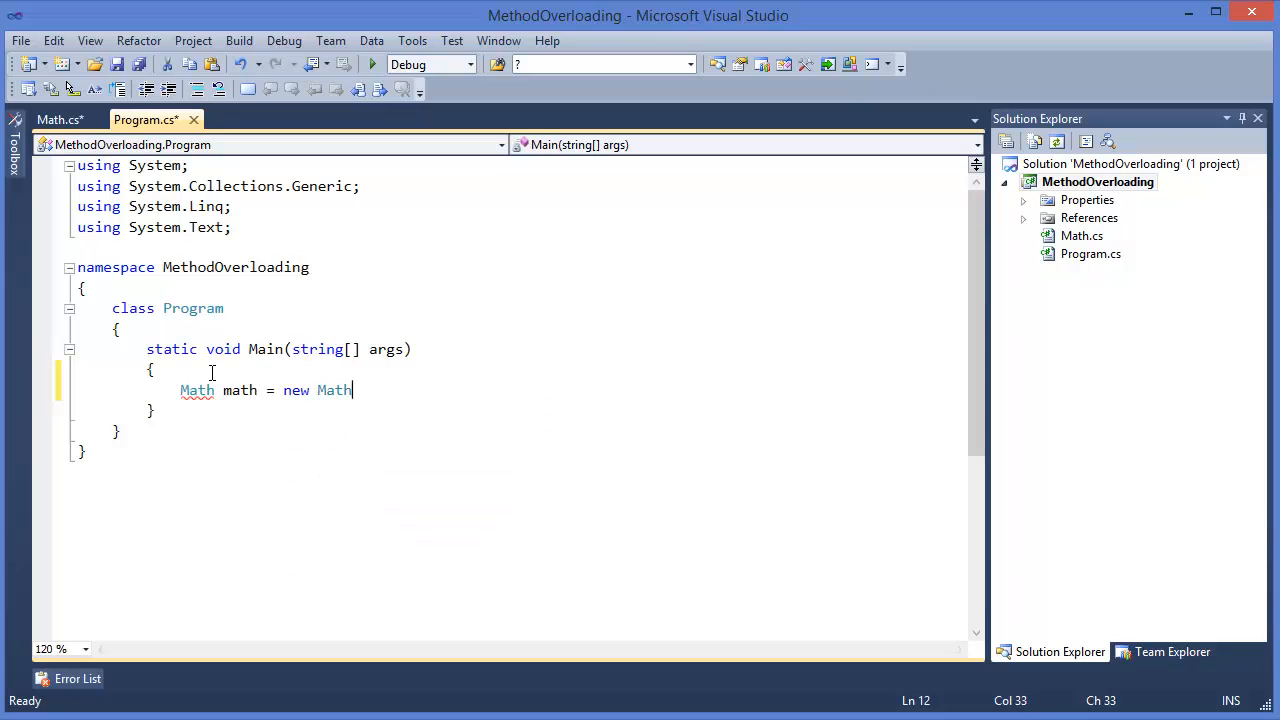
type("();")
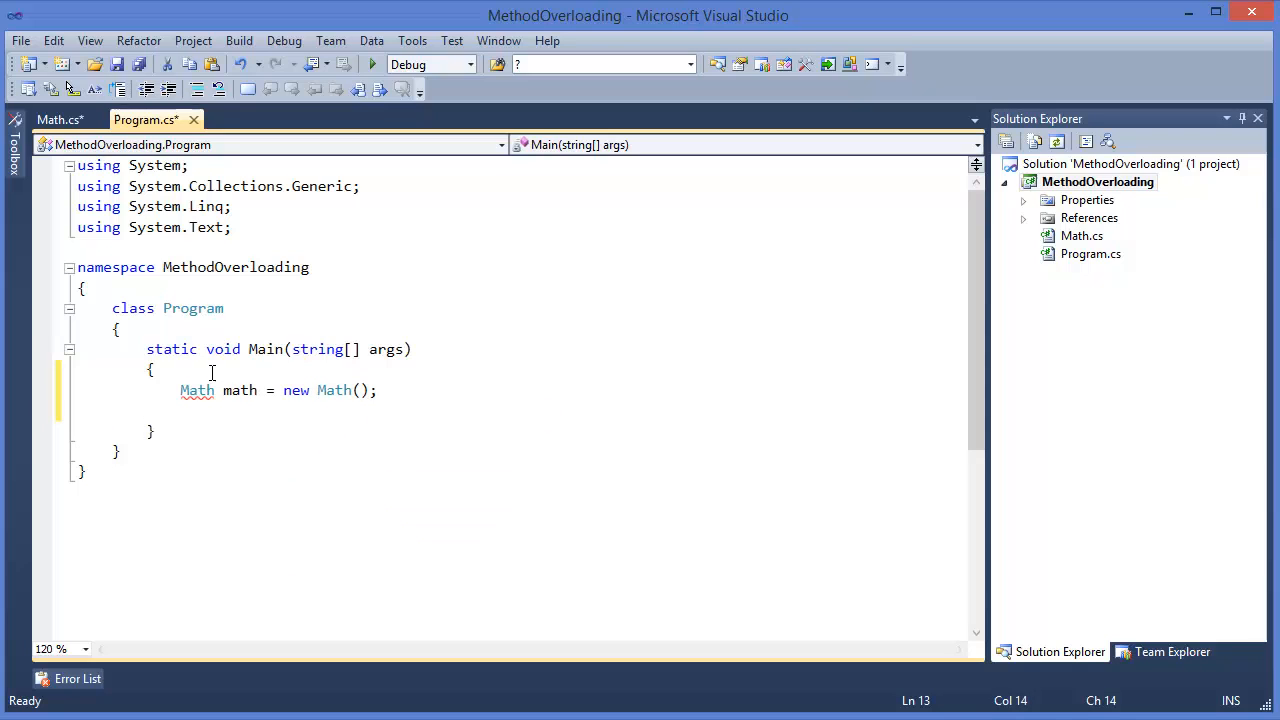
- Print math.Sum(5, 2) to the console with Console.WriteLine
type("math.")
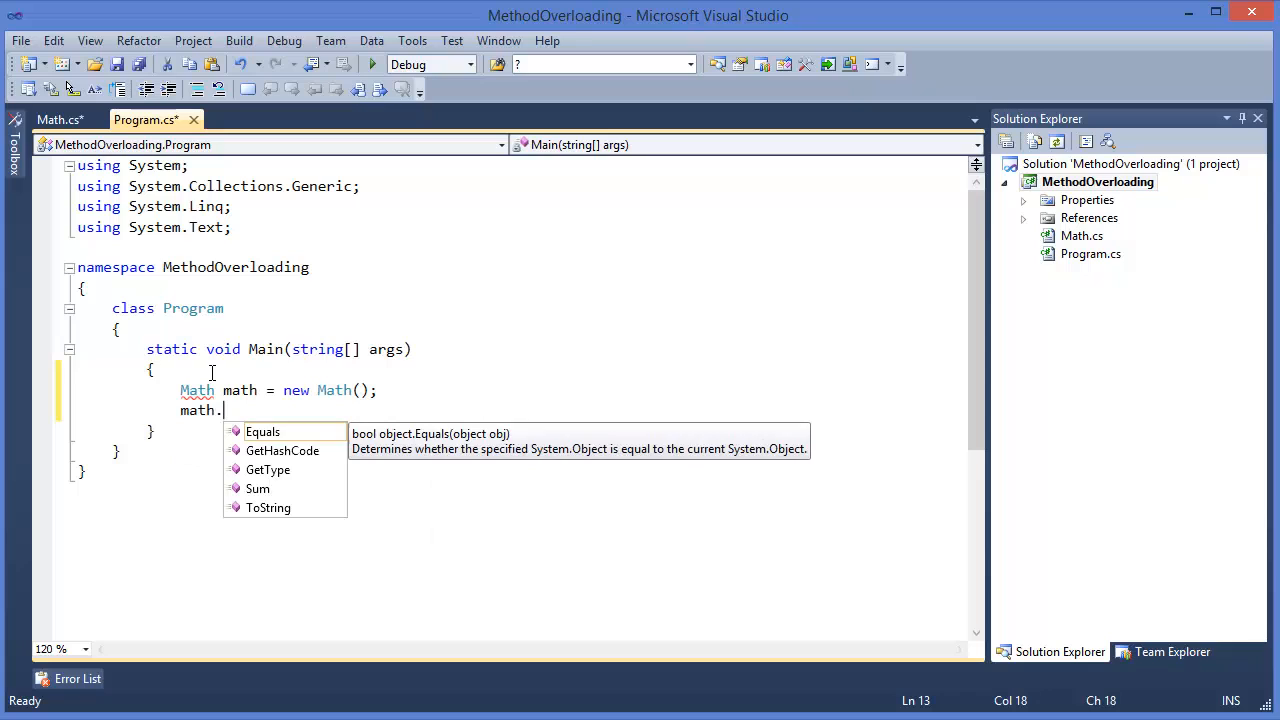
type("Sum(")
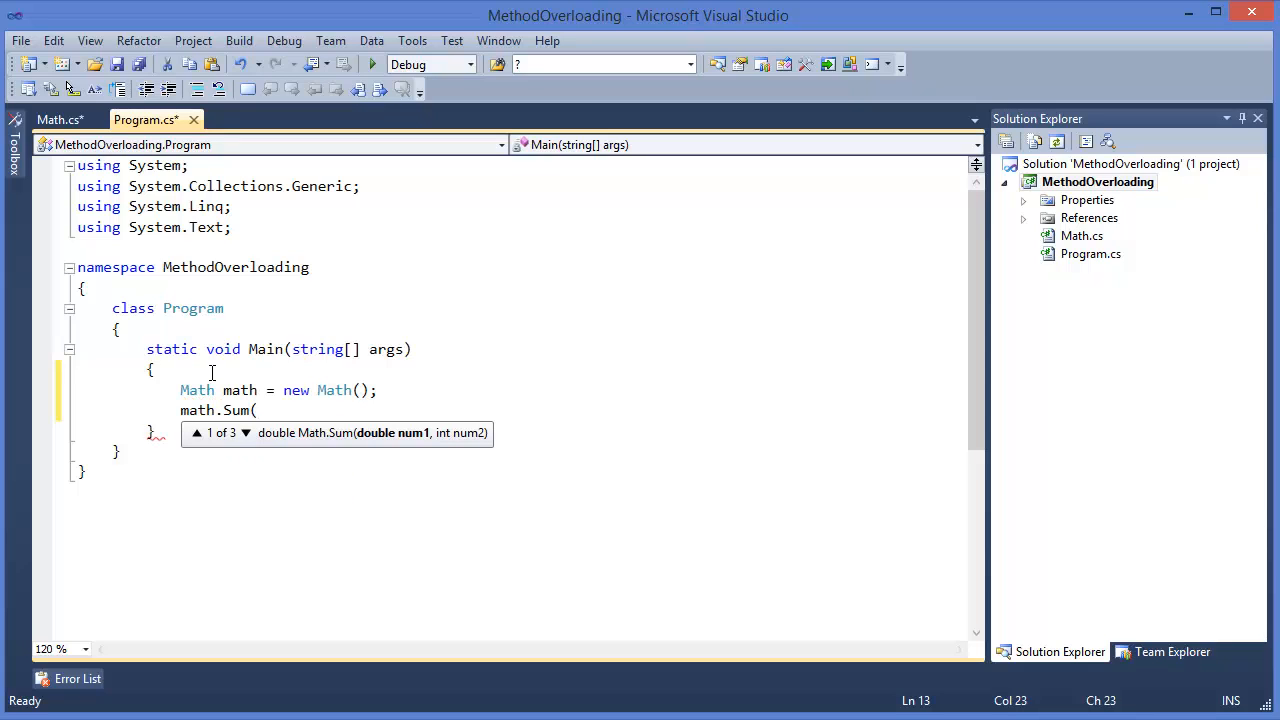
type("5,2")
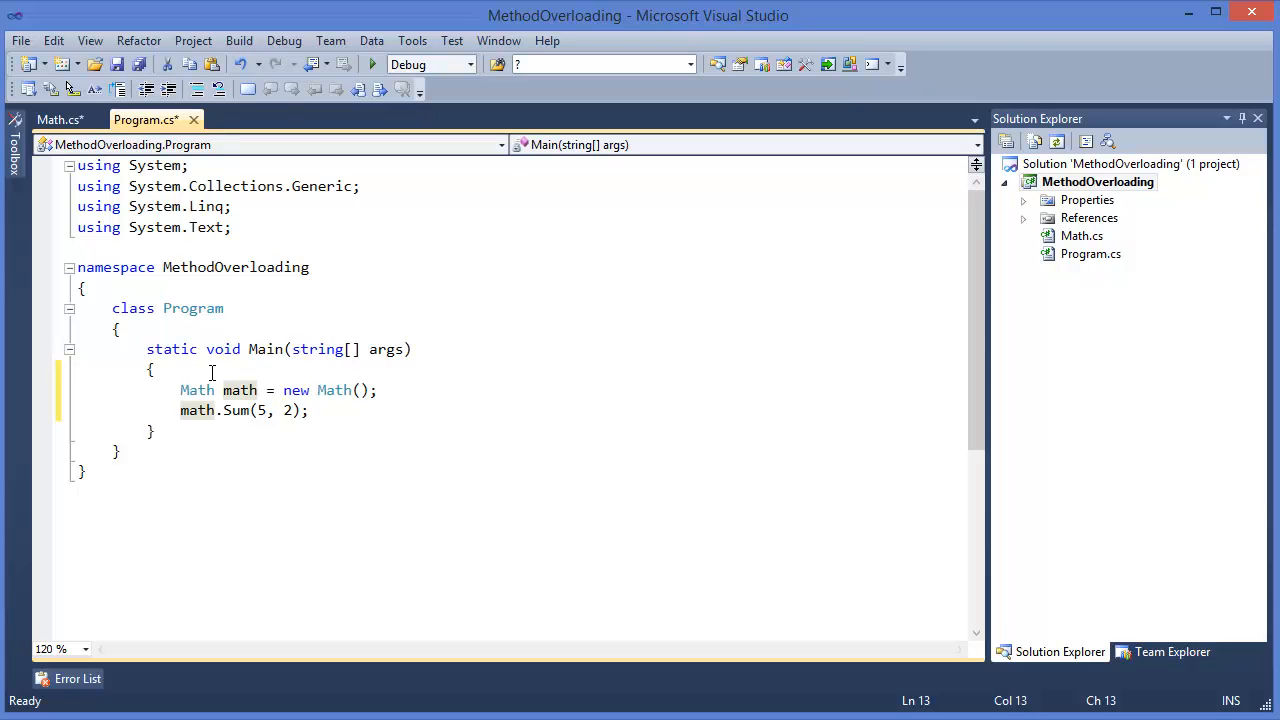
type("Console.w")
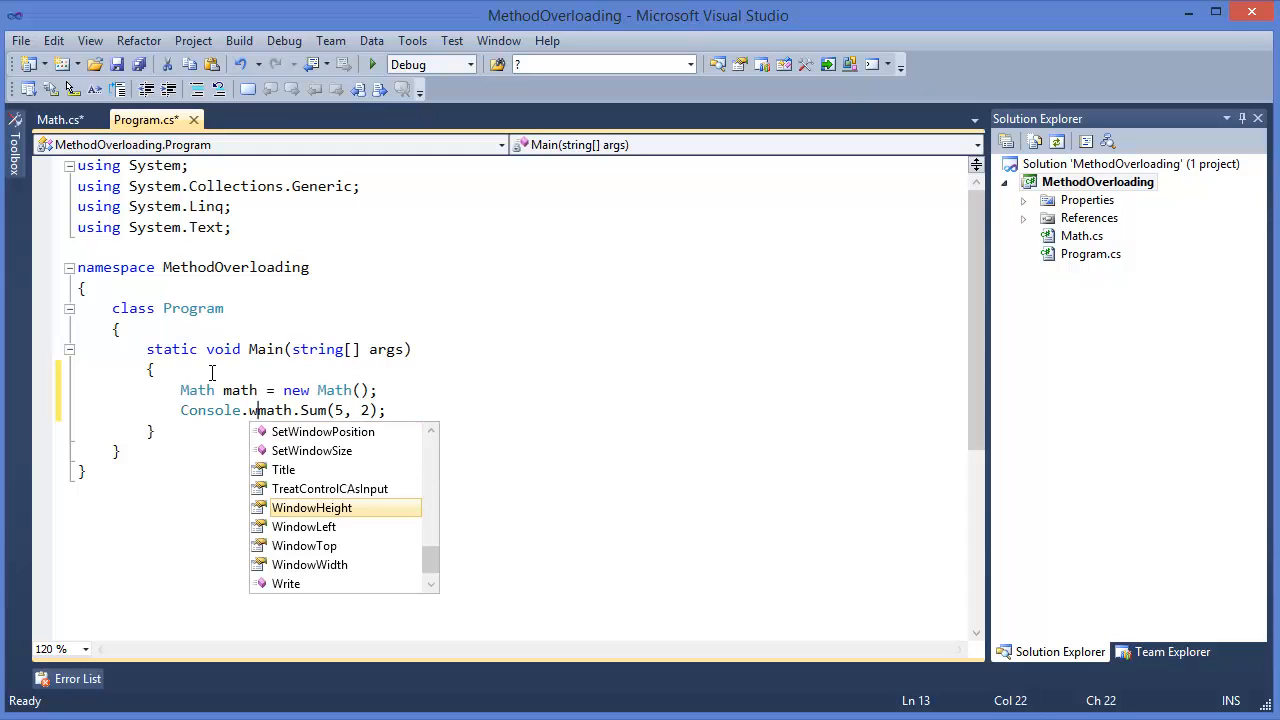
type("riteLine(")
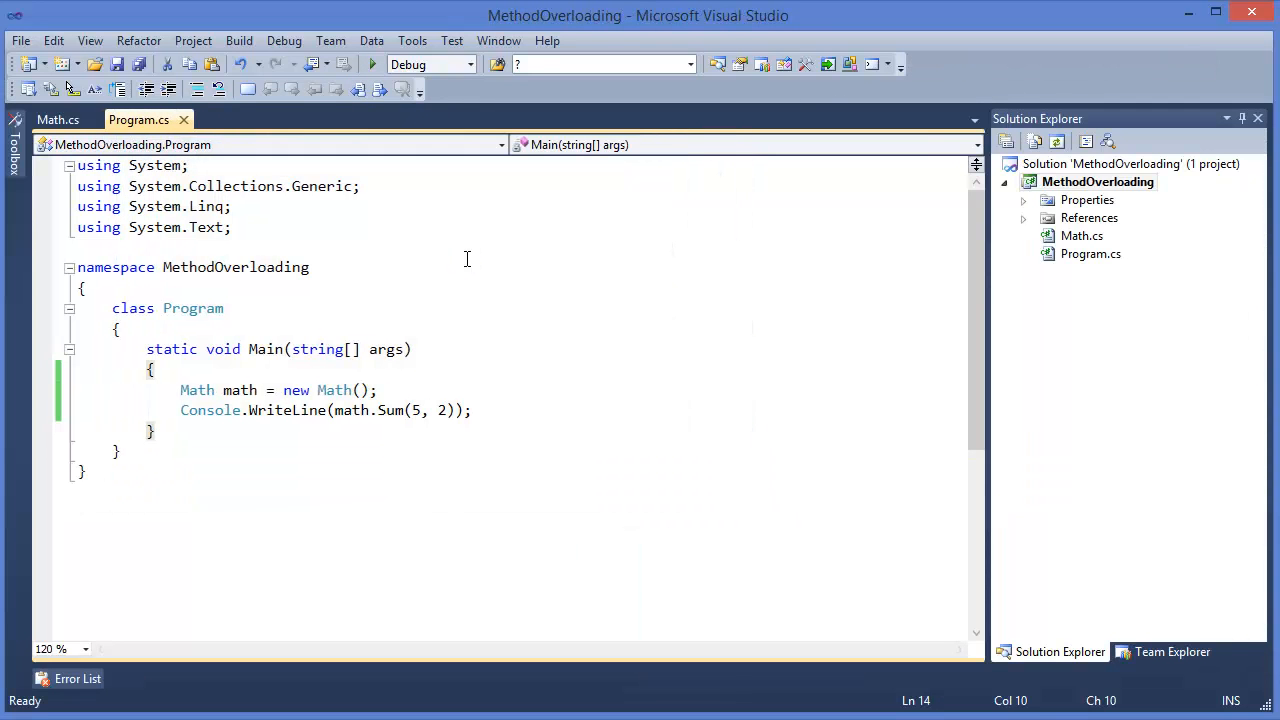
- Add math.Sum(5.5, 2) and math.Sum(5, 3, 2) calls, then run to print 7, 7.5, 10
left_click(371, 64)
type("Console.WriteLine(math.Sum(5, 2));")
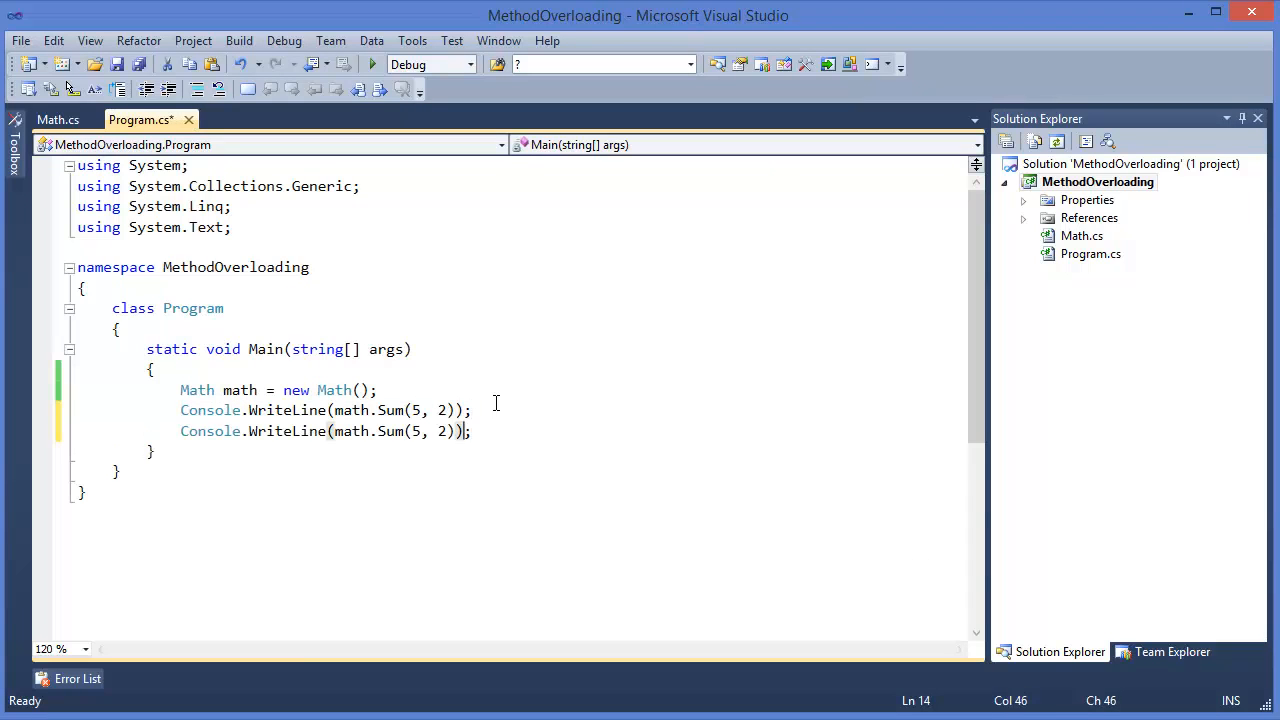
type(".5")
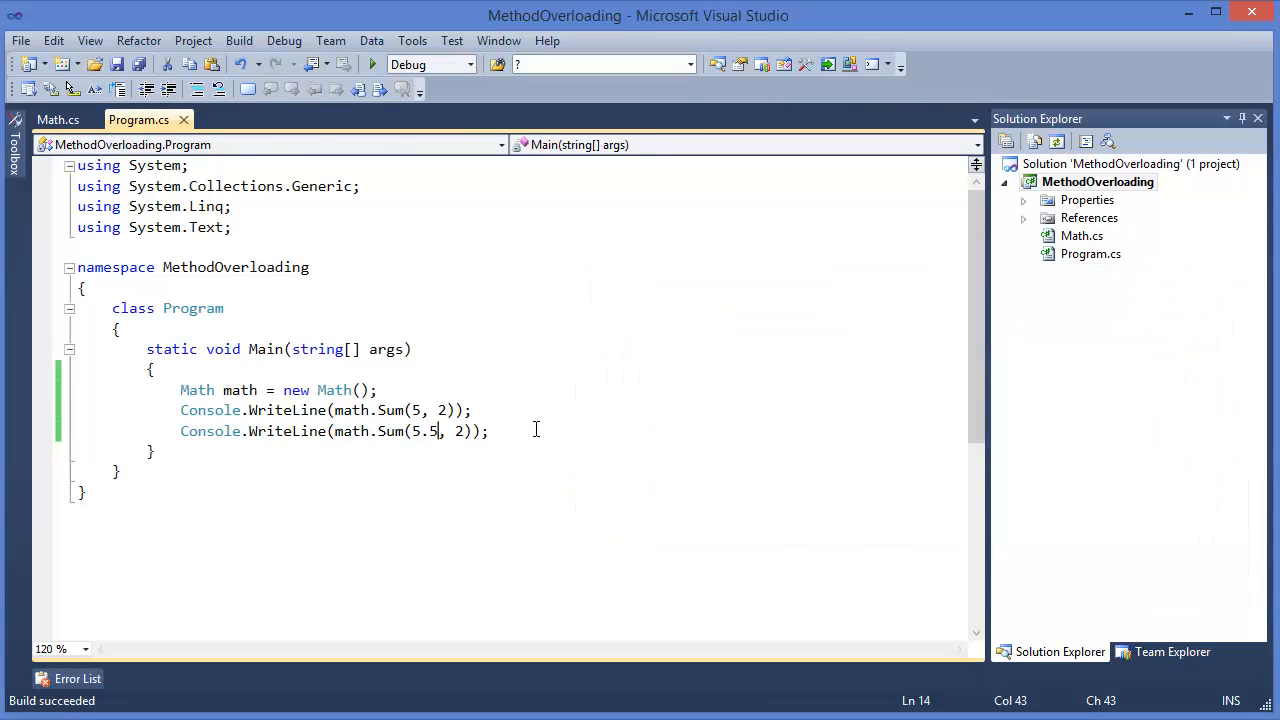
type("Console.WriteLine(math.Sum(5, 2));")
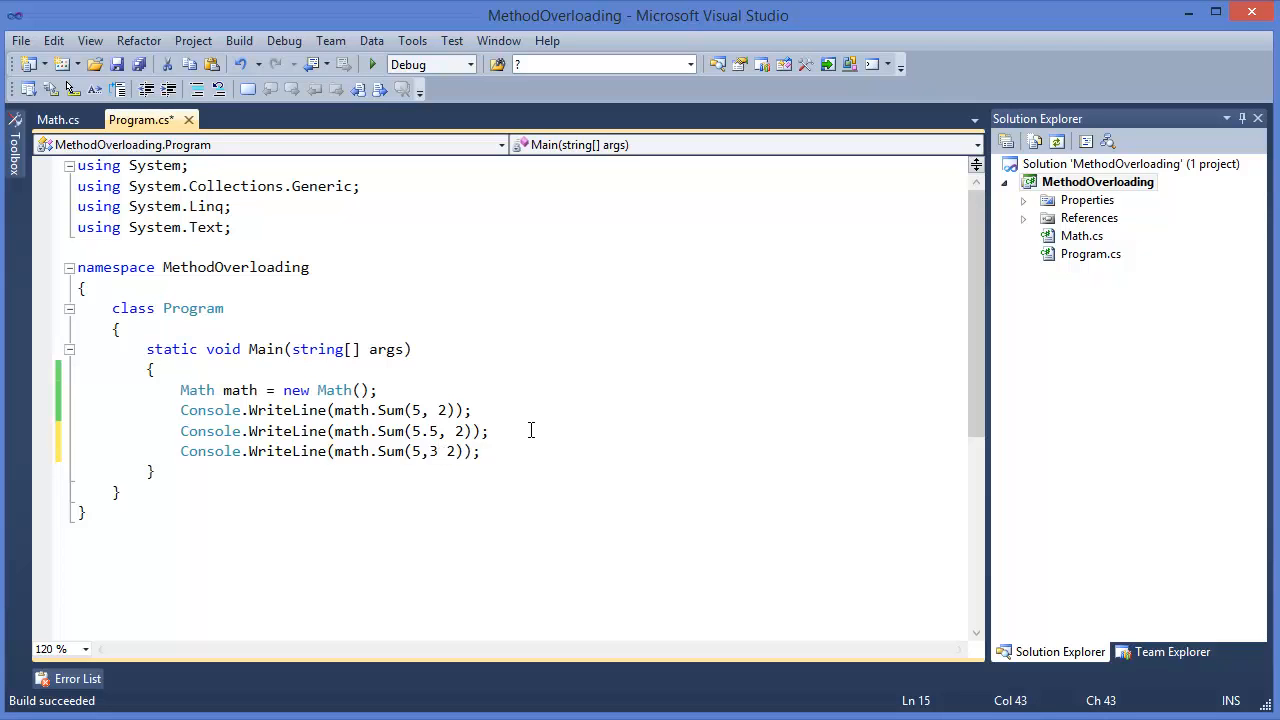
type(",")
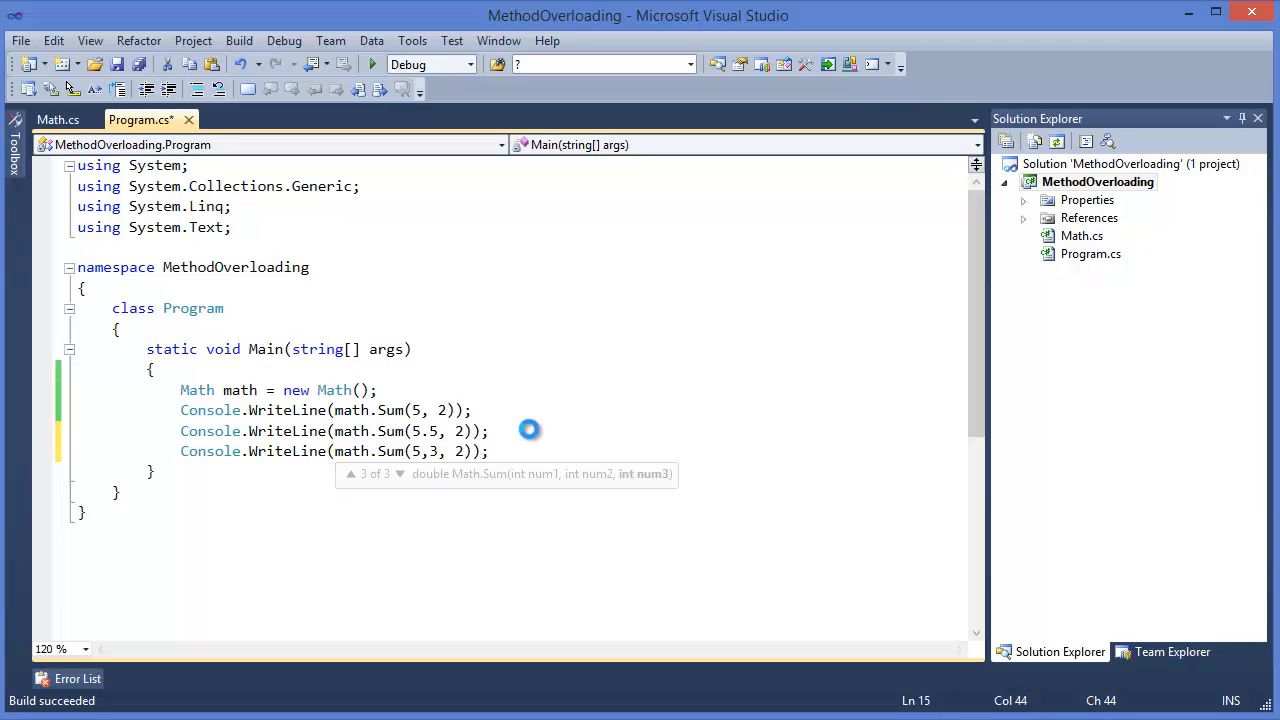
left_click(371, 64)
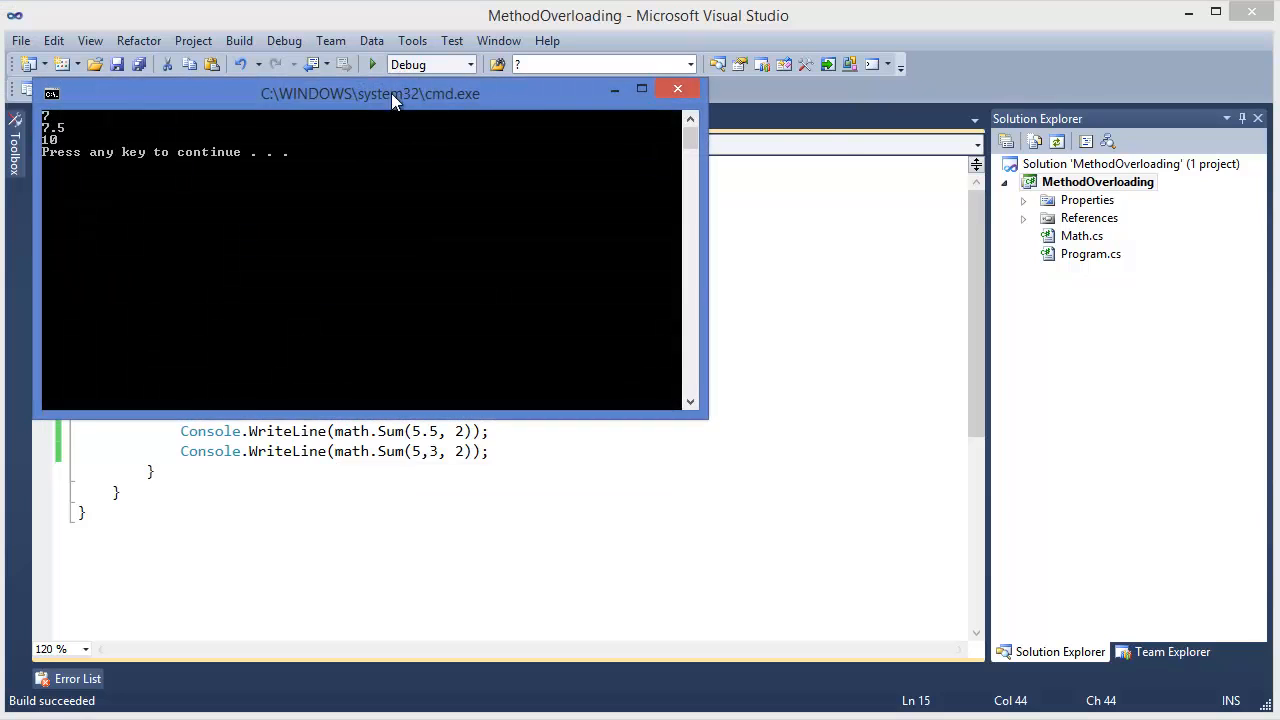
- Drag the console output window aside
left_click_drag(370, 93, 903, 251)
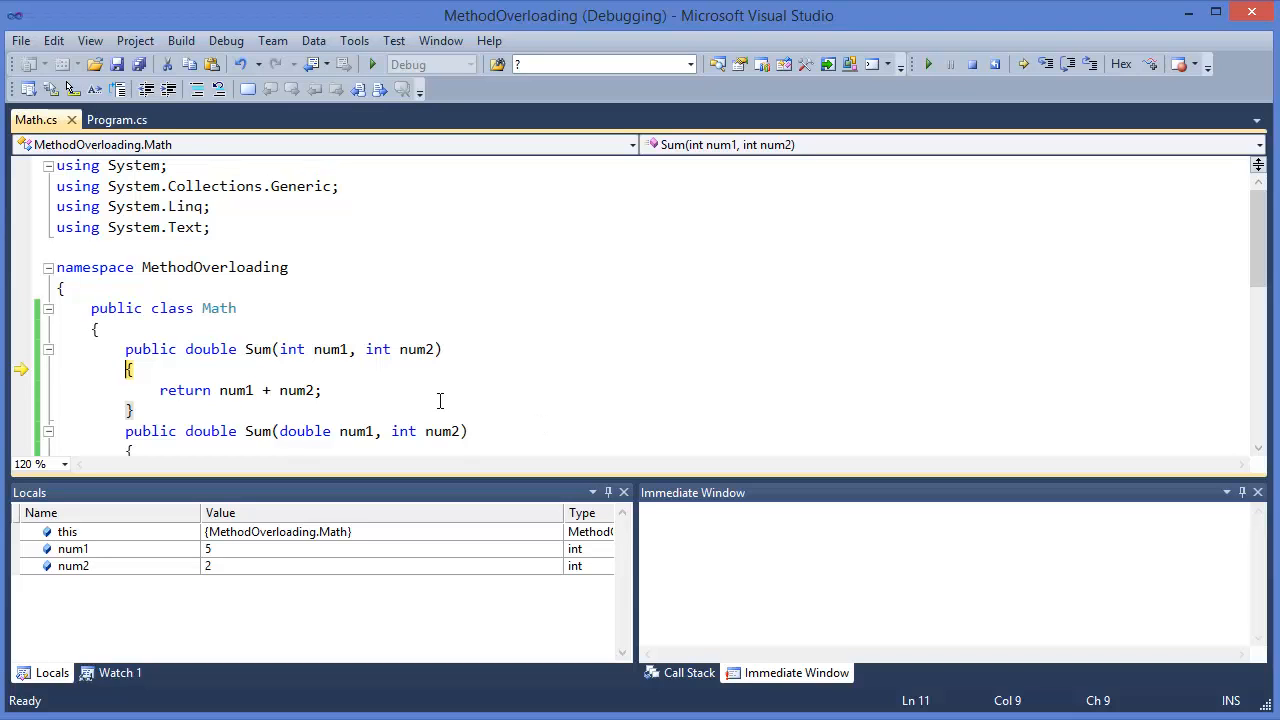
- Step through the two-integer Sum, then step over to the Sum(5.5, 2) line in Main
left_click(117, 119)
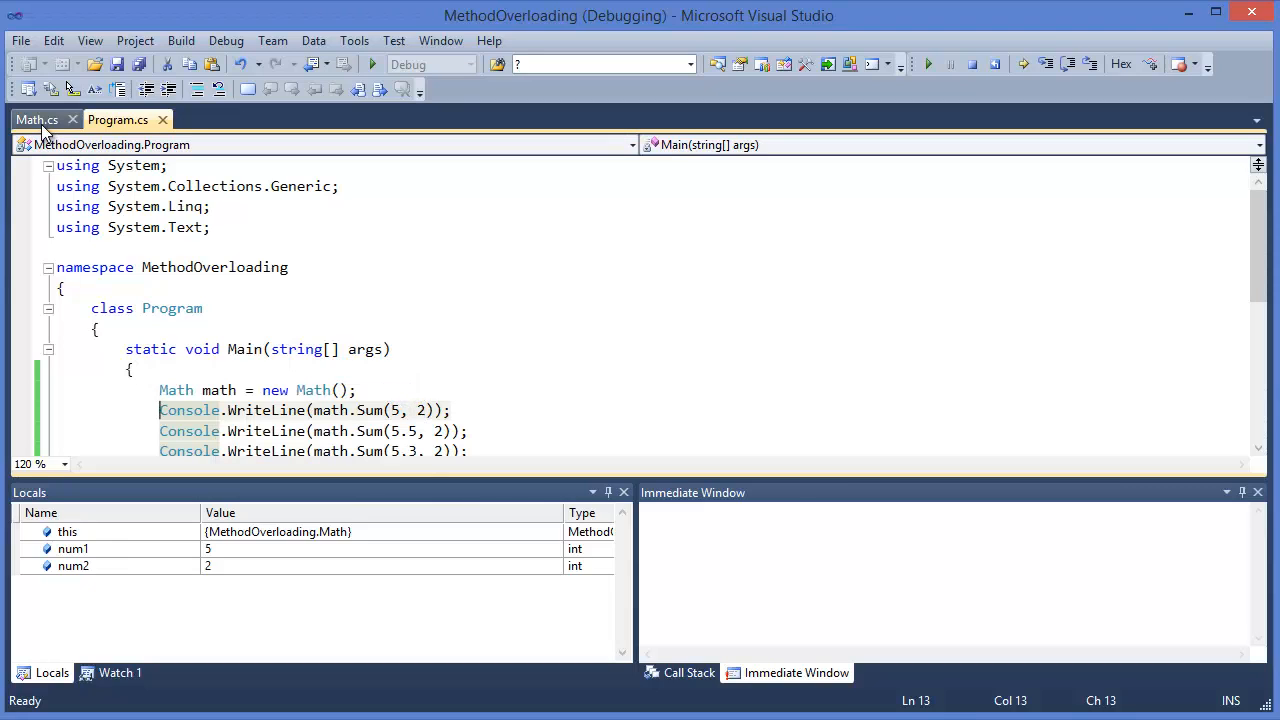
left_click(36, 119)
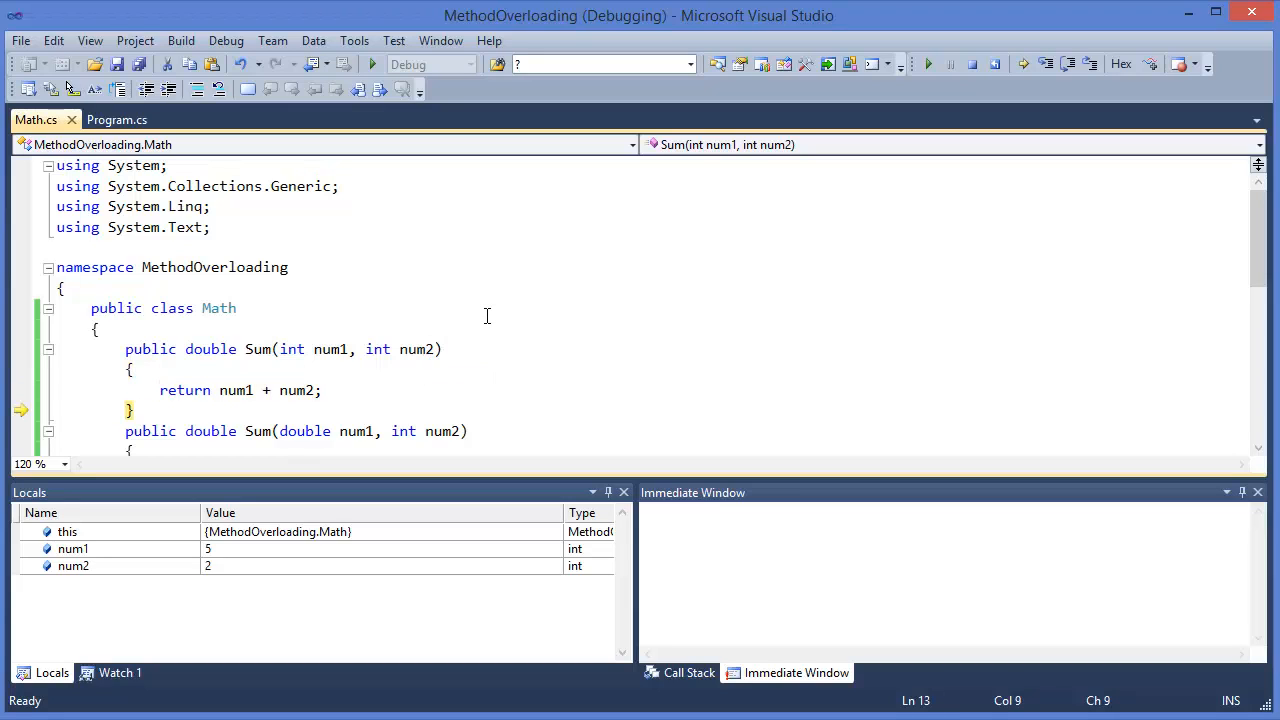
left_click(116, 119)
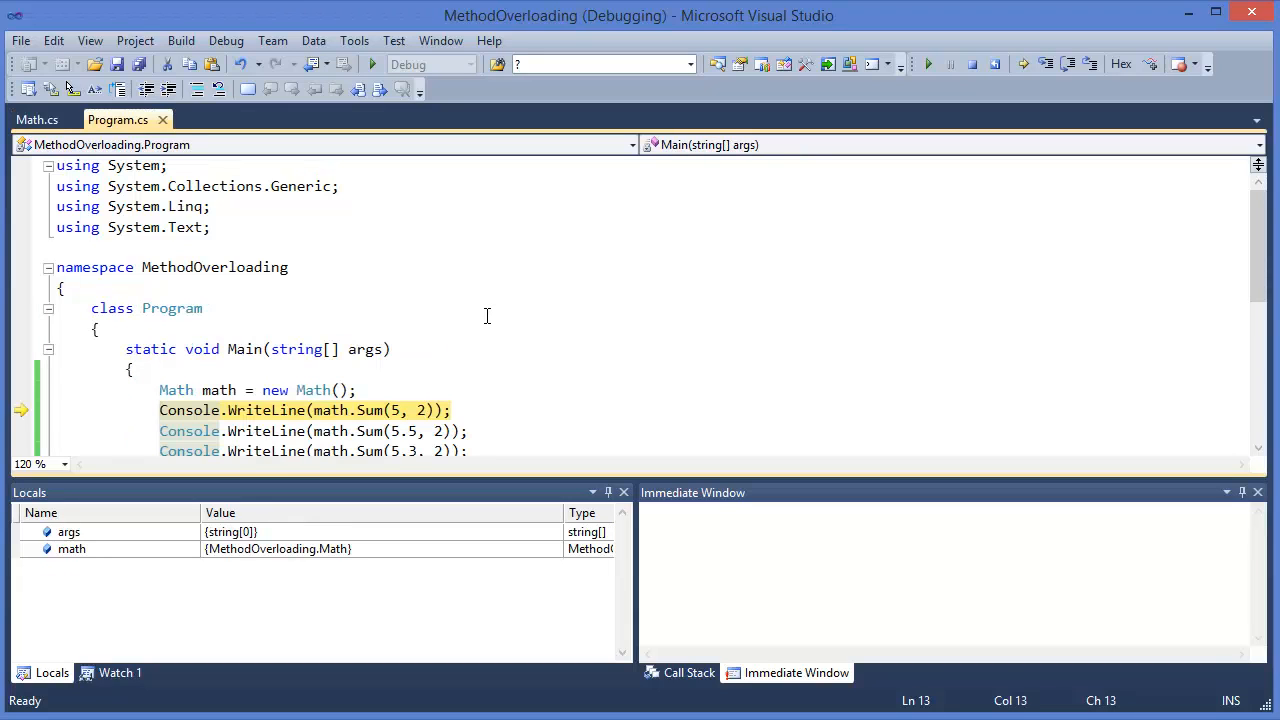
key("F10")
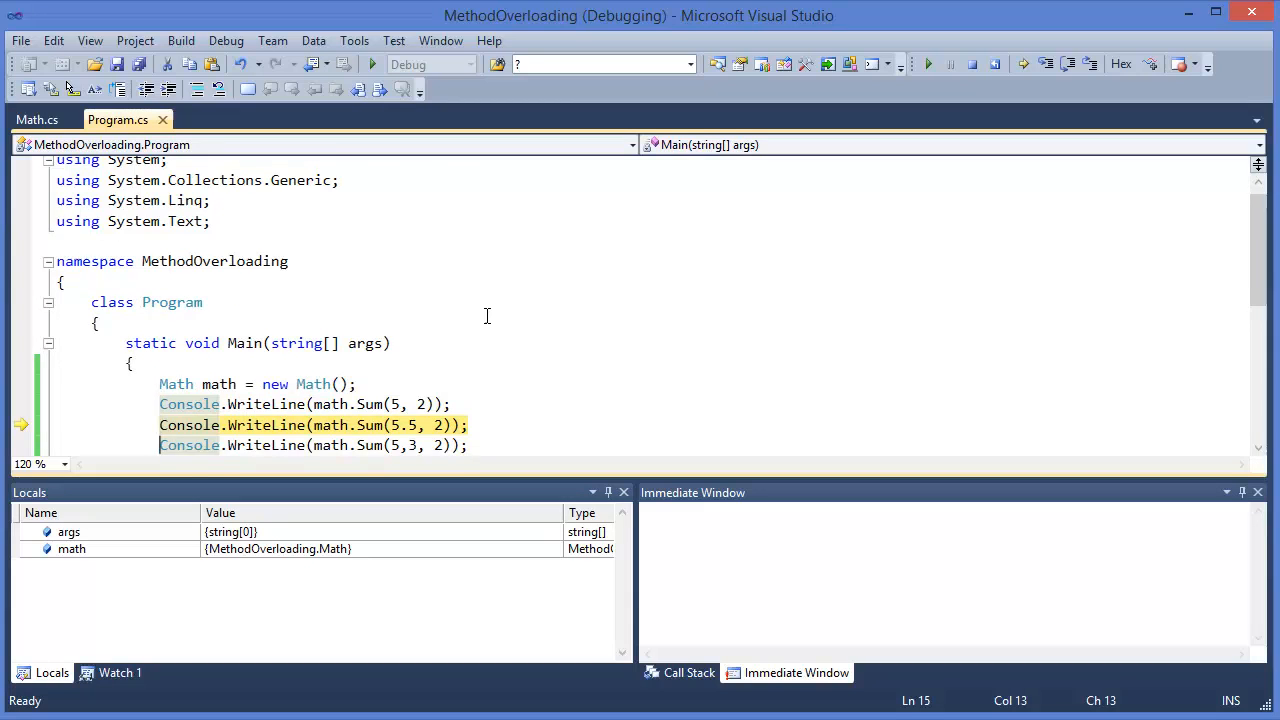
- Step into Sum(5.5, 2), moving between Program.cs and Math.cs to confirm num1 is 5.5
left_click(36, 119)
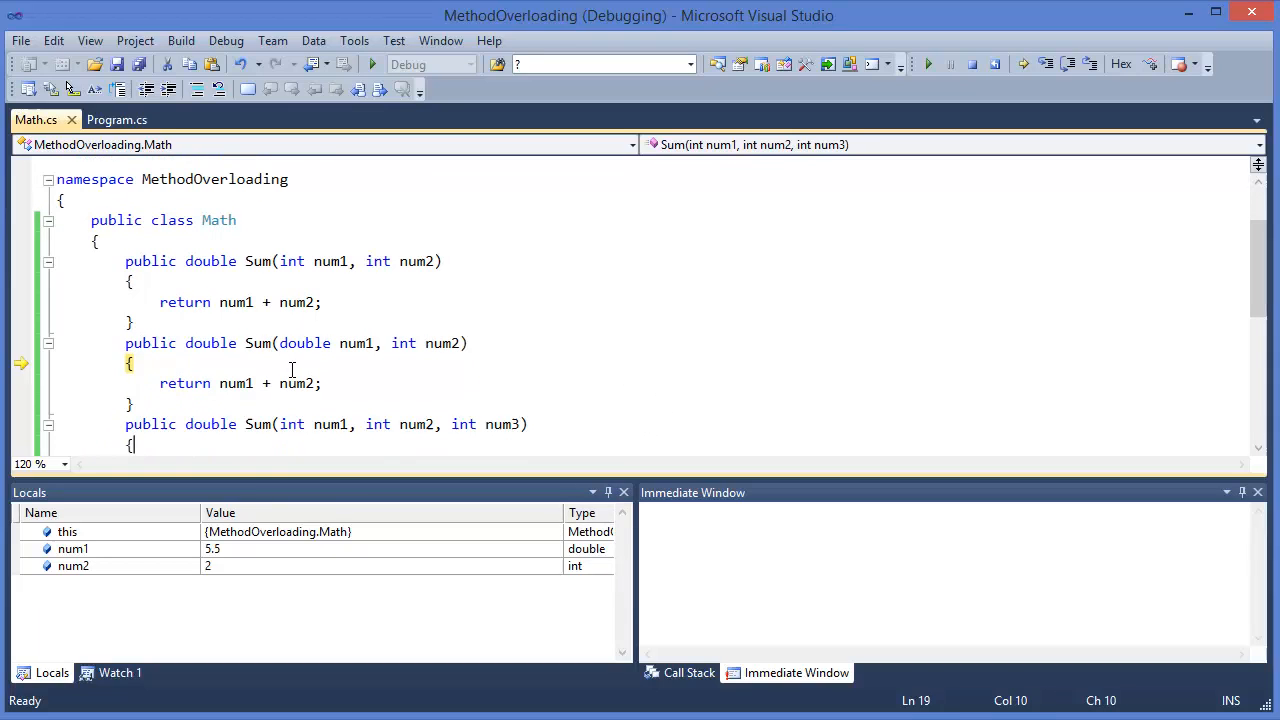
left_click(116, 119)
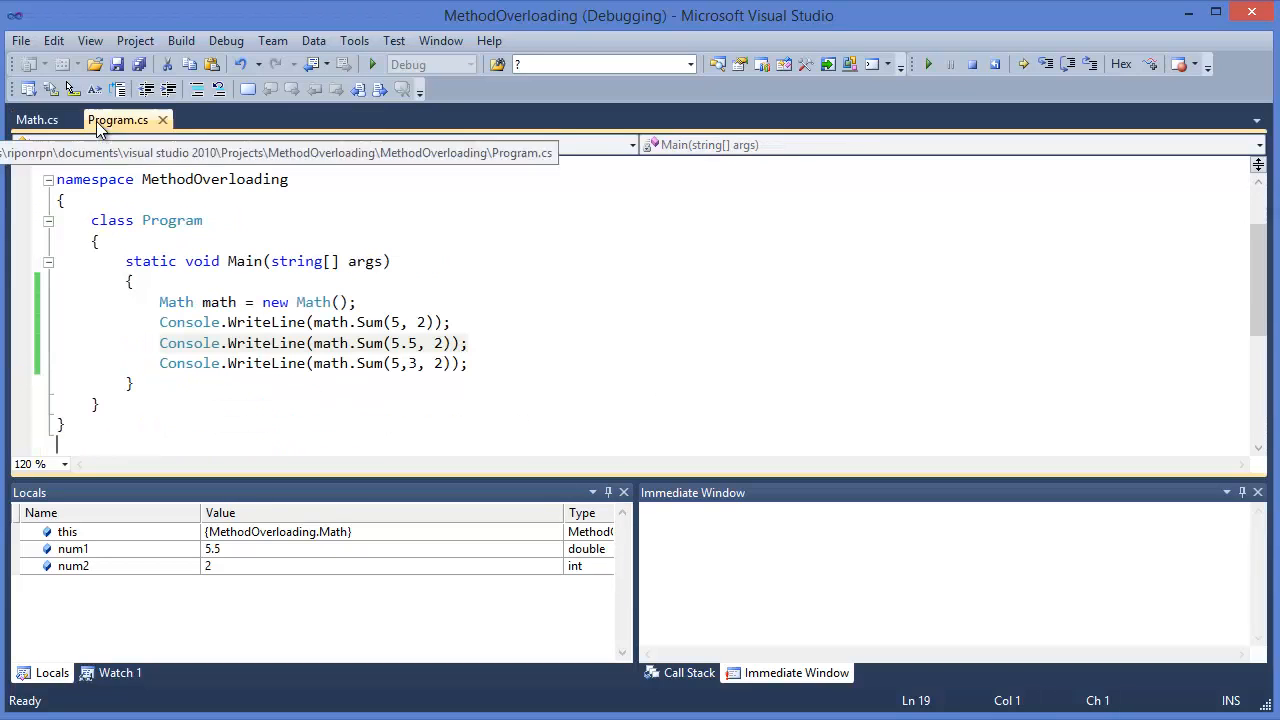
mouse_move(410, 343)
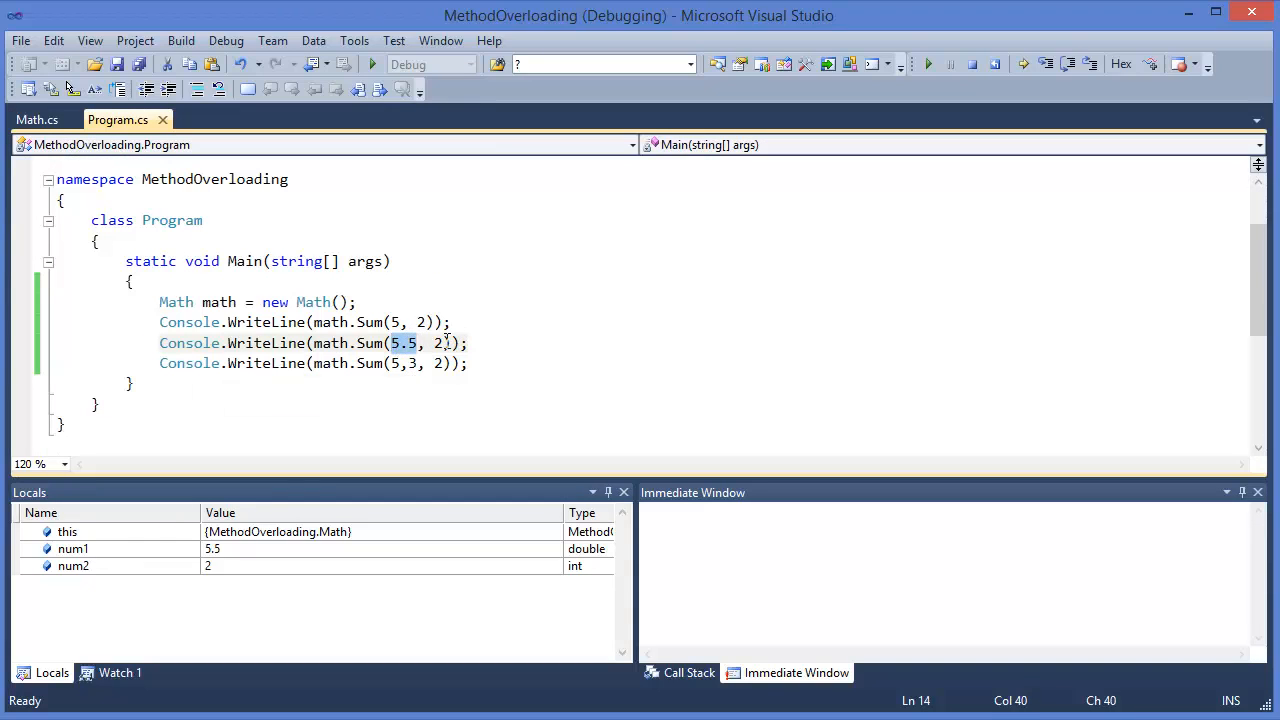
mouse_move(405, 343)
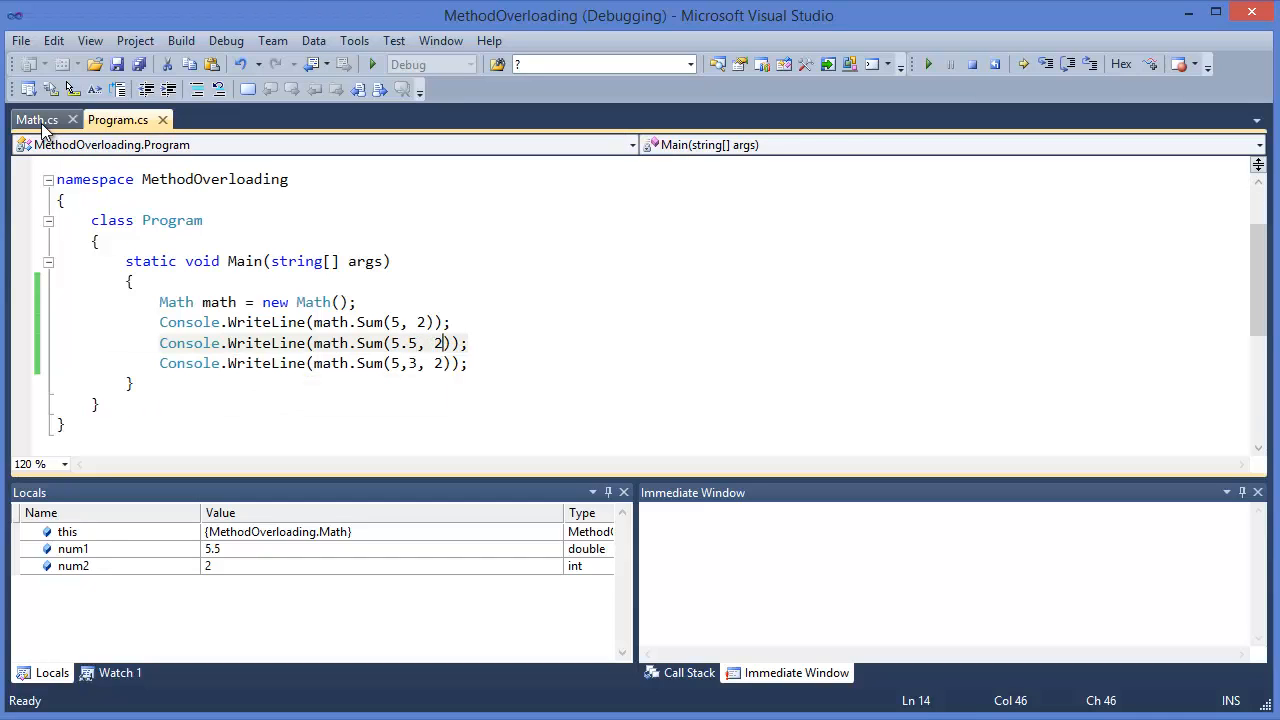
left_click(36, 119)
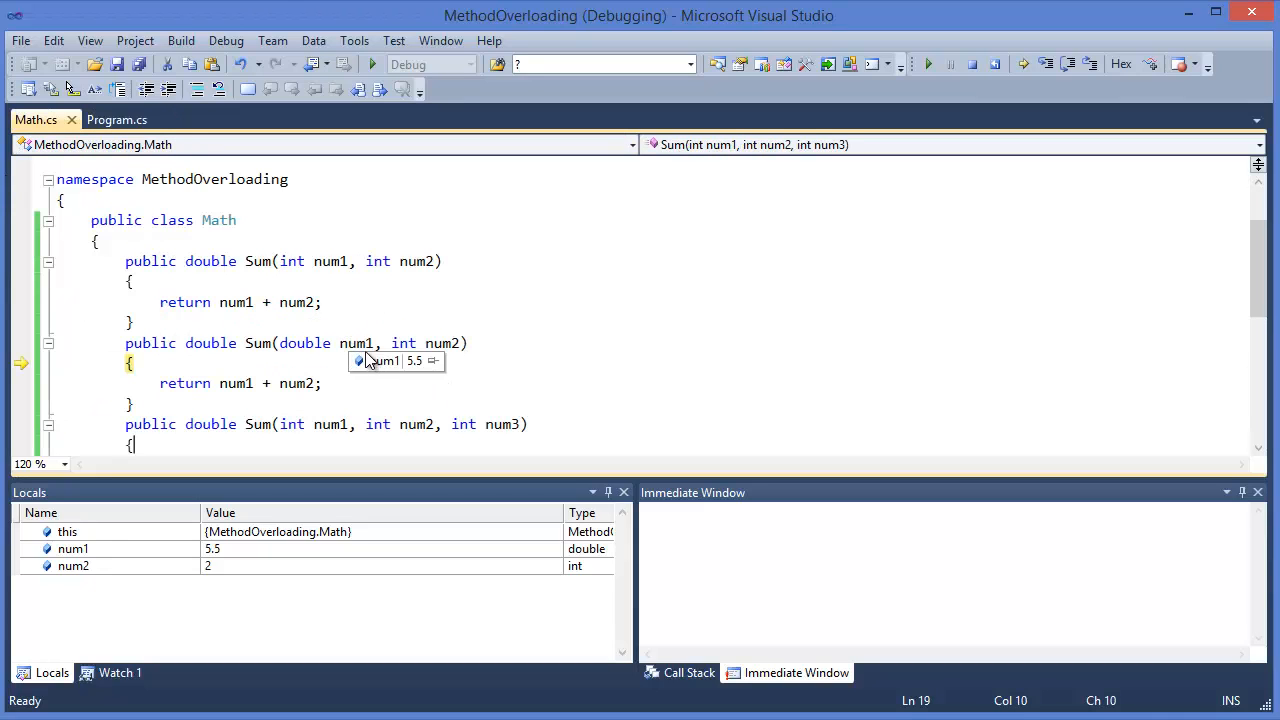
mouse_move(500, 307)
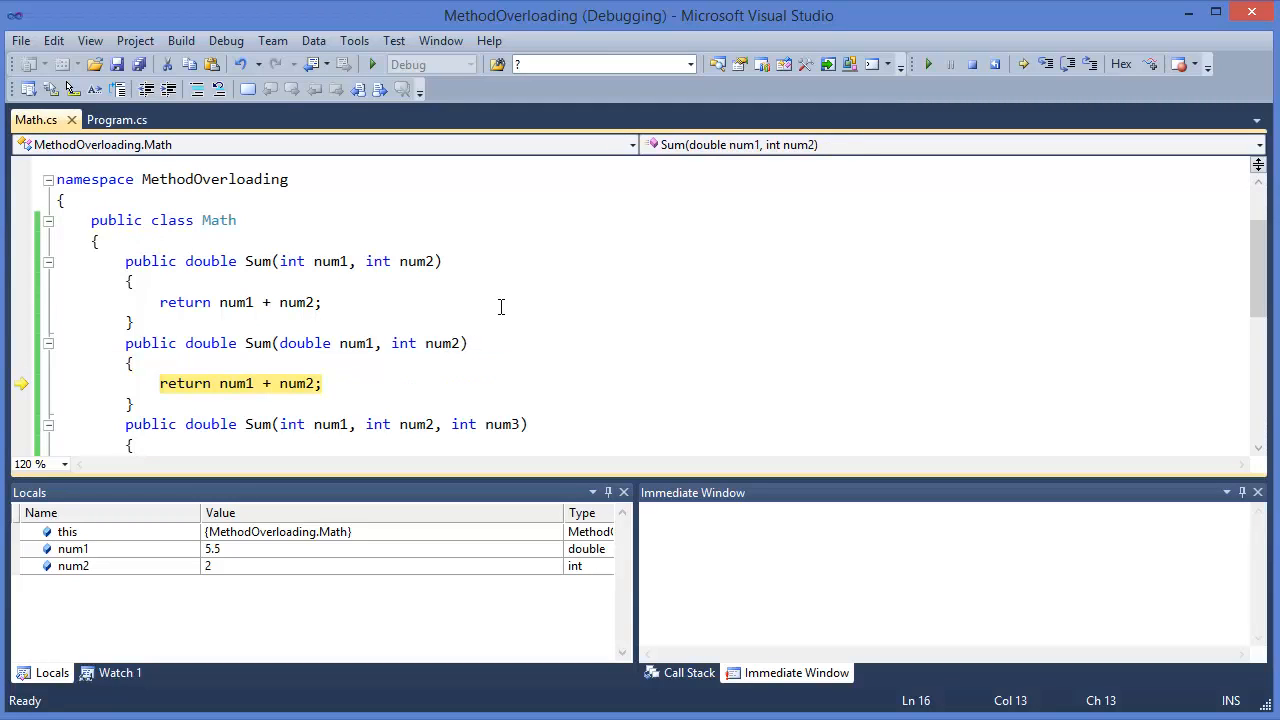
left_click(117, 119)
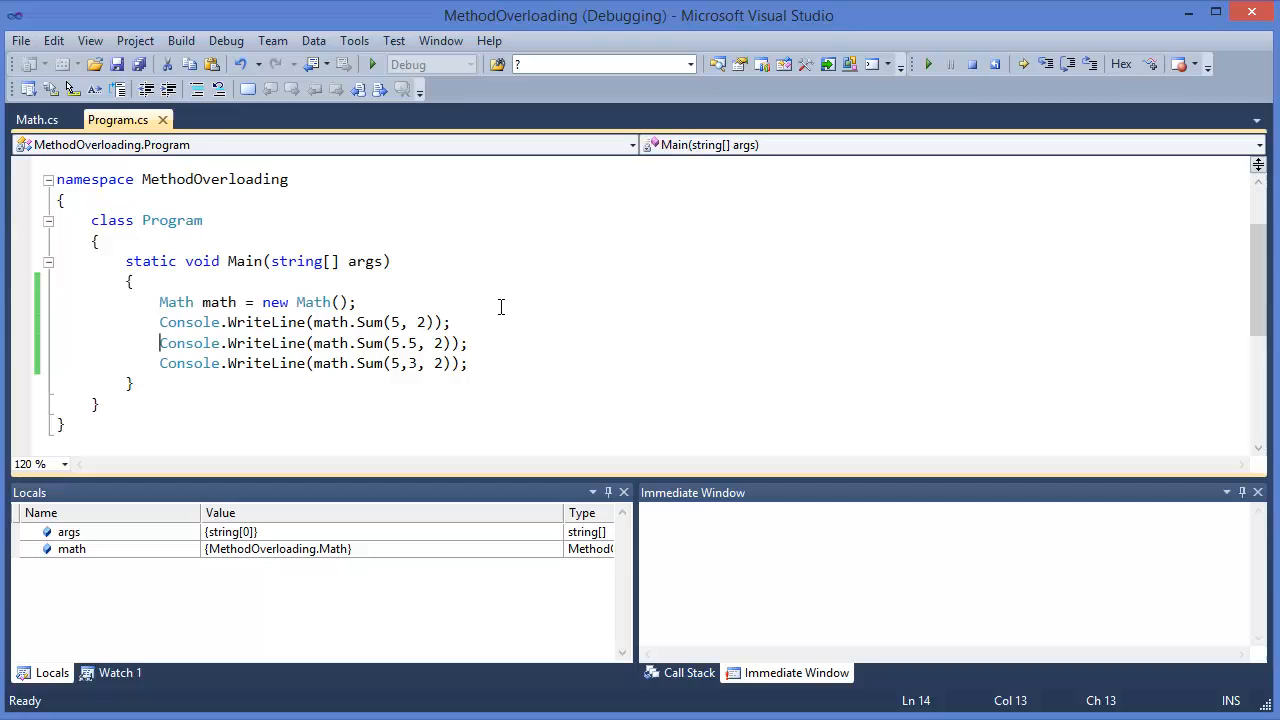
- Step into Sum(5, 3, 2), confirming num1, num2, num3 are 5, 3, 2, then stop debugging
key("F10")
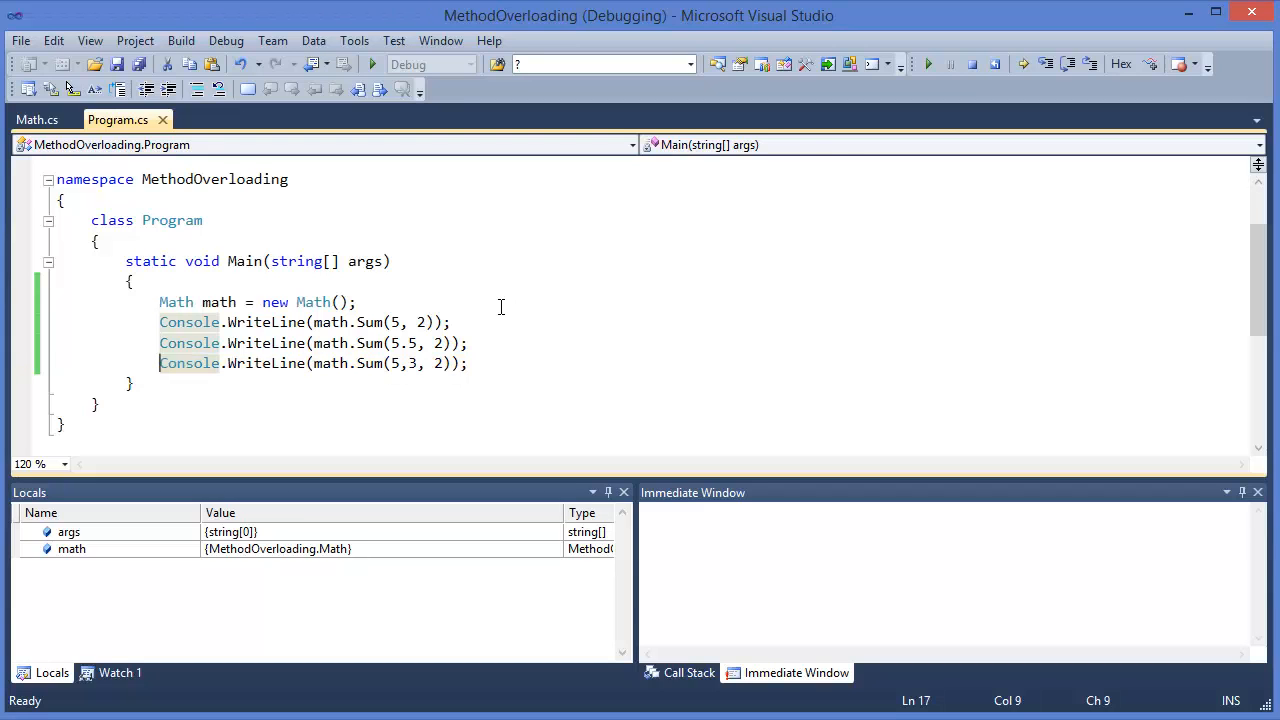
key("F11")
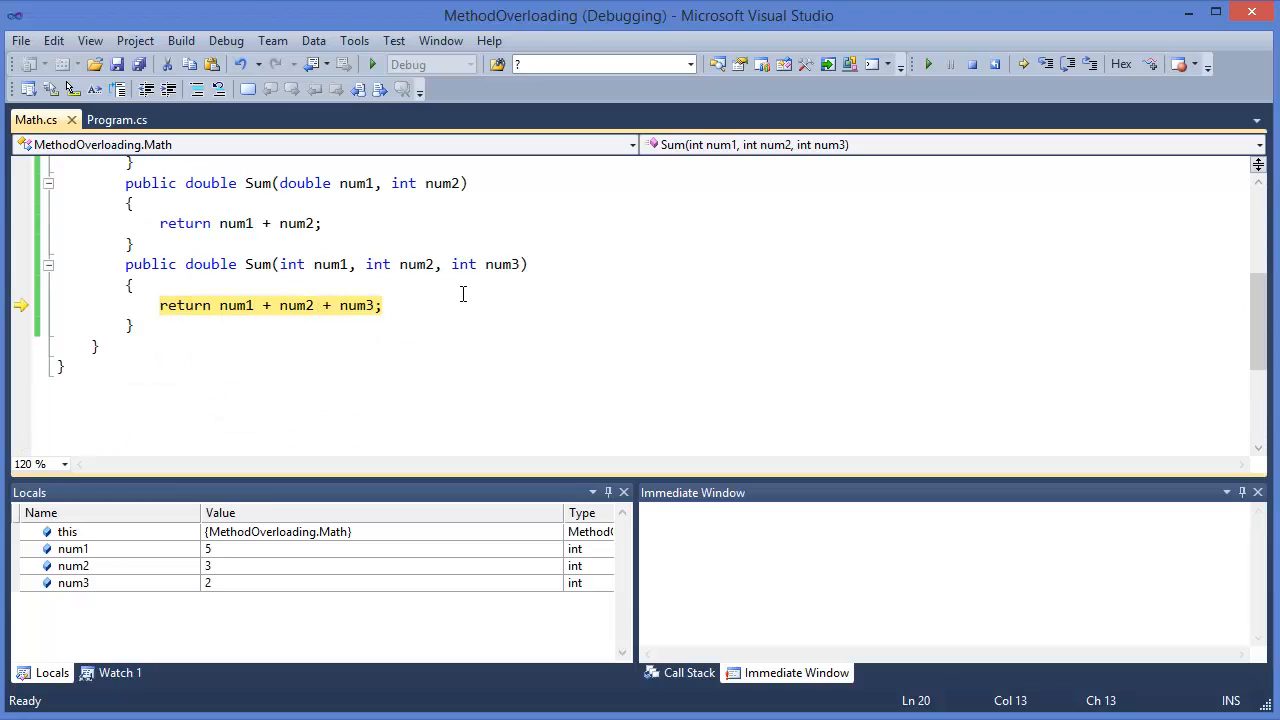
mouse_move(415, 264)
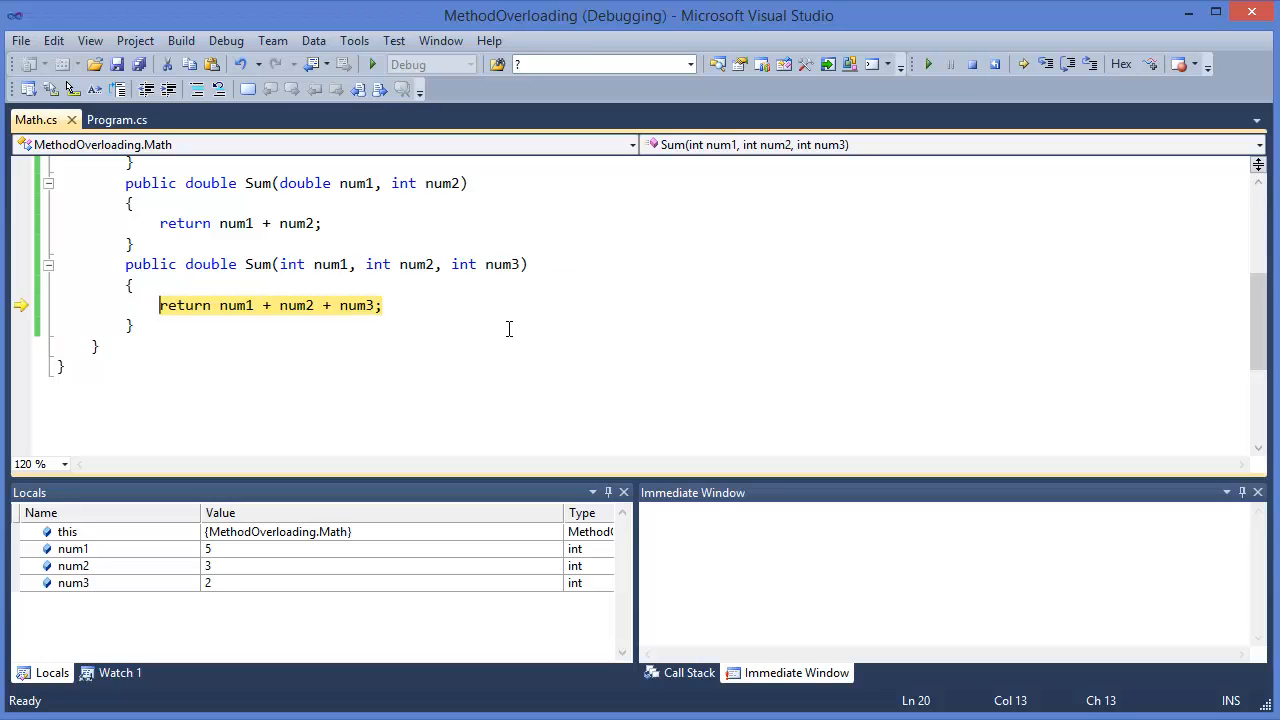
left_click(117, 119)
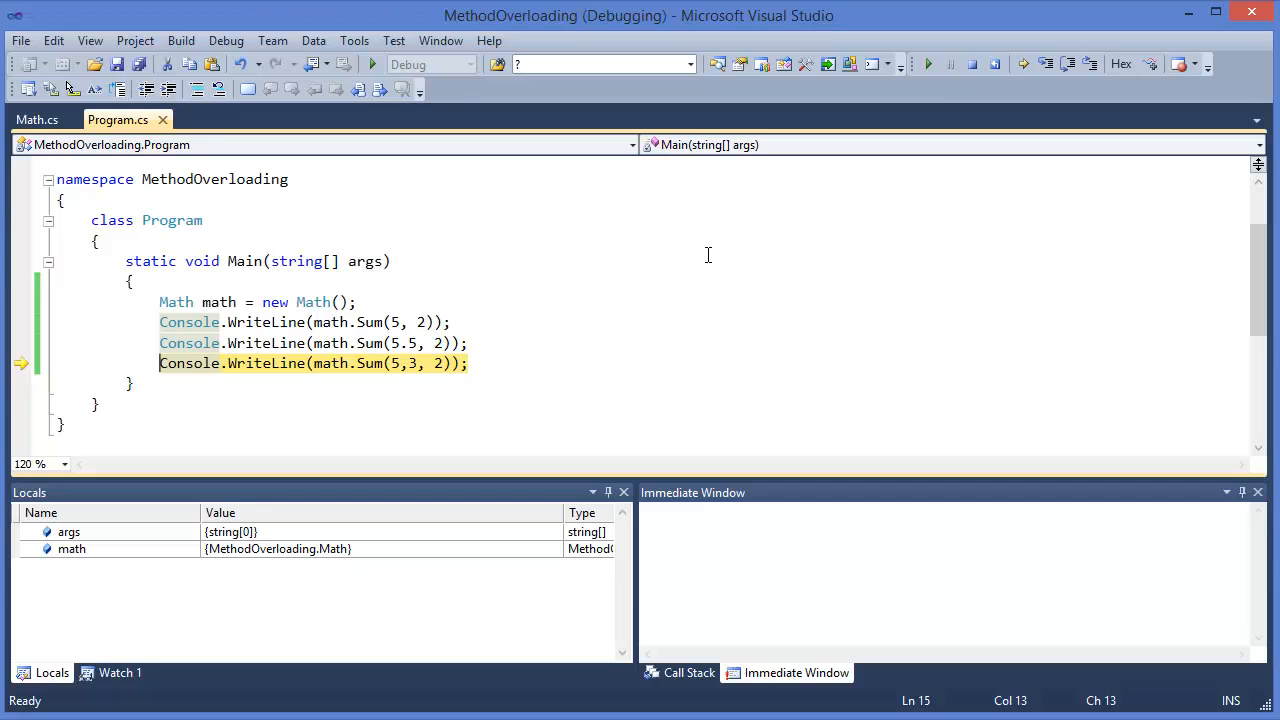
left_click(971, 63)
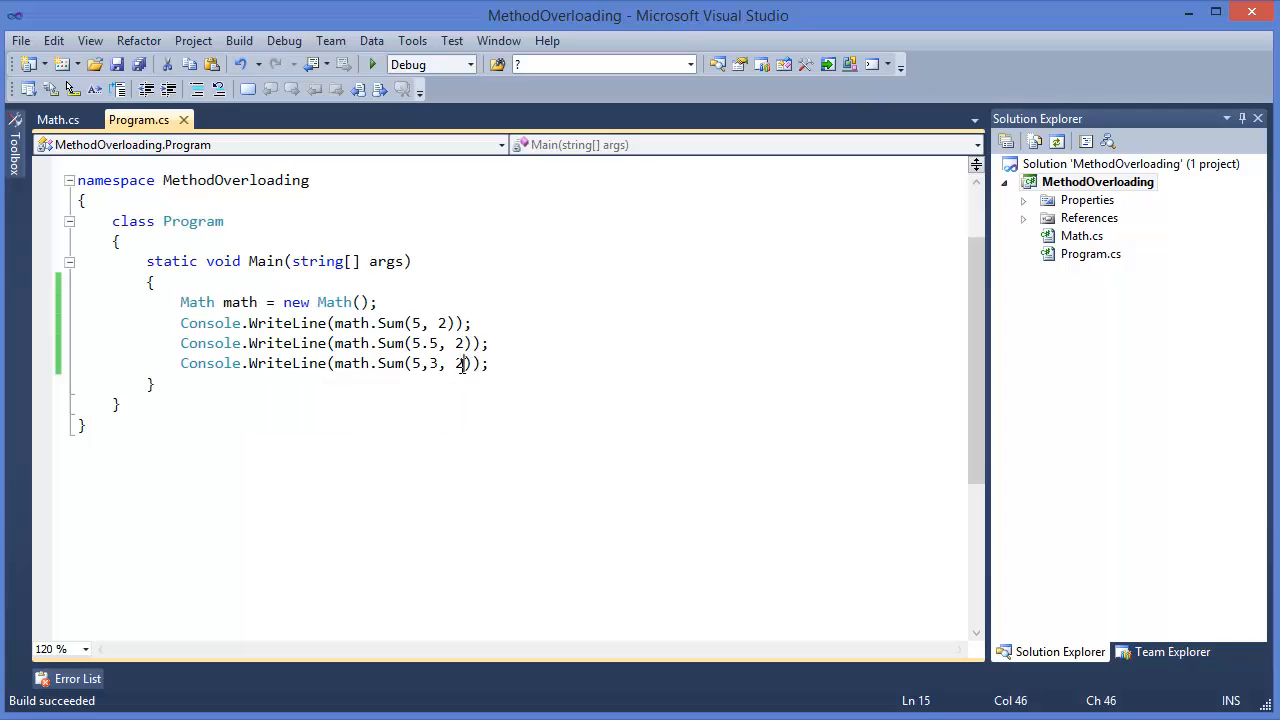
mouse_move(562, 297)
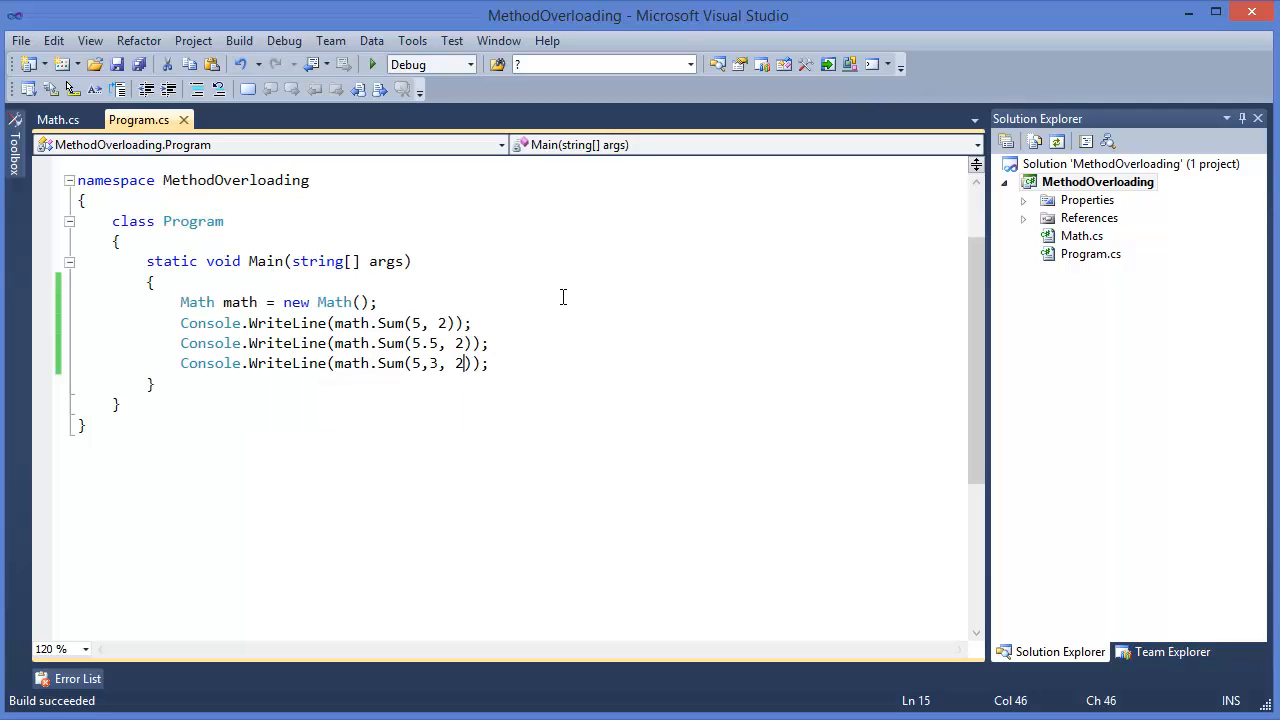
- Change the third call to Sum(5, 3, 2.5) and declare num3 as double in Math.cs
type(".5")
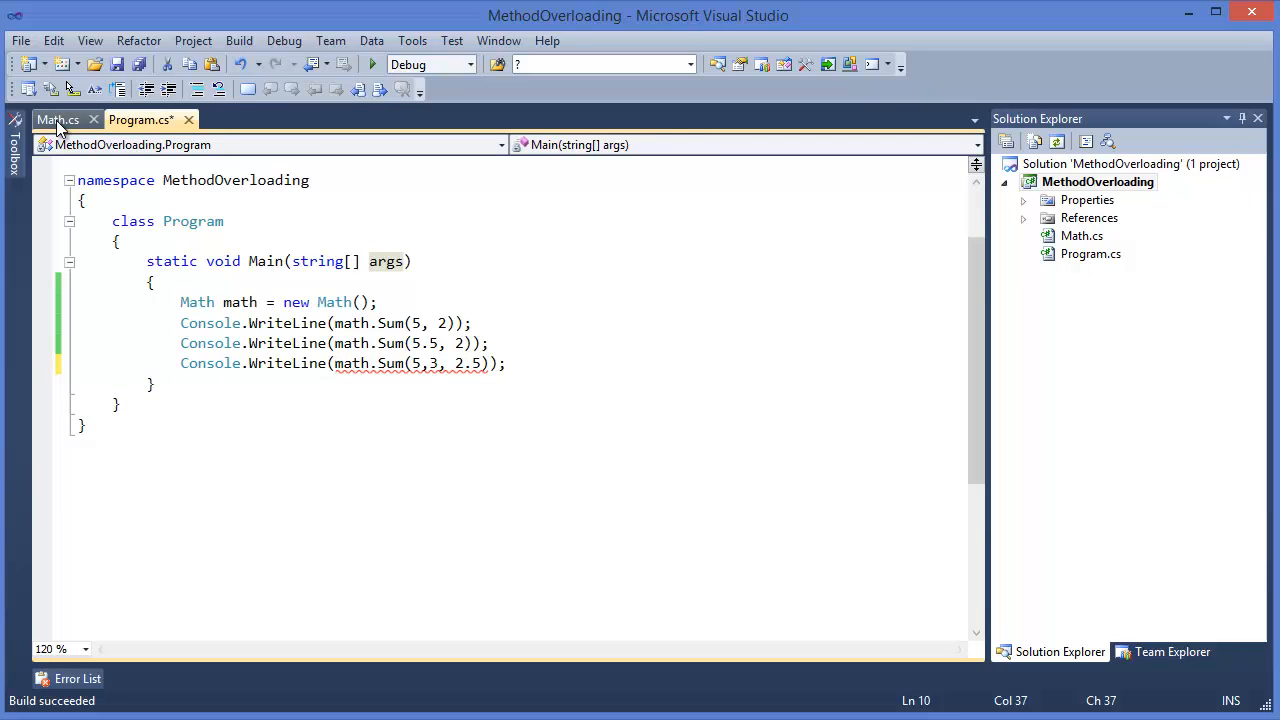
left_click(57, 119)
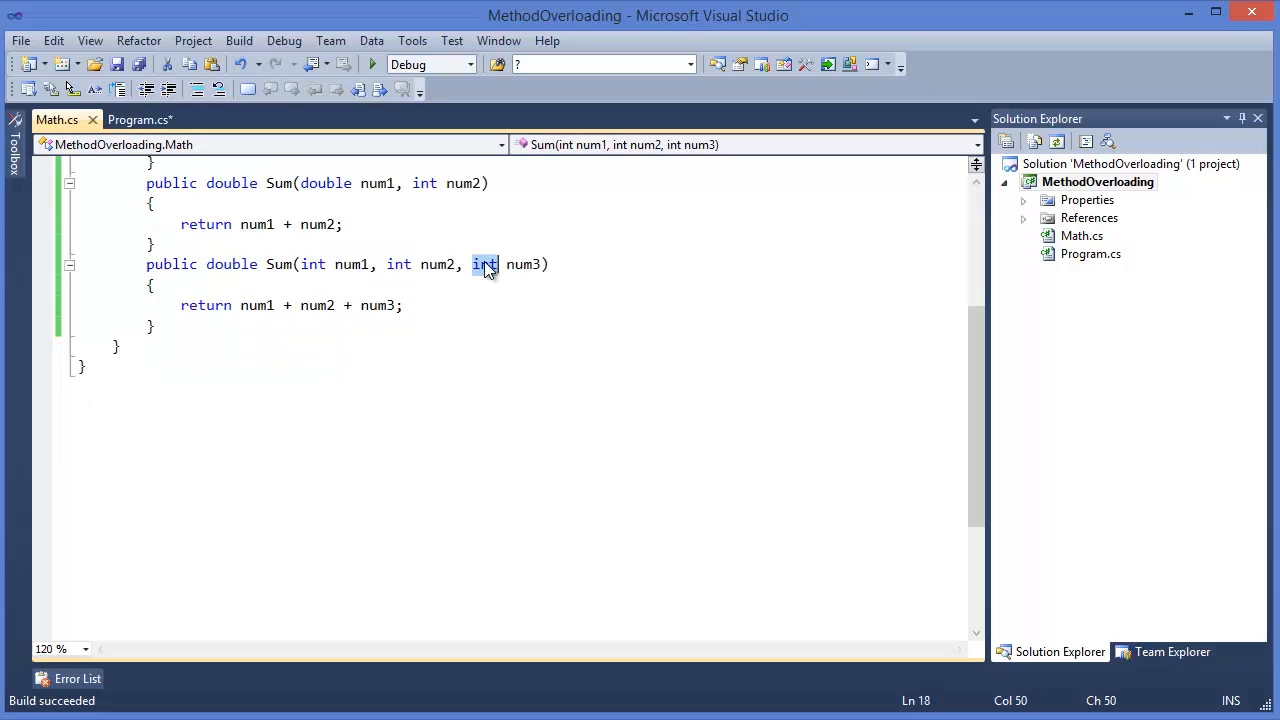
type("double")
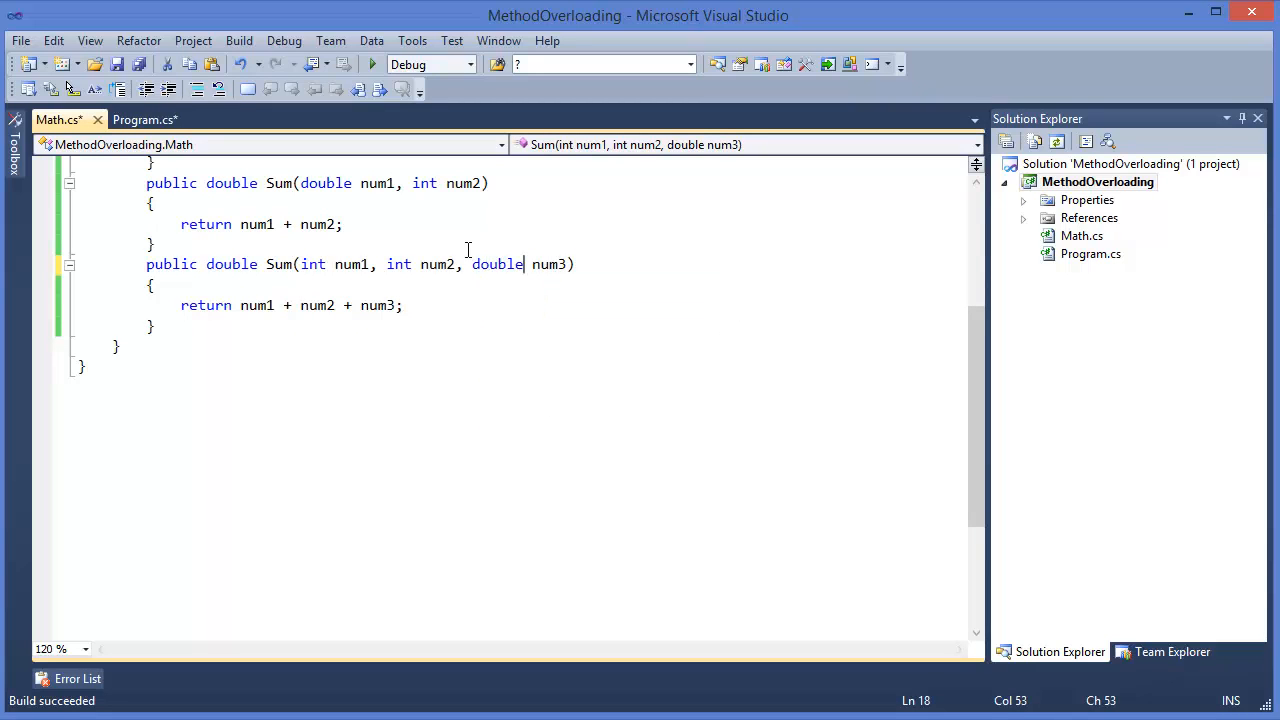
left_click(144, 119)
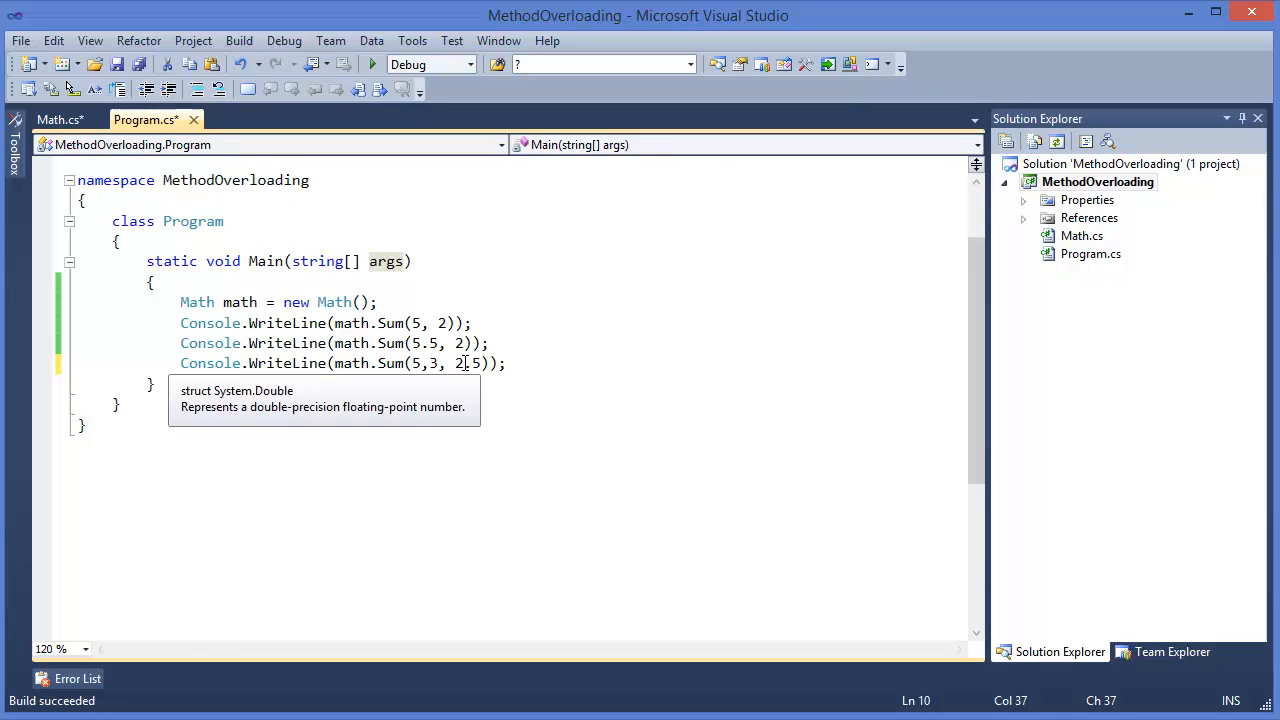
left_click(371, 64)
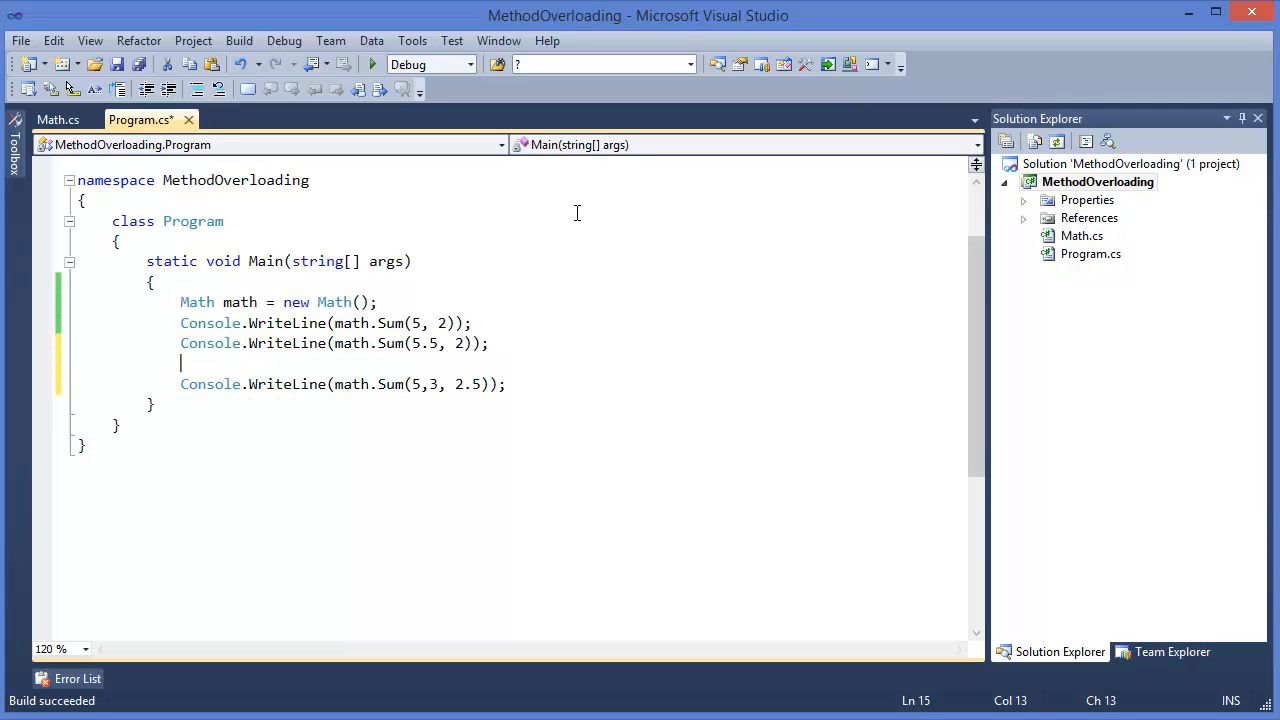
- Add Console.WriteLine(math.Sum(5, 2.5)); as a new line in Main
type("Console.WriteLine(math.Sum(5, 2));")
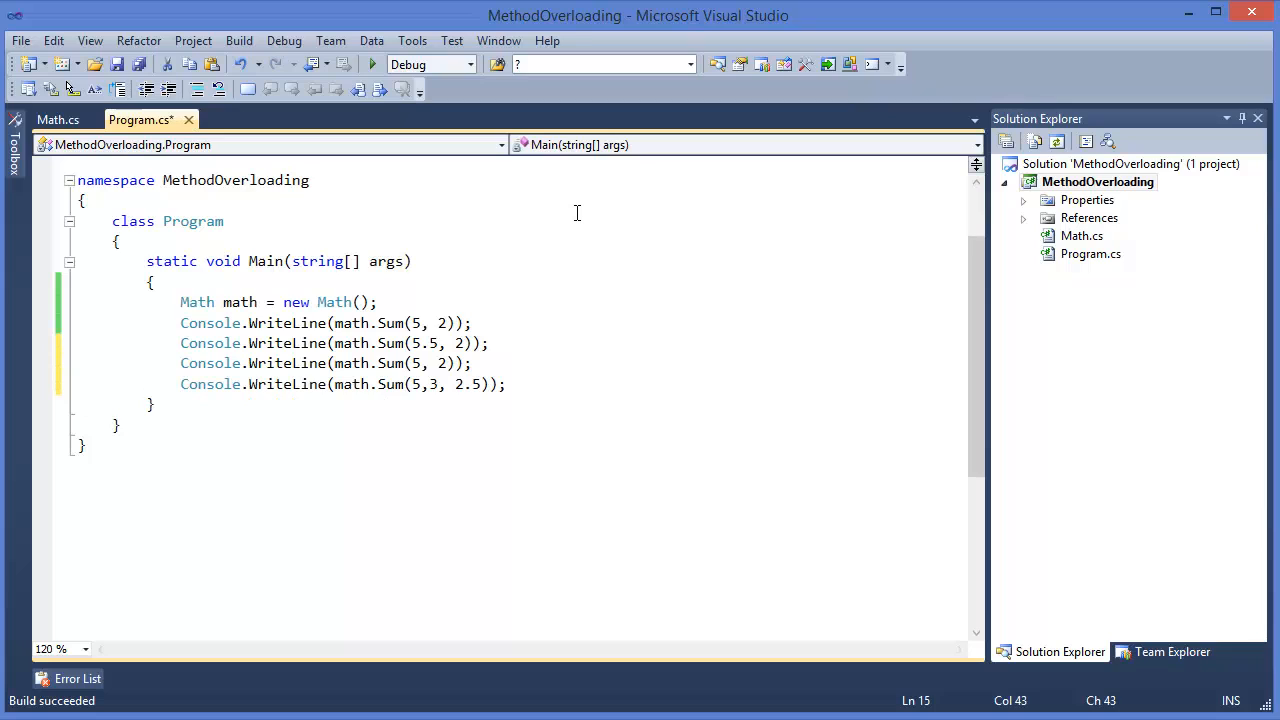
type(".")
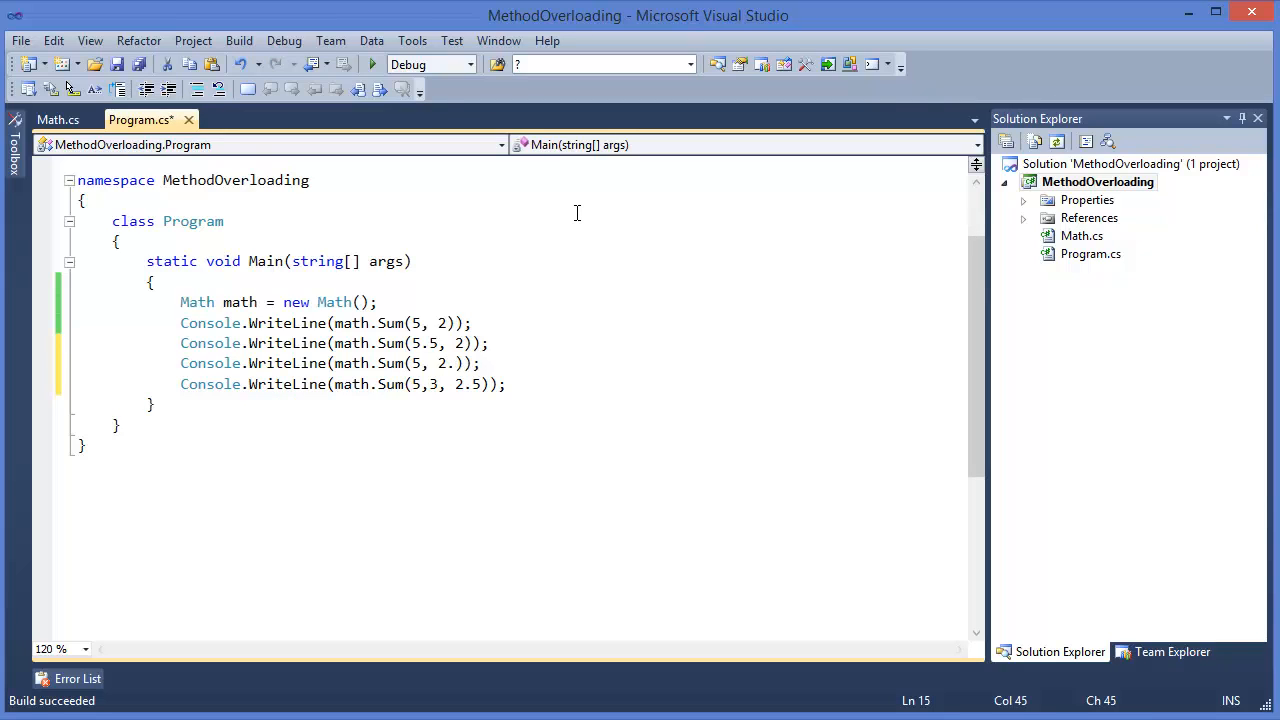
type("5")
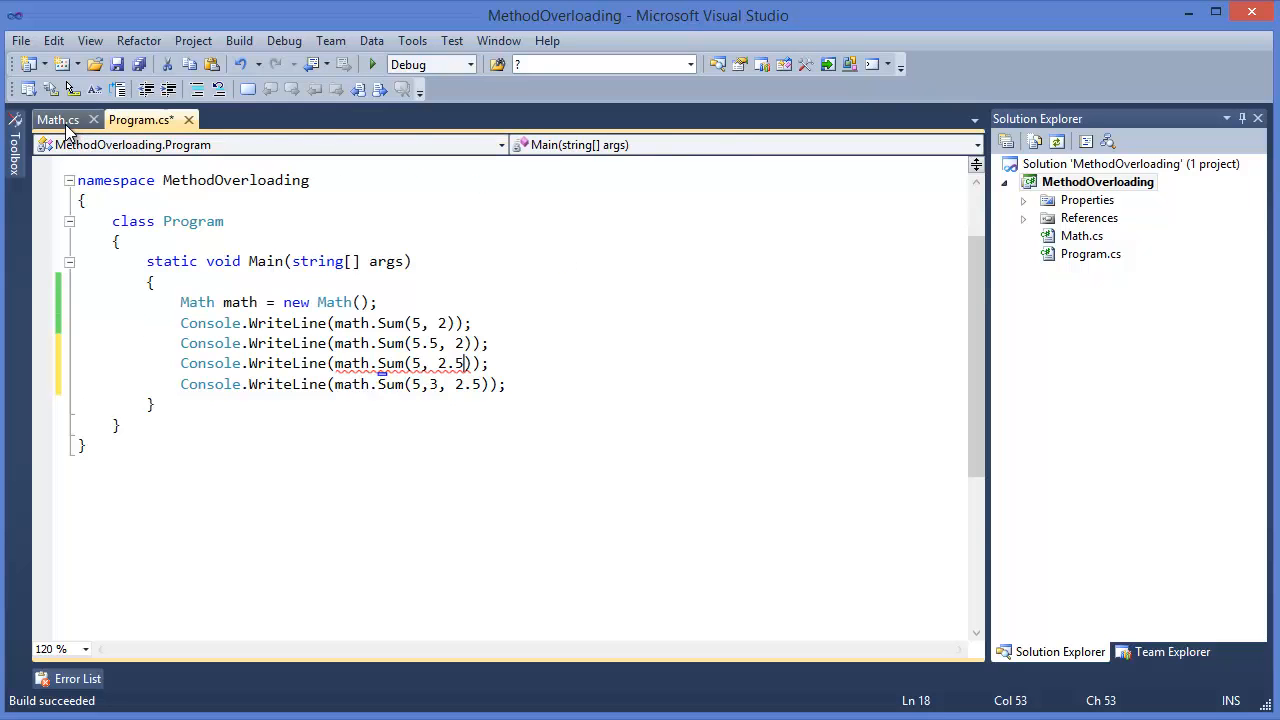
left_click(57, 119)
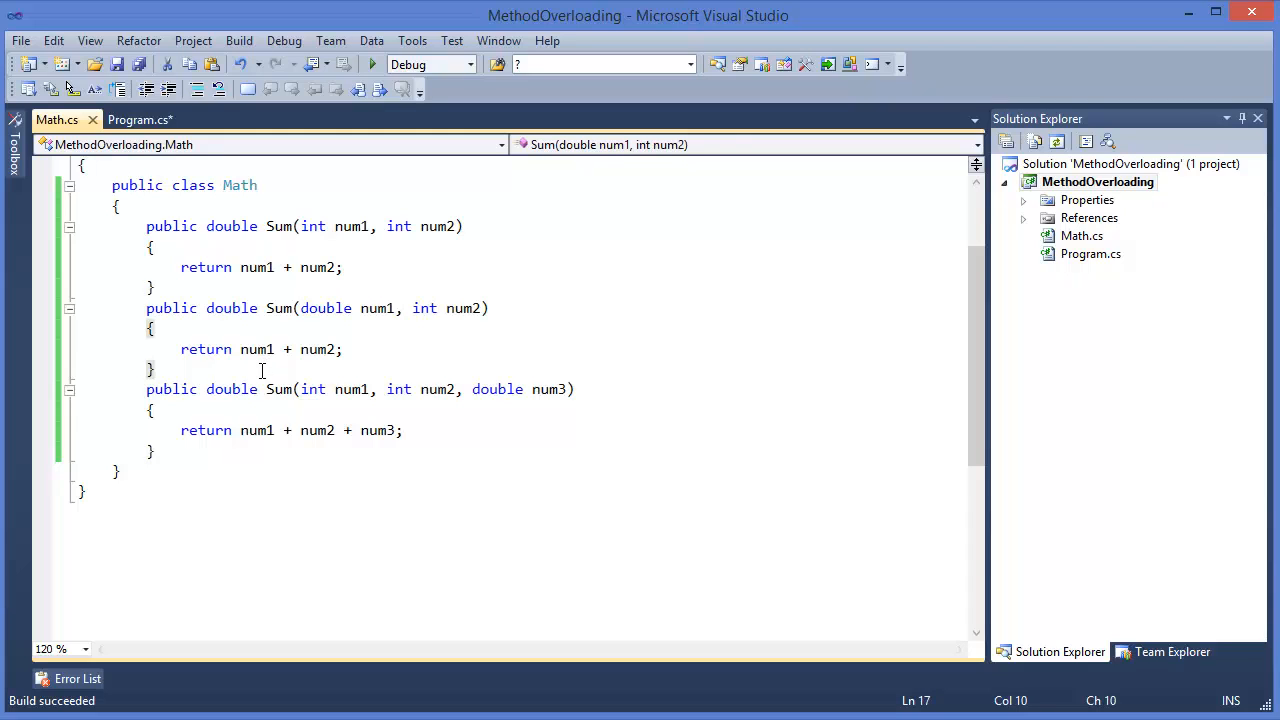
- Write public double Sum(int num1, double num2) returning num1 + num2 in Math.cs
type("public")
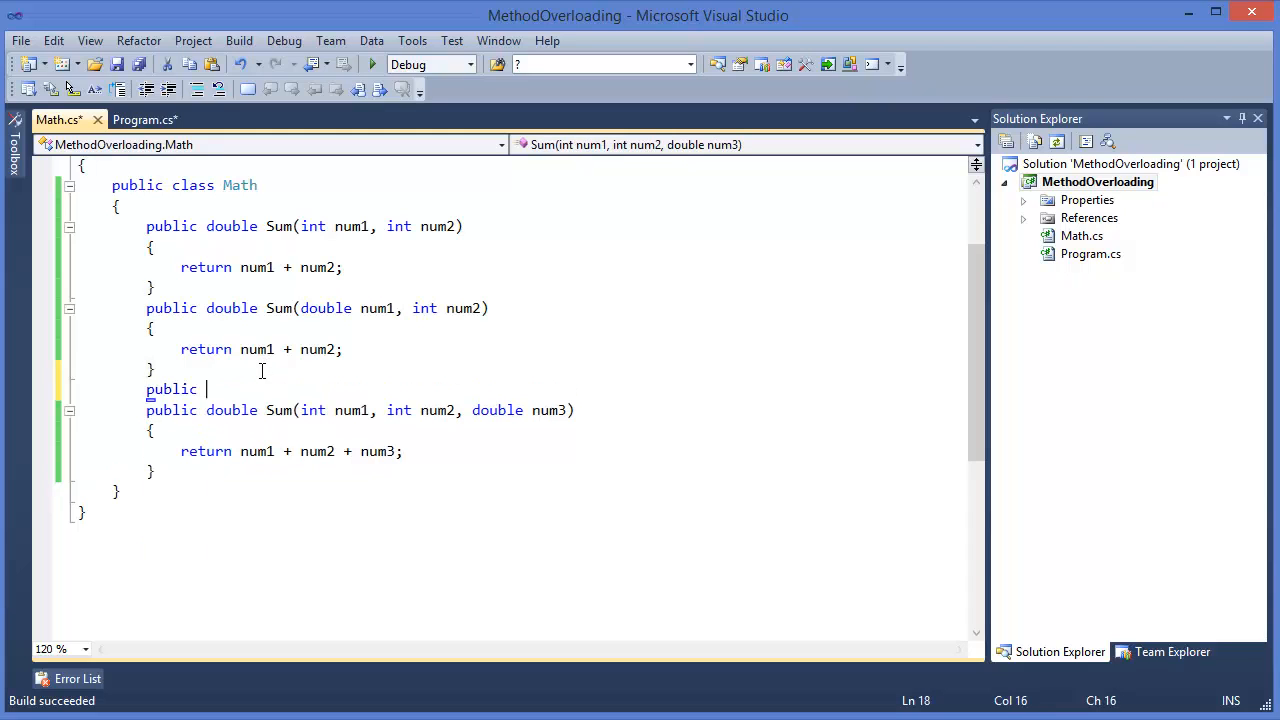
type("double Su")
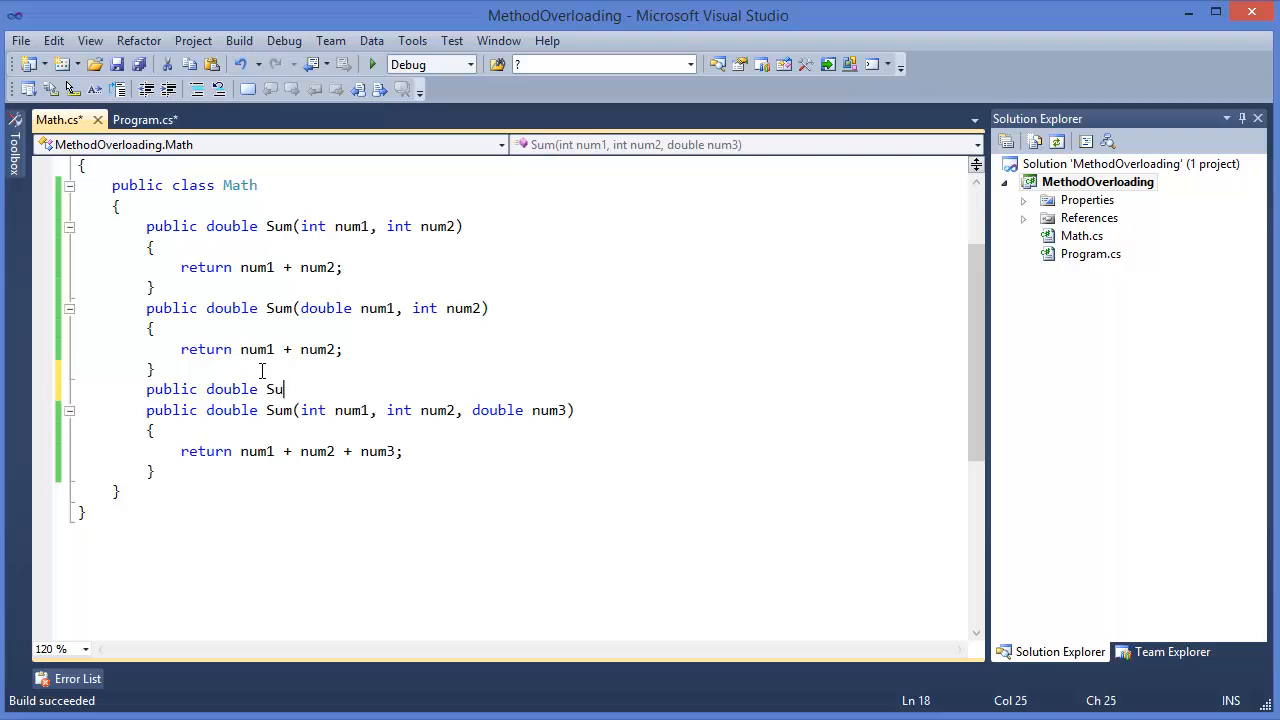
type("m(int num1, int")
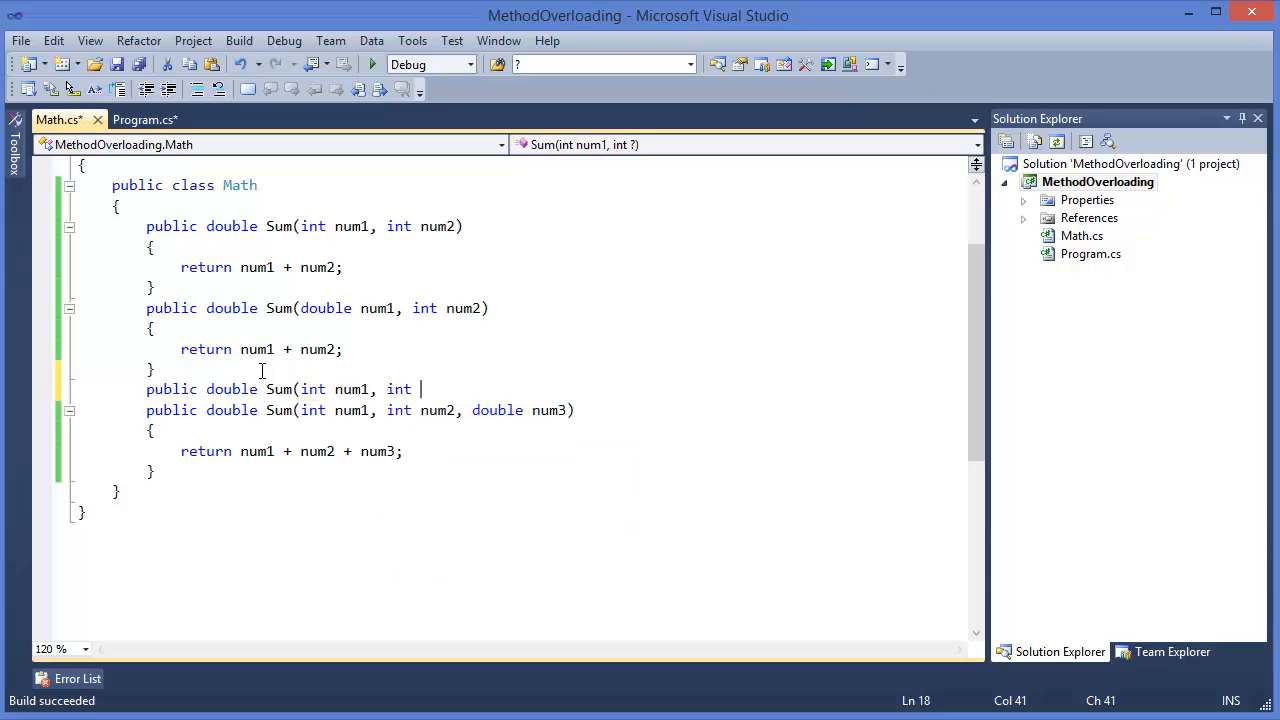
key("backspace")
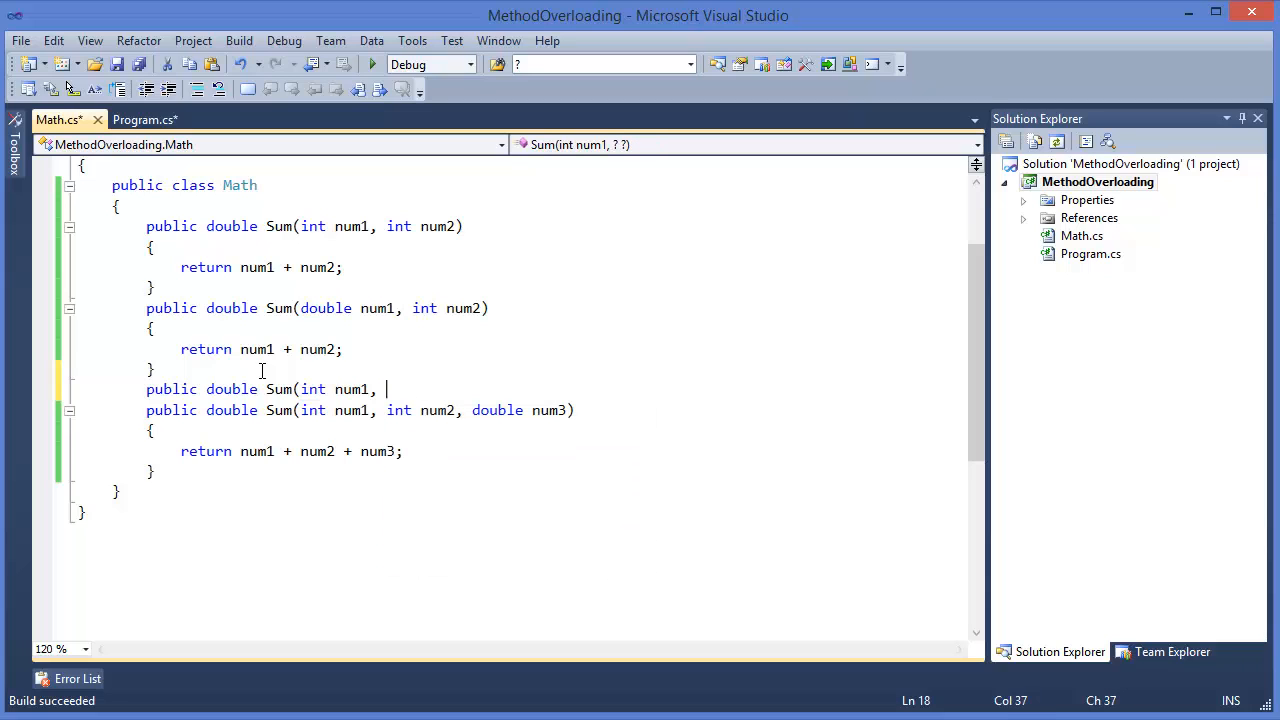
type("double num2)")
type("{")
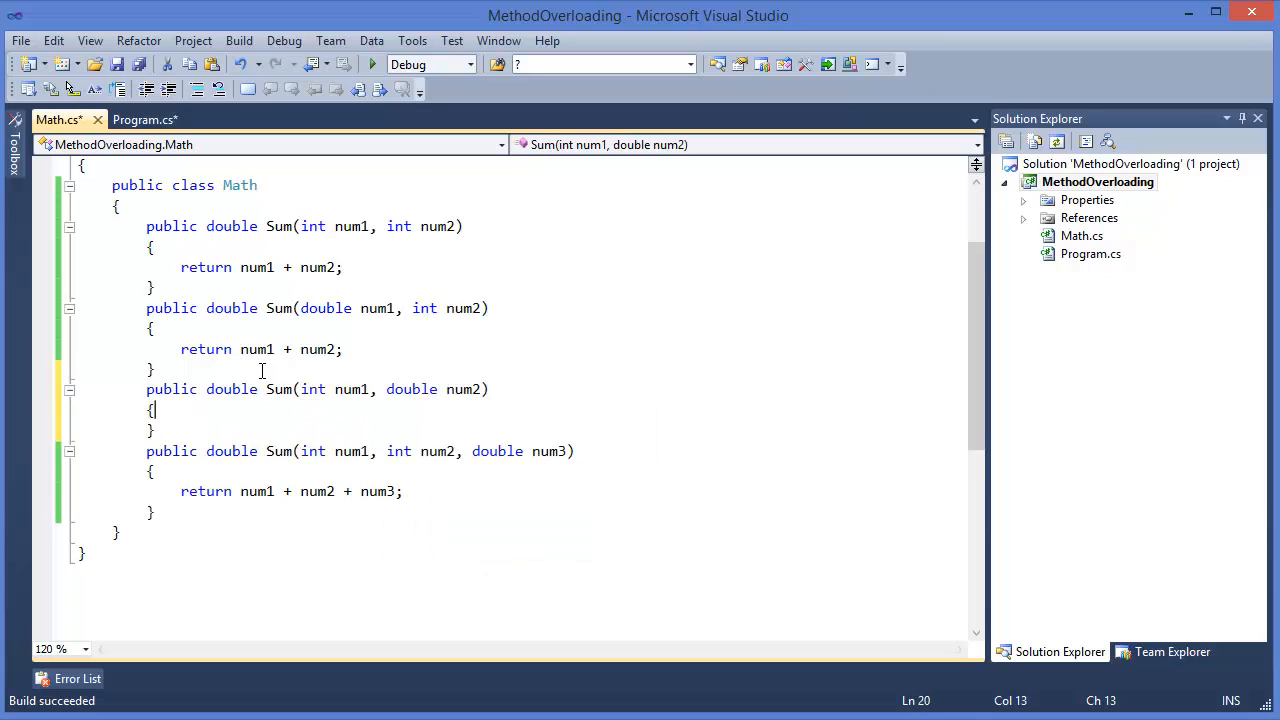
type("return s")
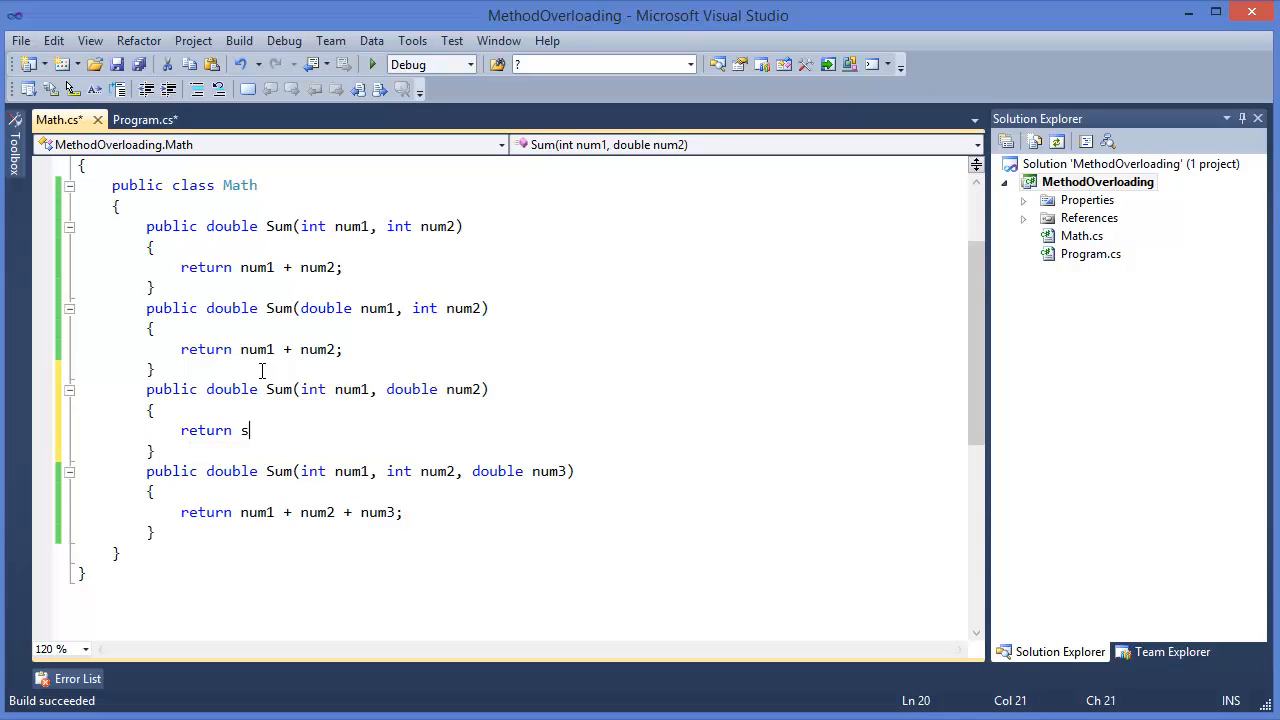
type("um1 +")
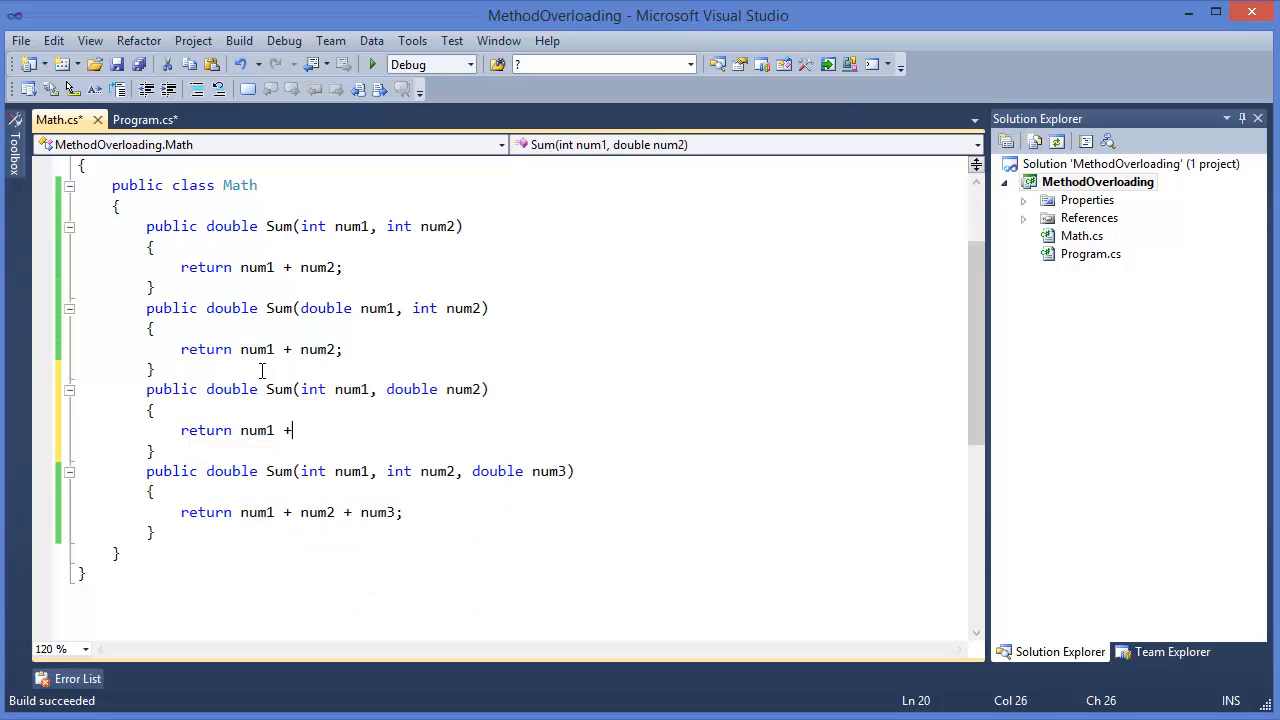
type("num2;")
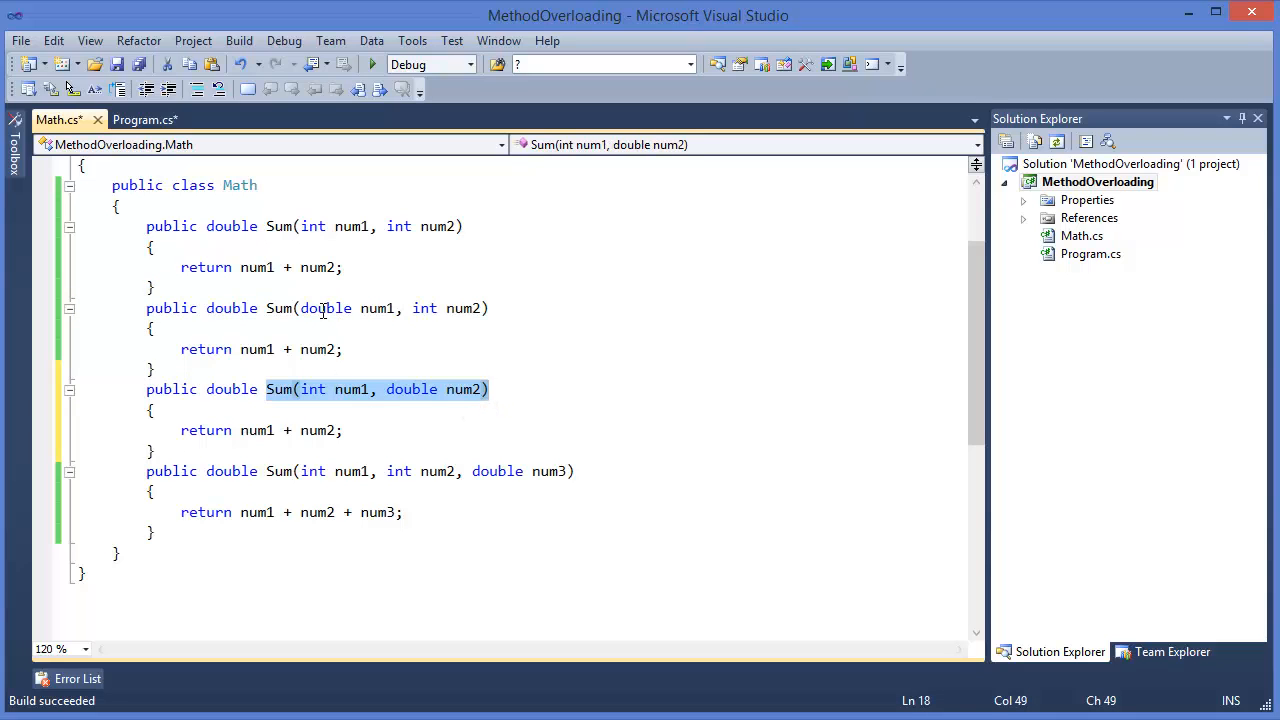
- Review the Sum overloads' parameter types, then run the program to print 7, 7.5, 7.5, 10.5
left_click(320, 308)
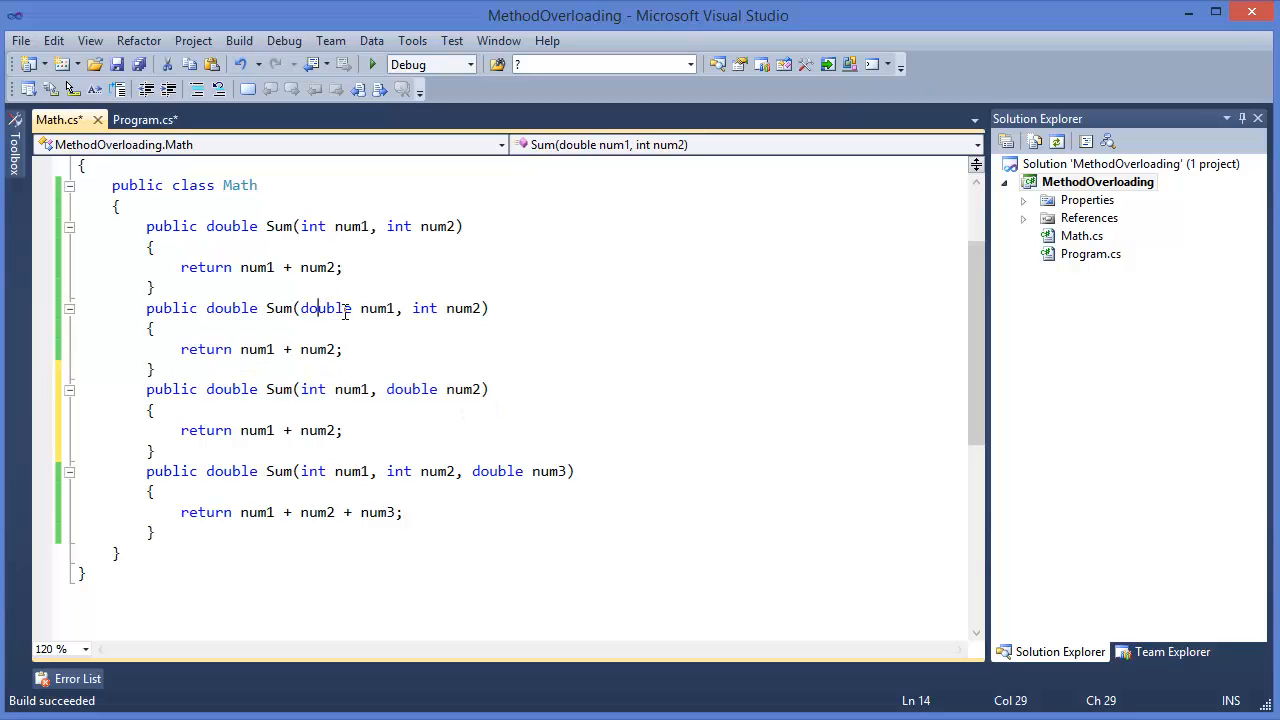
mouse_move(325, 308)
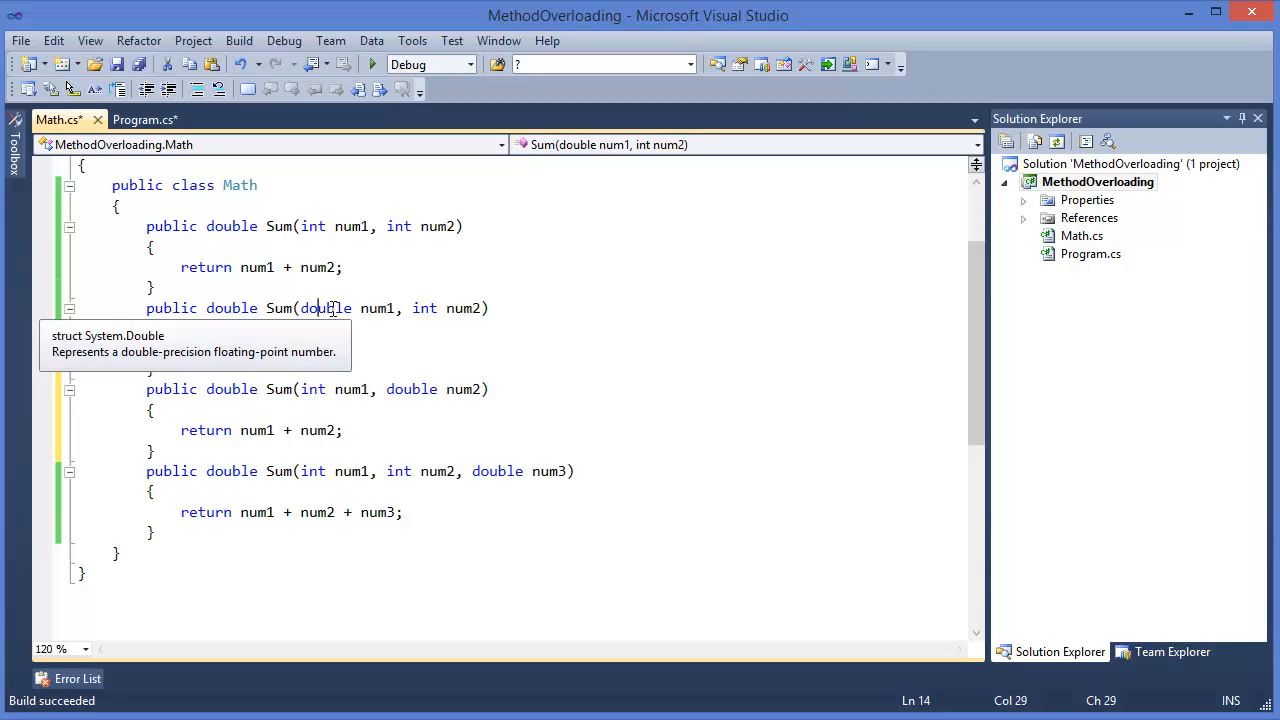
mouse_move(289, 422)
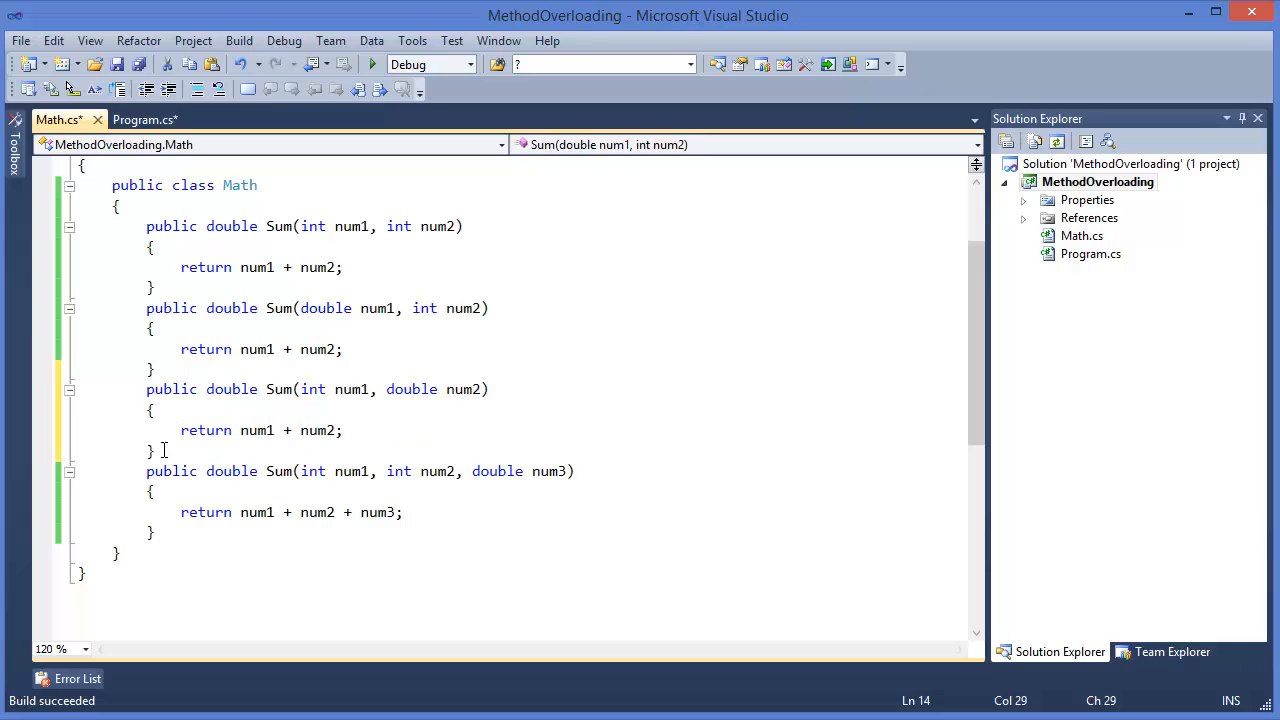
left_click_drag(140, 308, 148, 451)
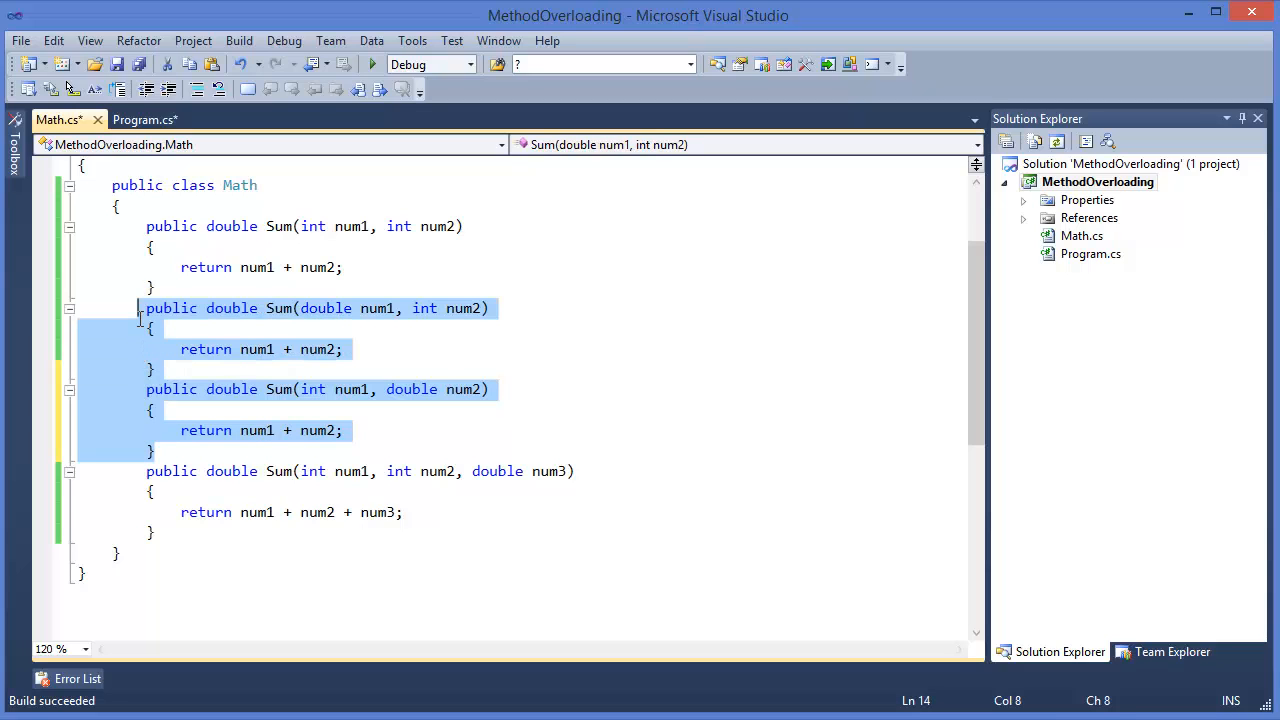
left_click(156, 328)
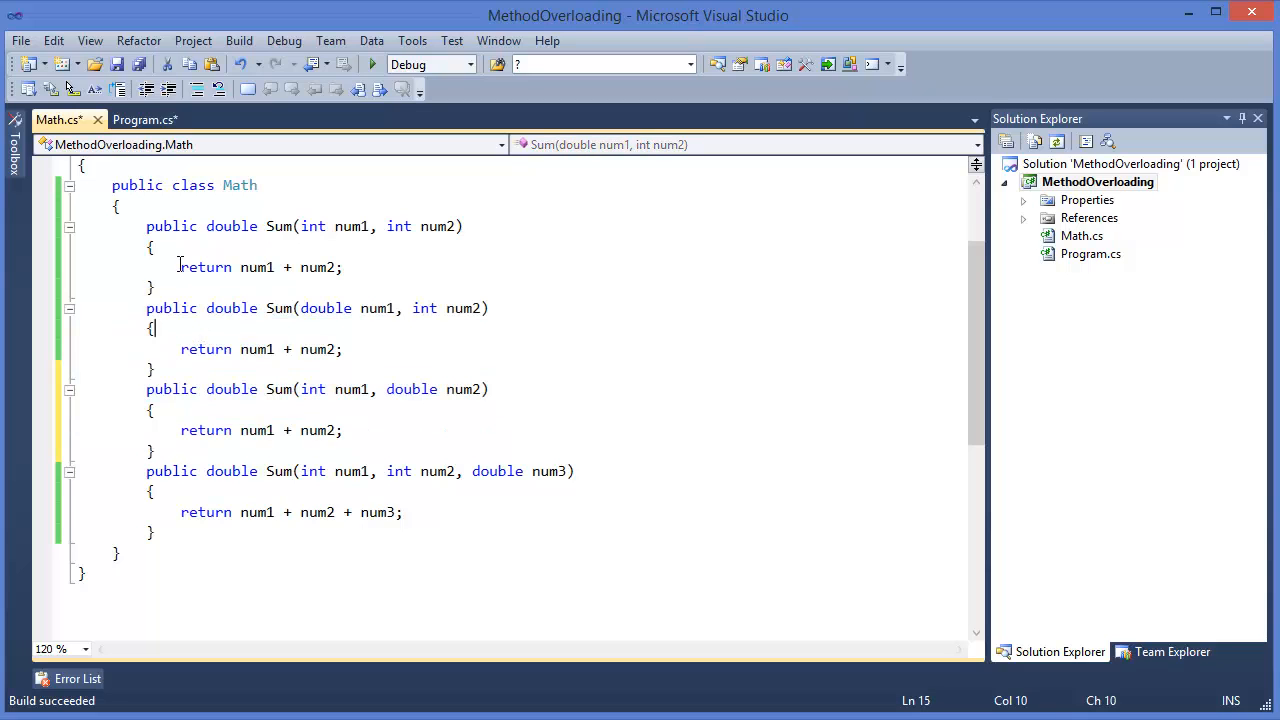
mouse_move(232, 226)
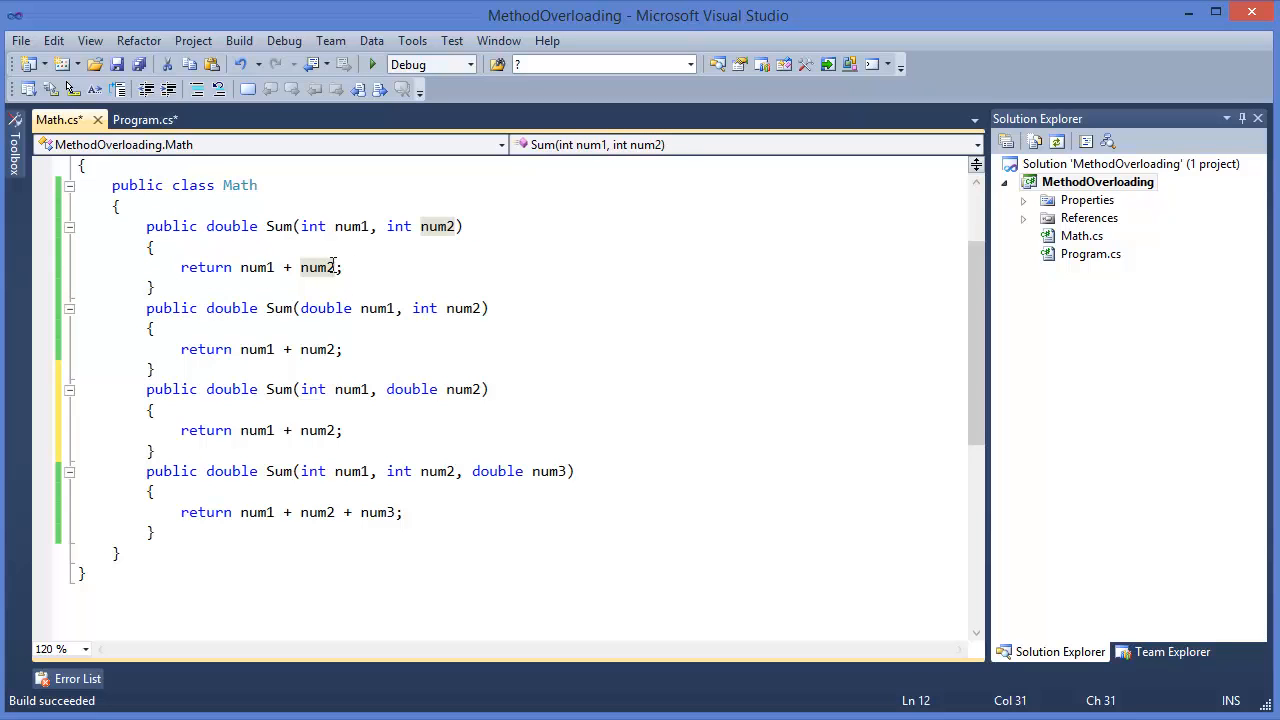
left_click(279, 226)
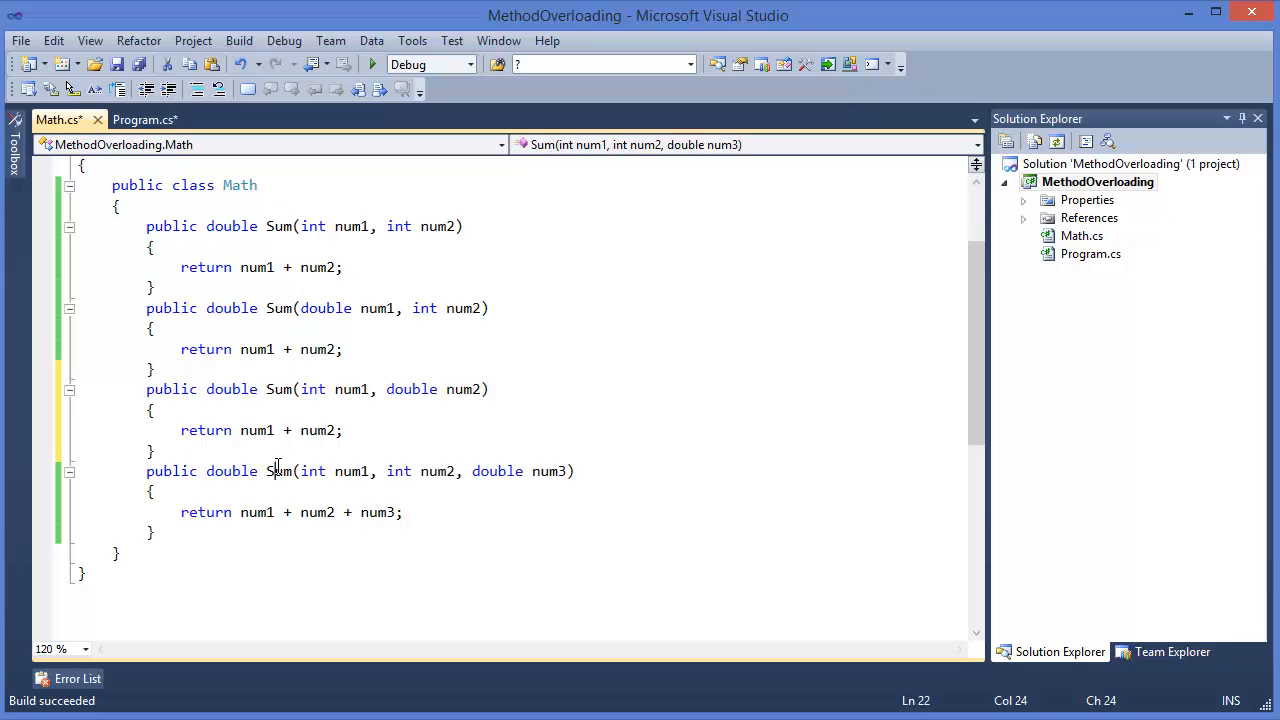
left_click(273, 308)
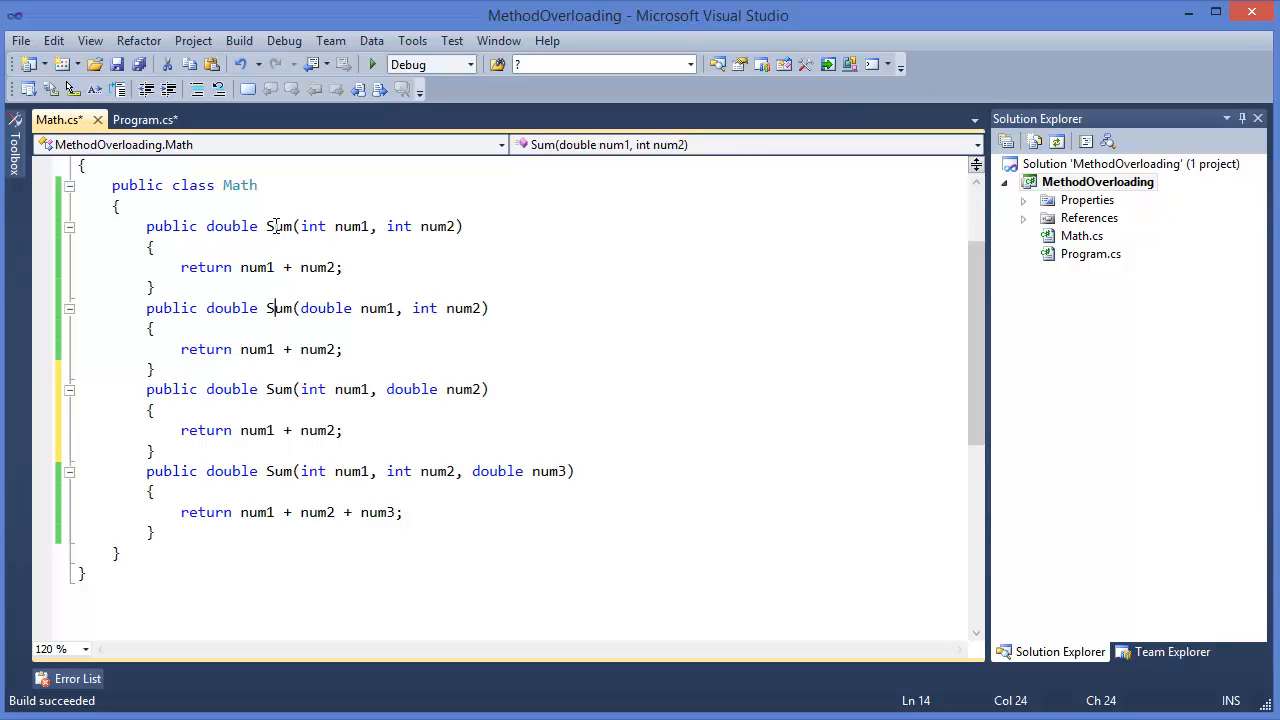
left_click_drag(298, 226, 413, 226)
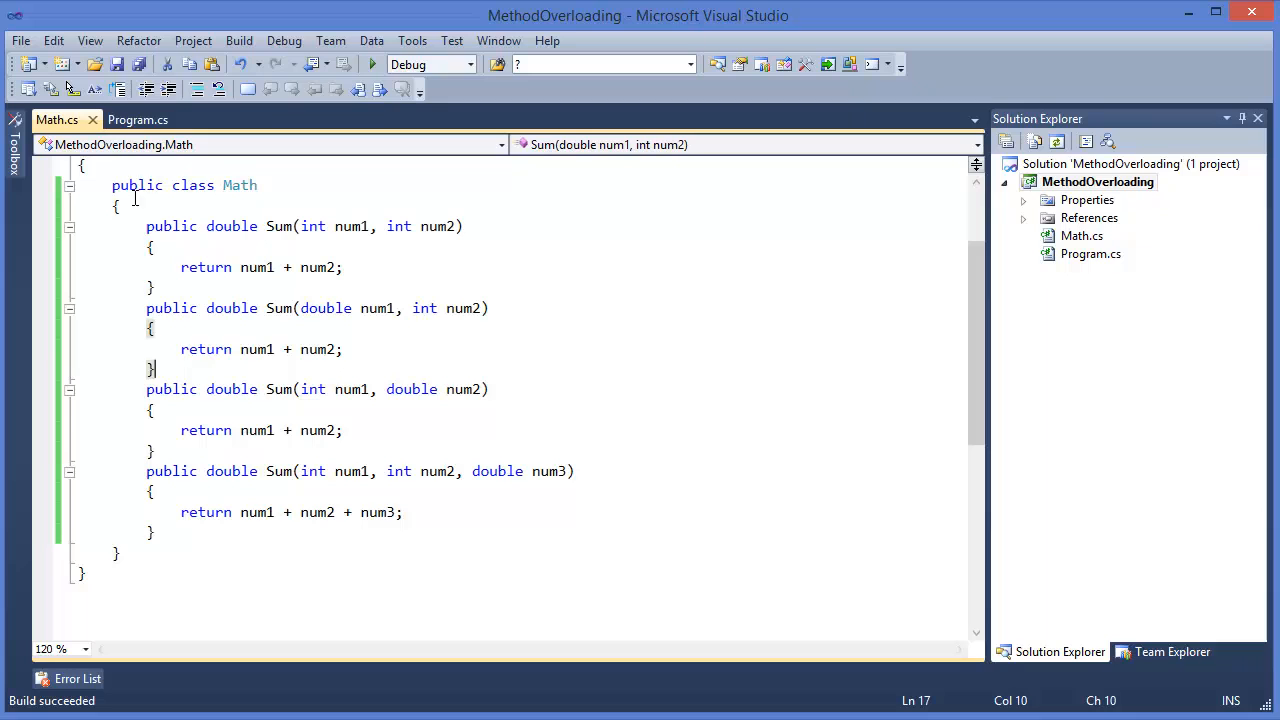
left_click(137, 119)
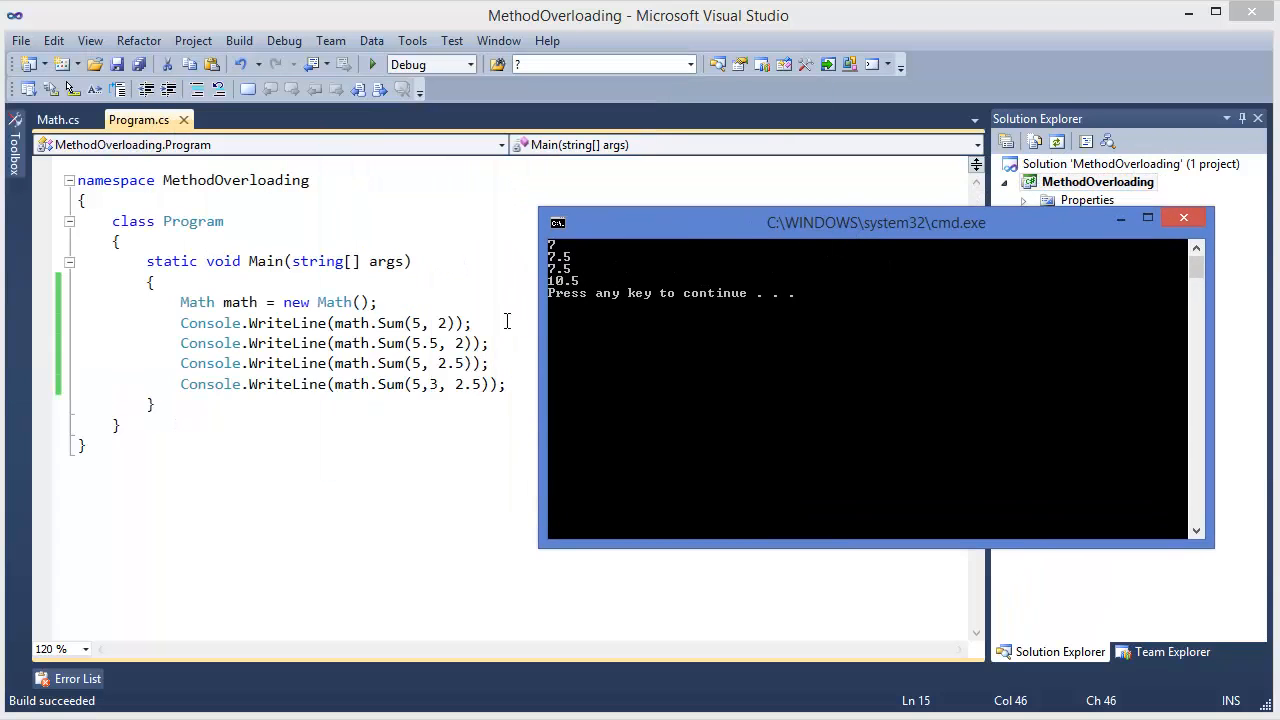
mouse_move(588, 313)
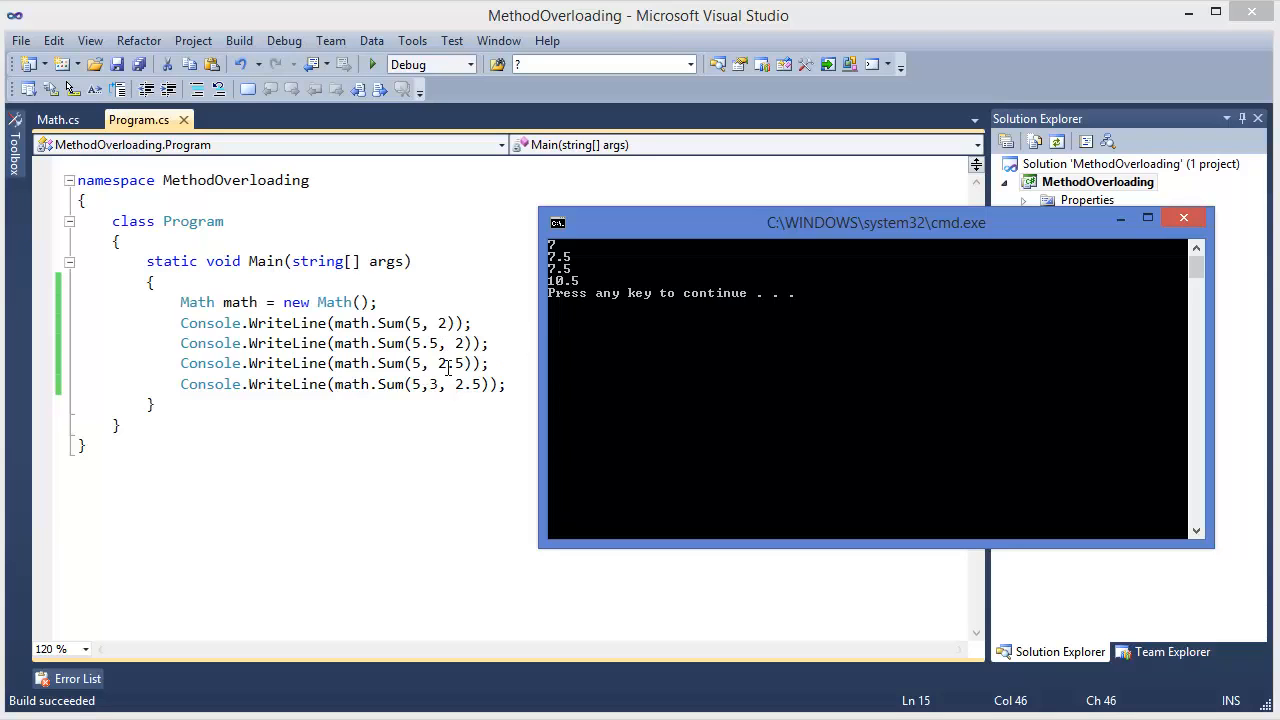
mouse_move(459, 384)
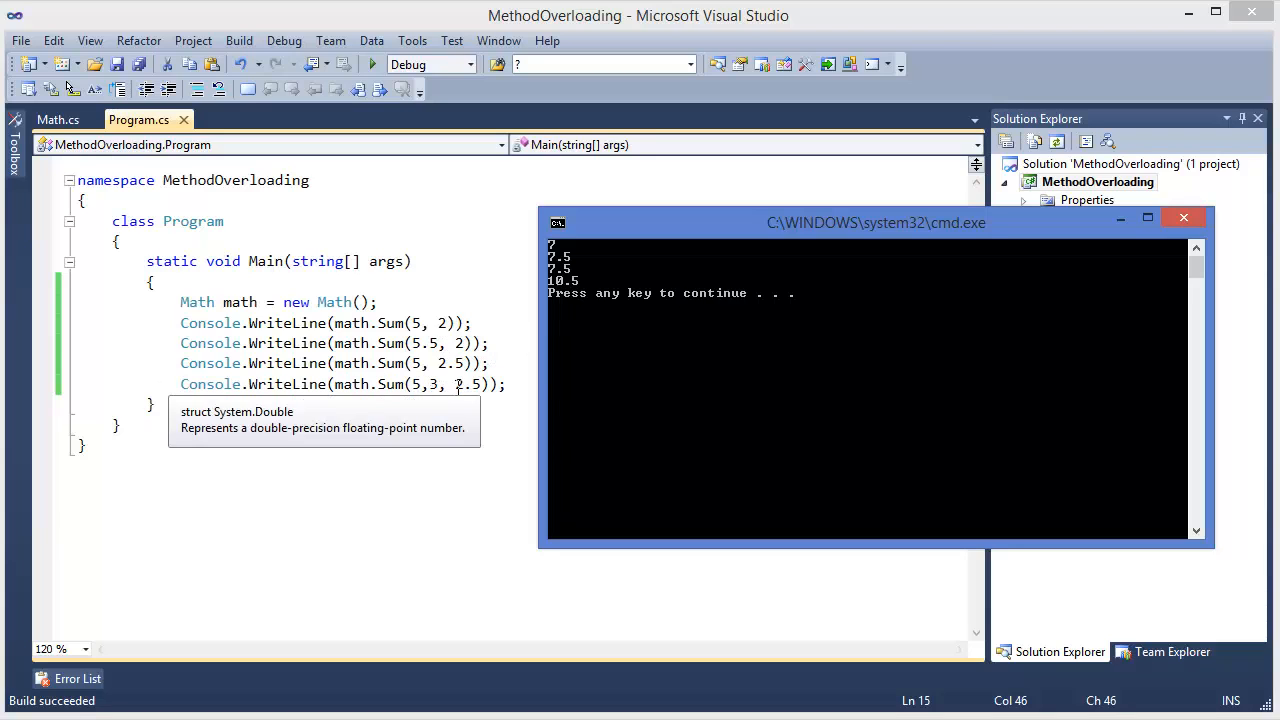